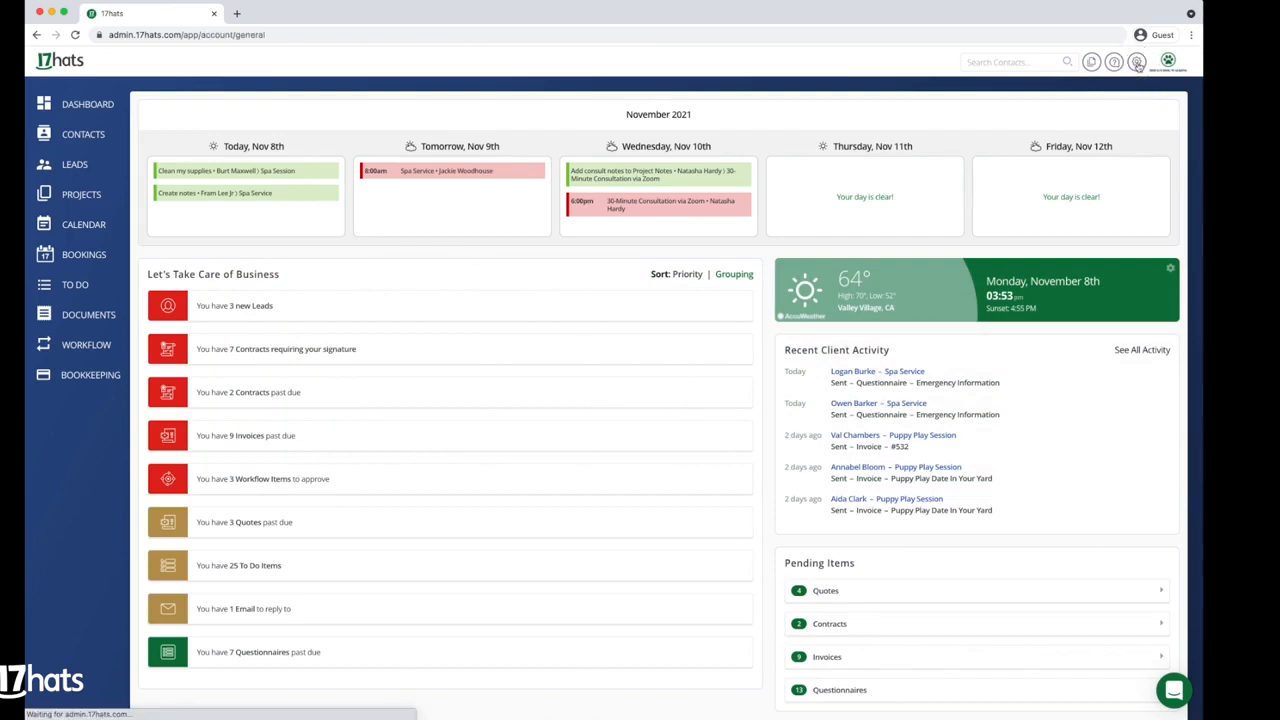
Go to Account Settings and show the Calendars list
left_click(1136, 60)
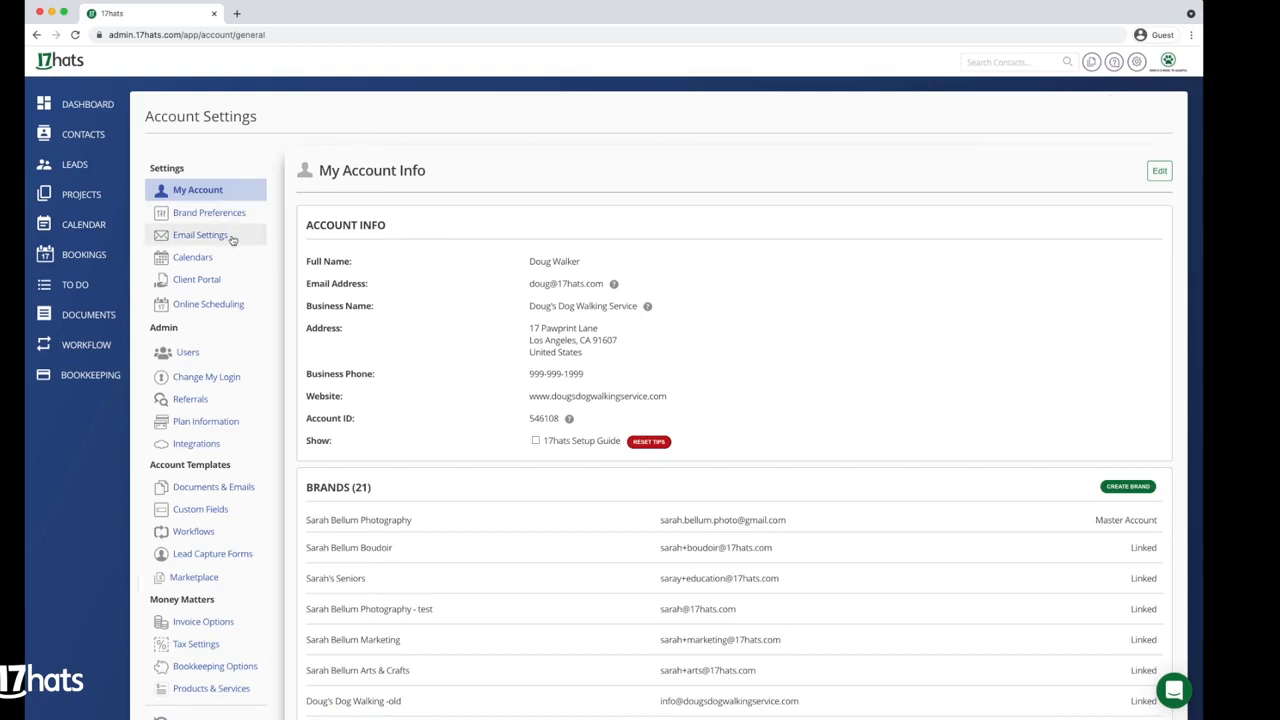
left_click(192, 256)
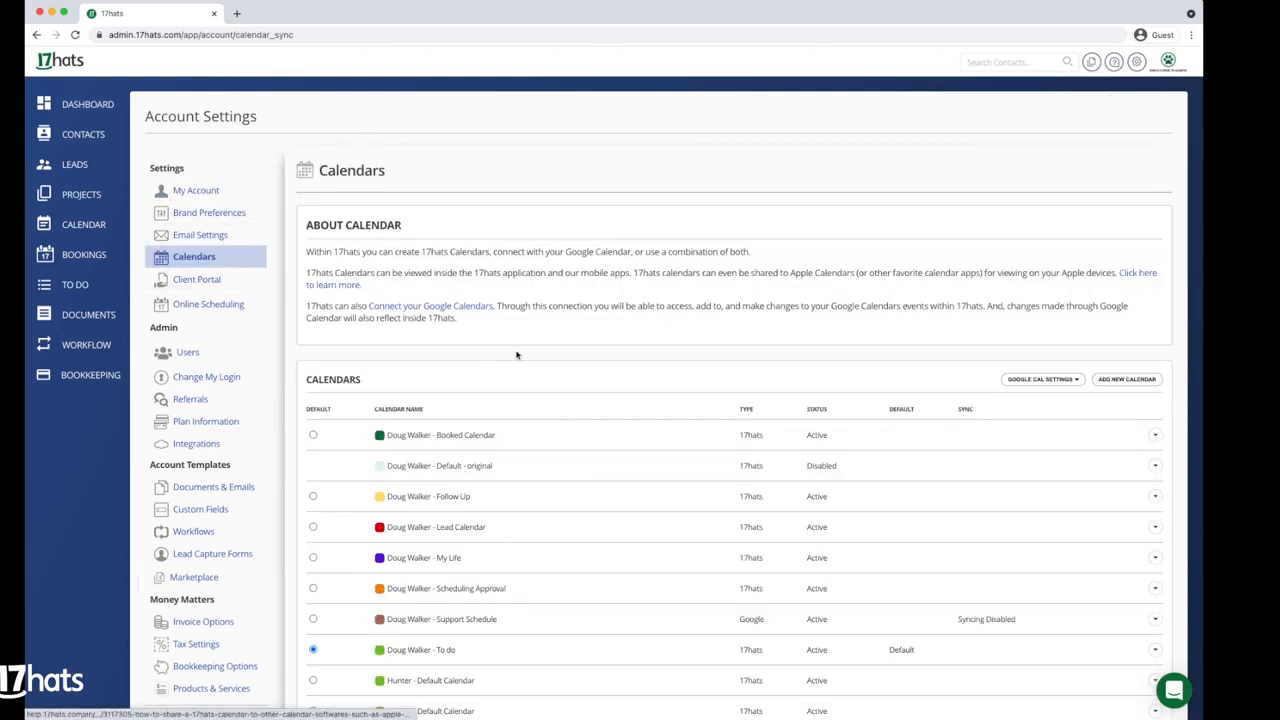
Add a new calendar named 'Marketing Projects' and save it
left_click(1128, 380)
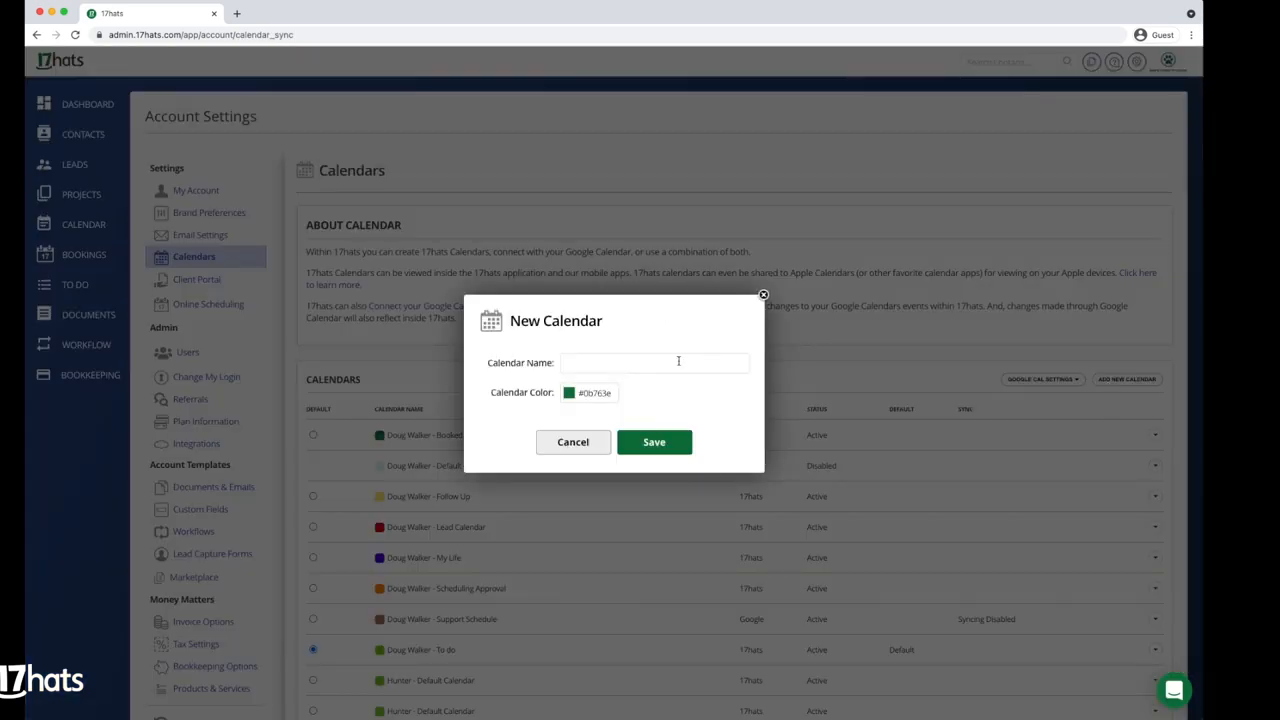
type("Marketing Project")
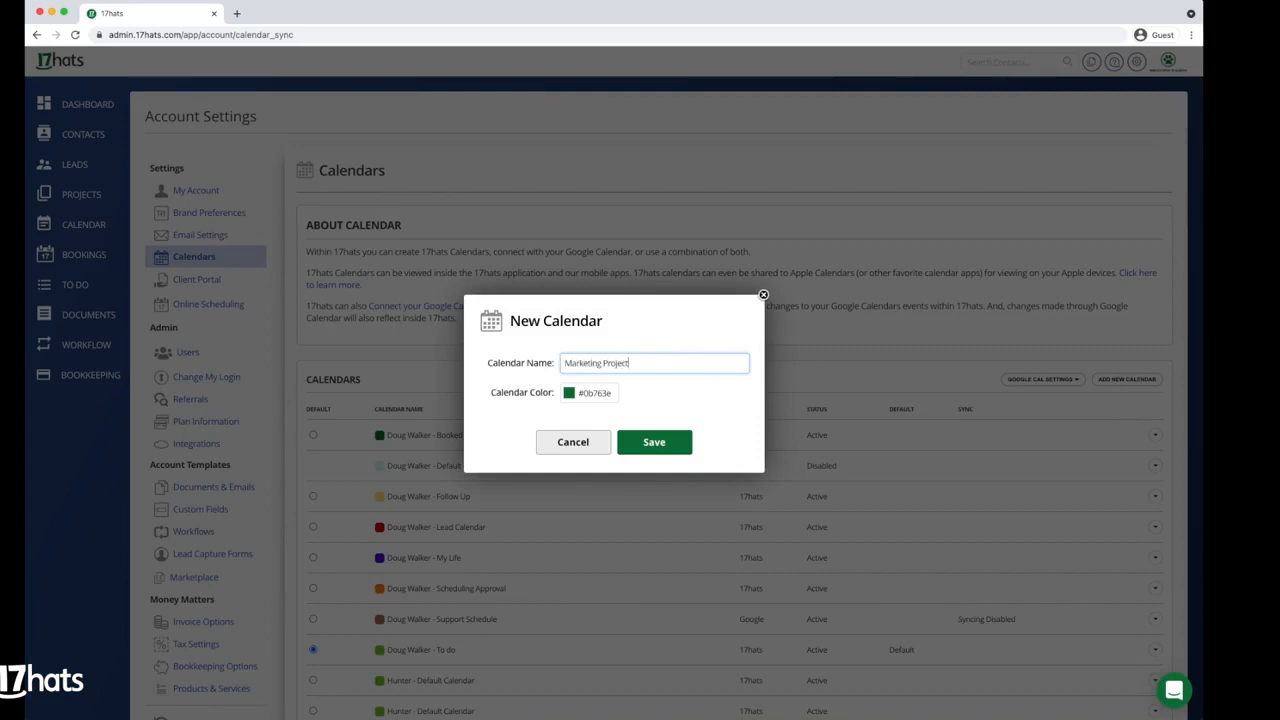
type("s")
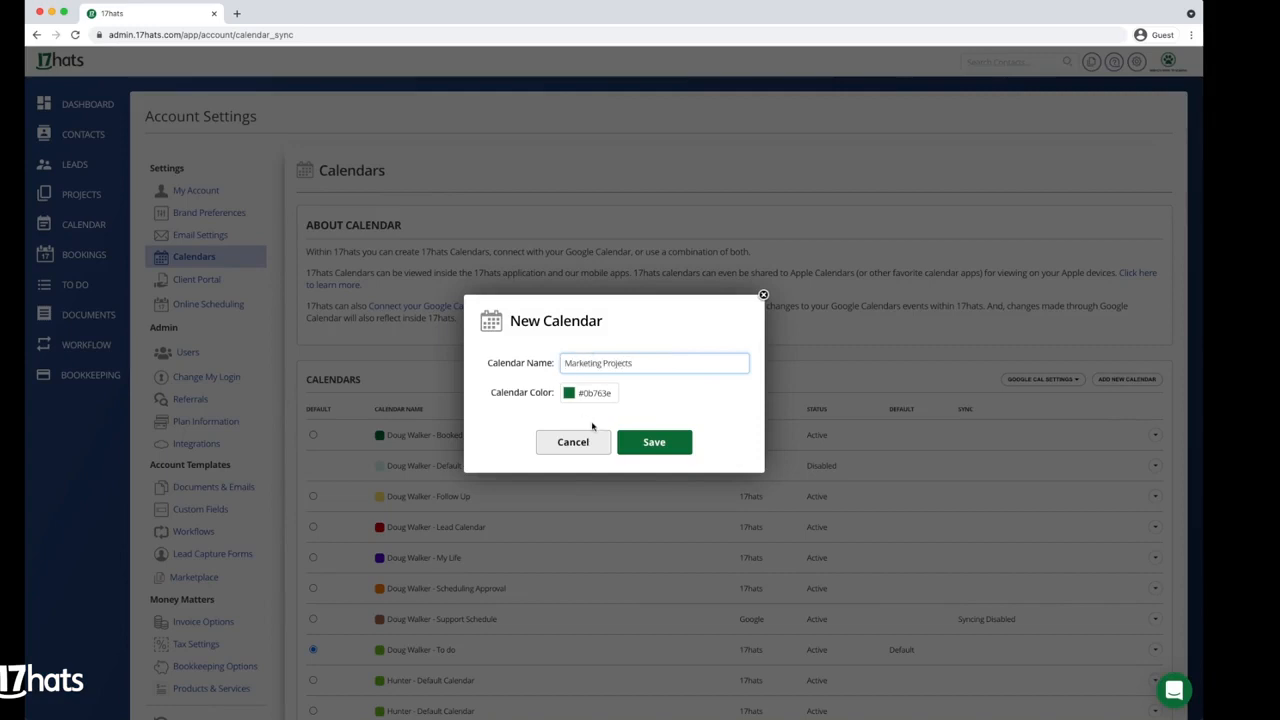
left_click(654, 442)
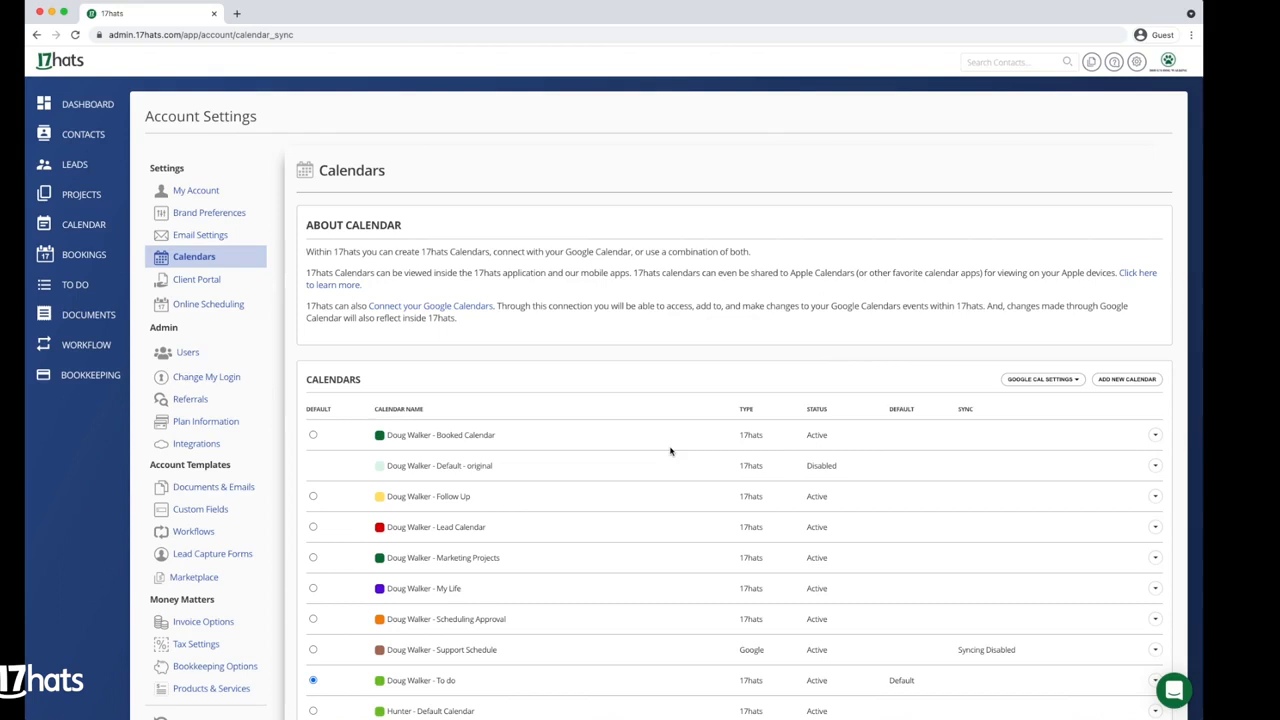
mouse_move(572, 380)
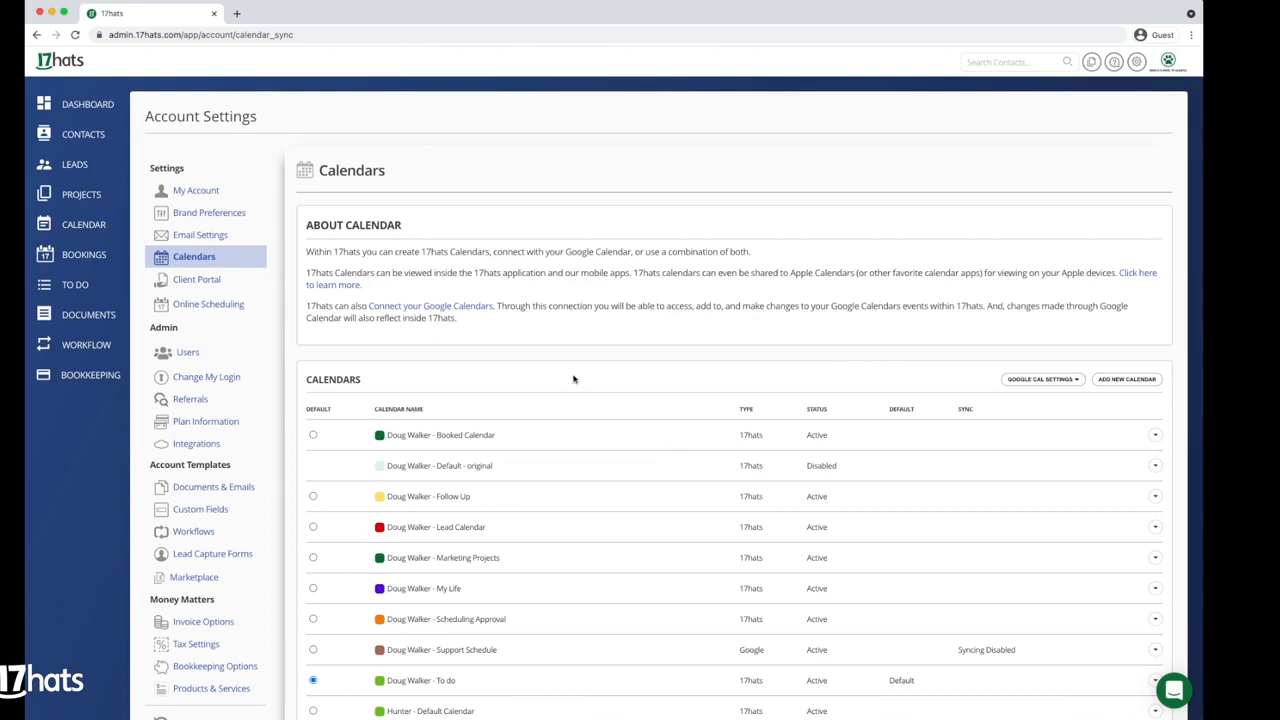
left_click(84, 134)
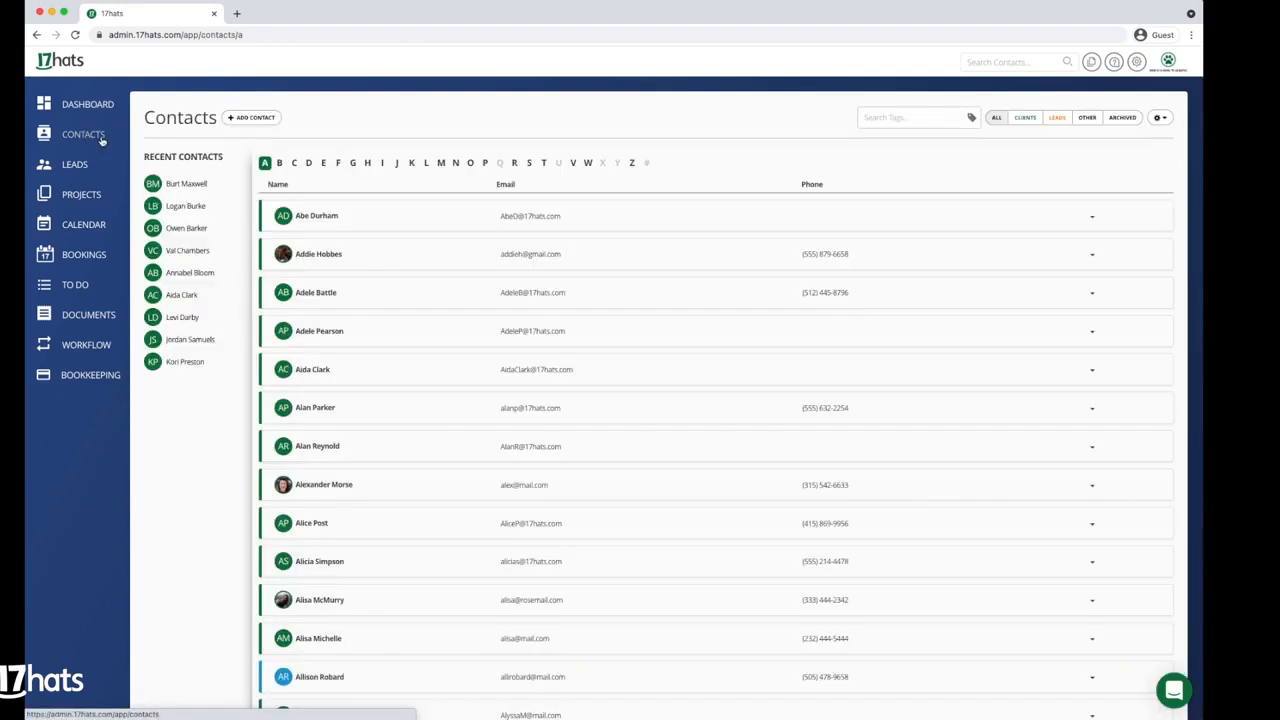
left_click(252, 116)
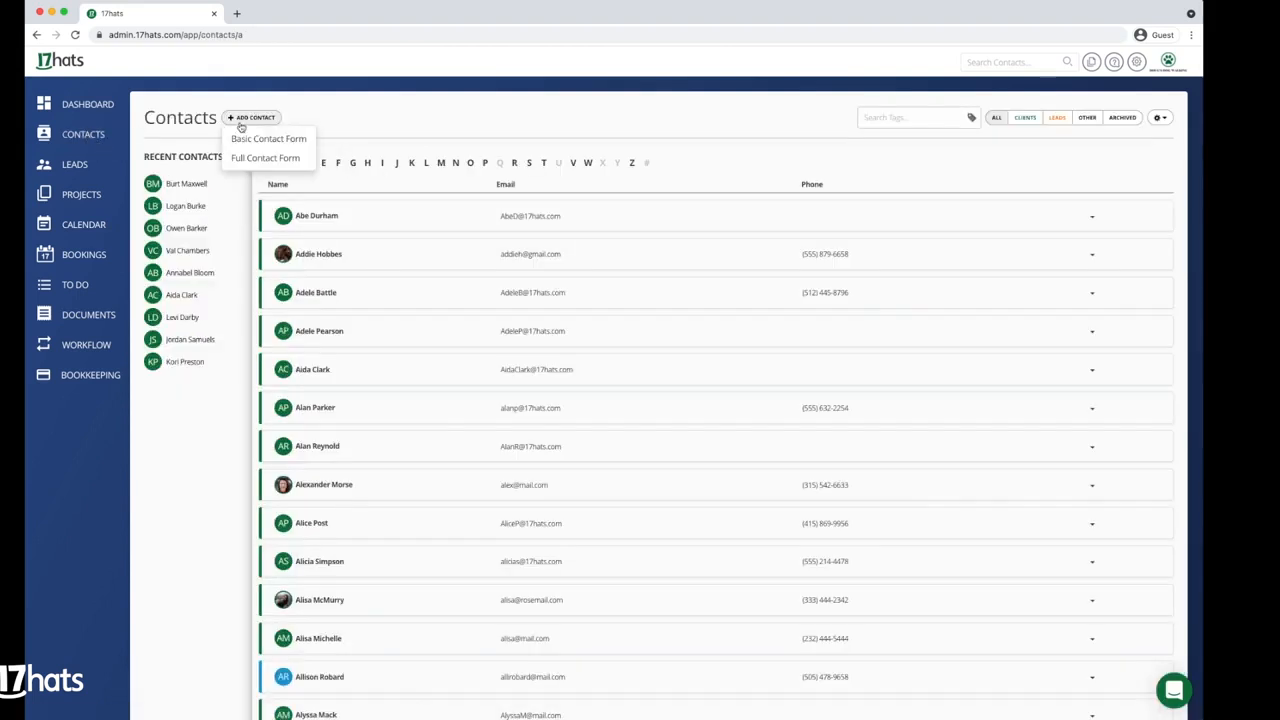
left_click(268, 138)
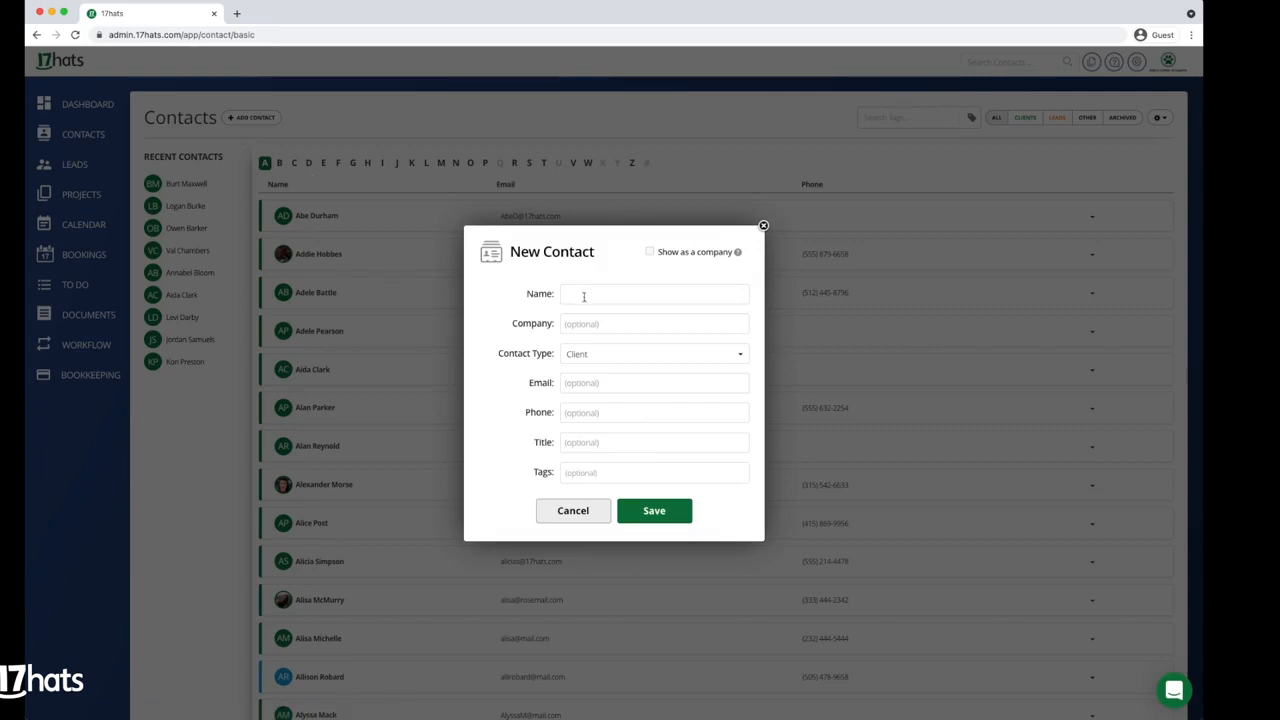
type("Doug W")
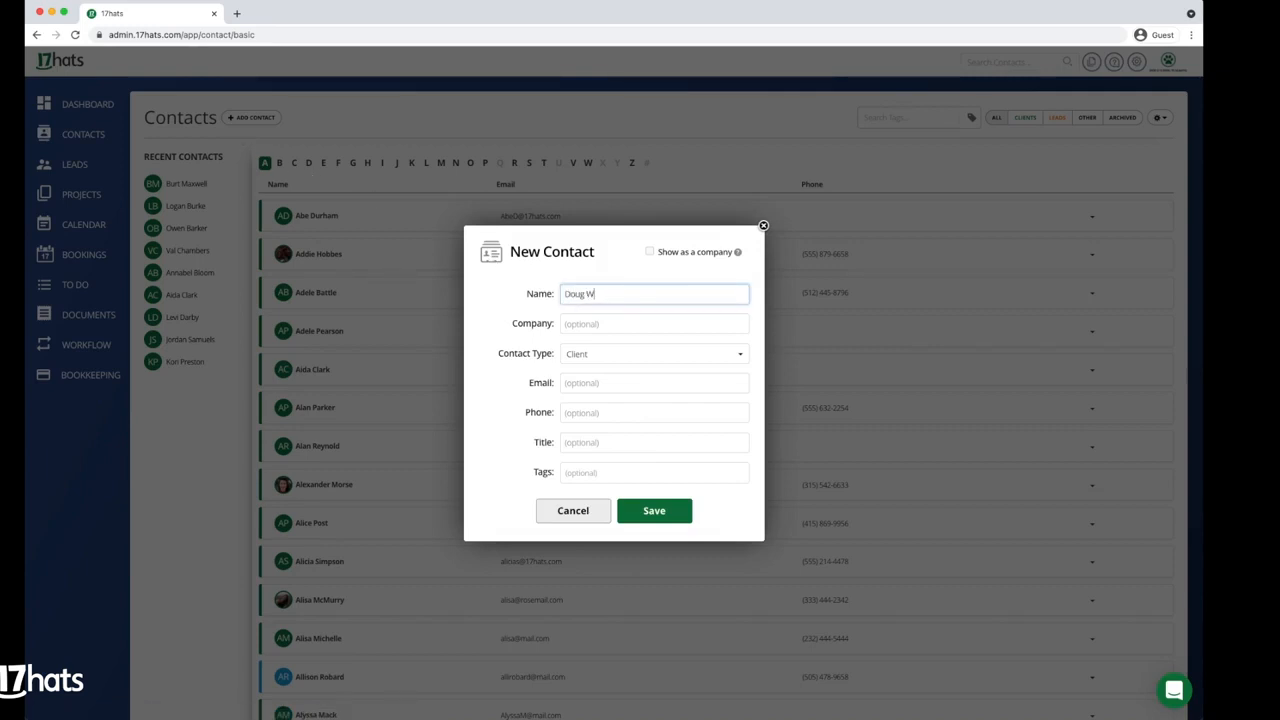
type("alker")
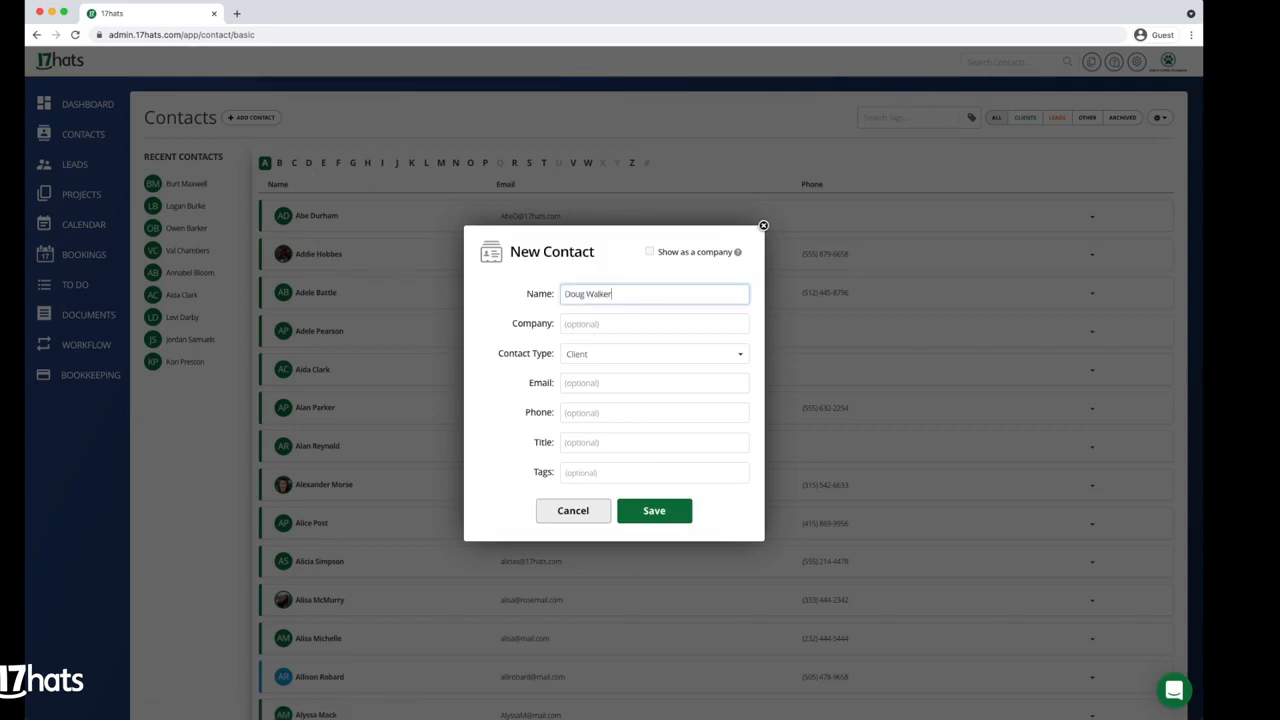
Set the contact type to Other Contact and save the contact
left_click(654, 352)
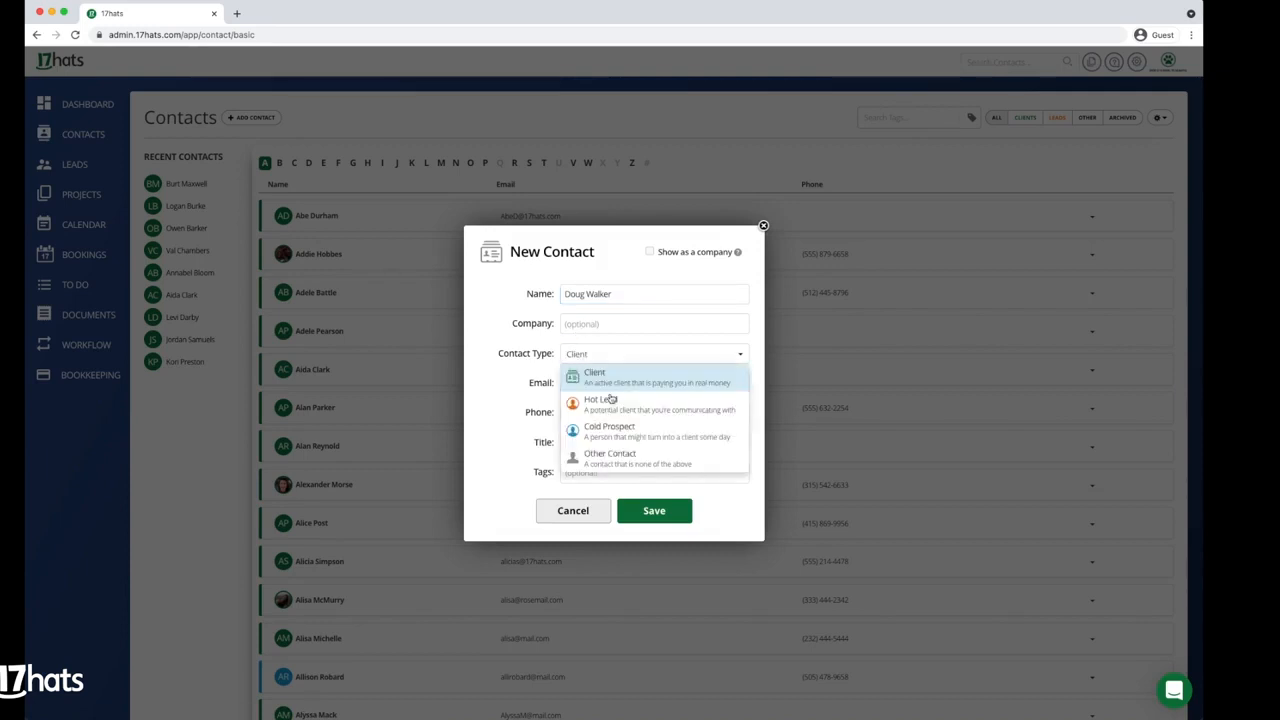
left_click(610, 456)
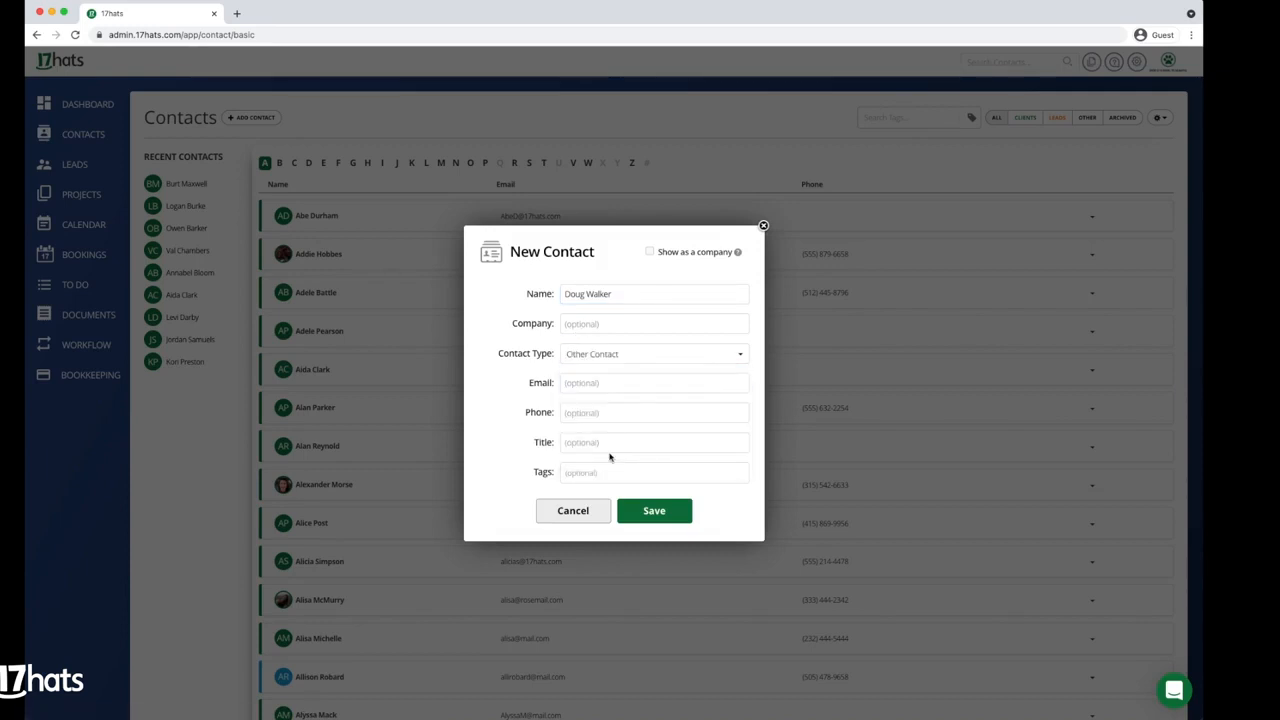
left_click(572, 510)
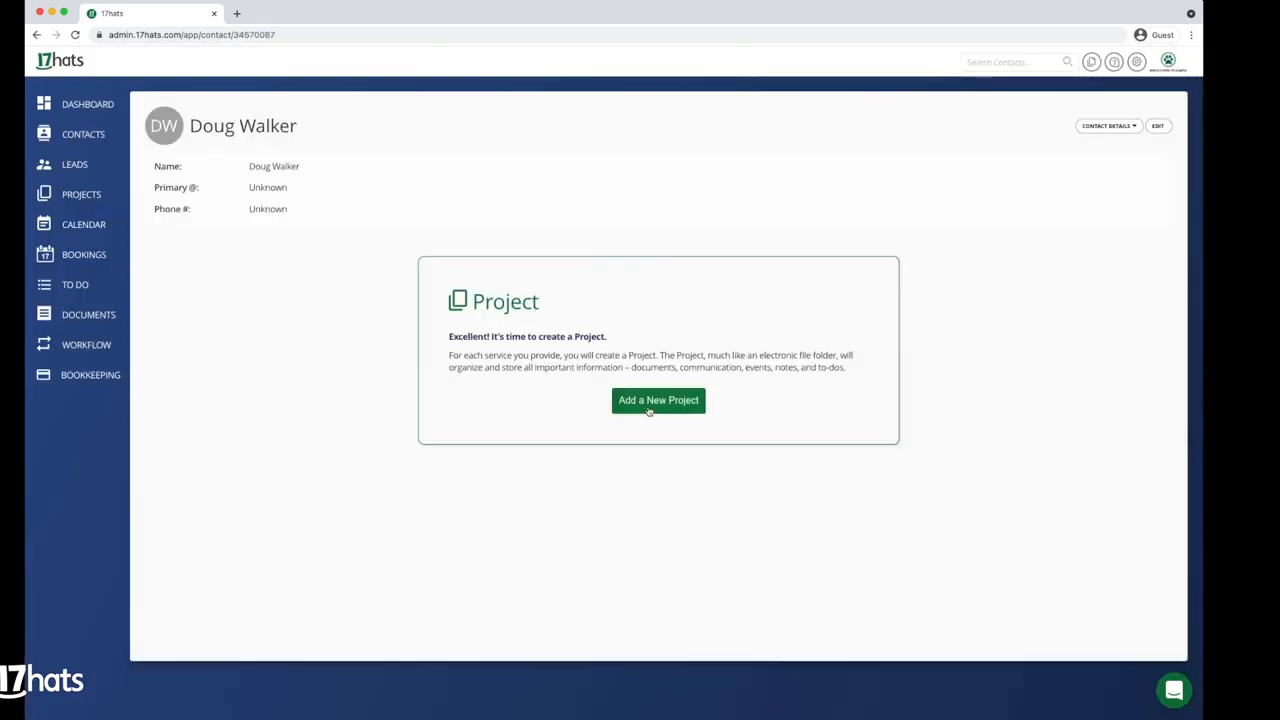
Start a new project '2021 Thank You Gifts' with budget 2500 and tag marketing
left_click(658, 400)
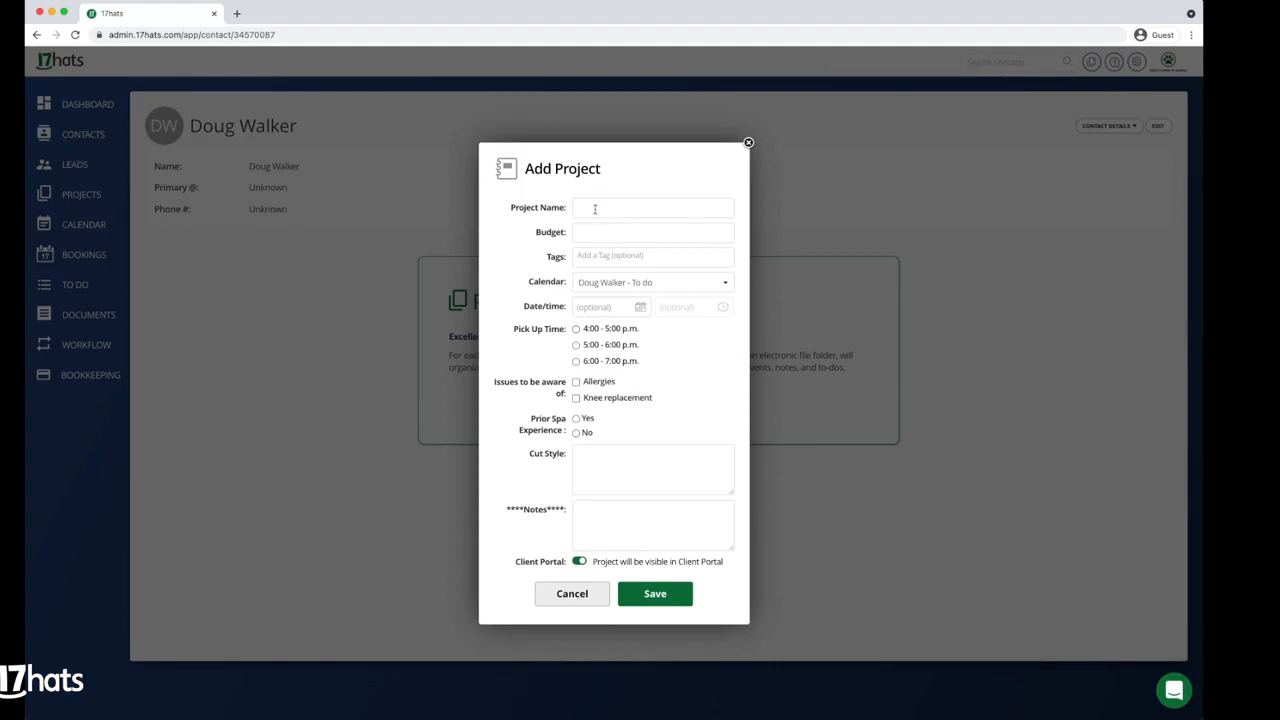
type("2021")
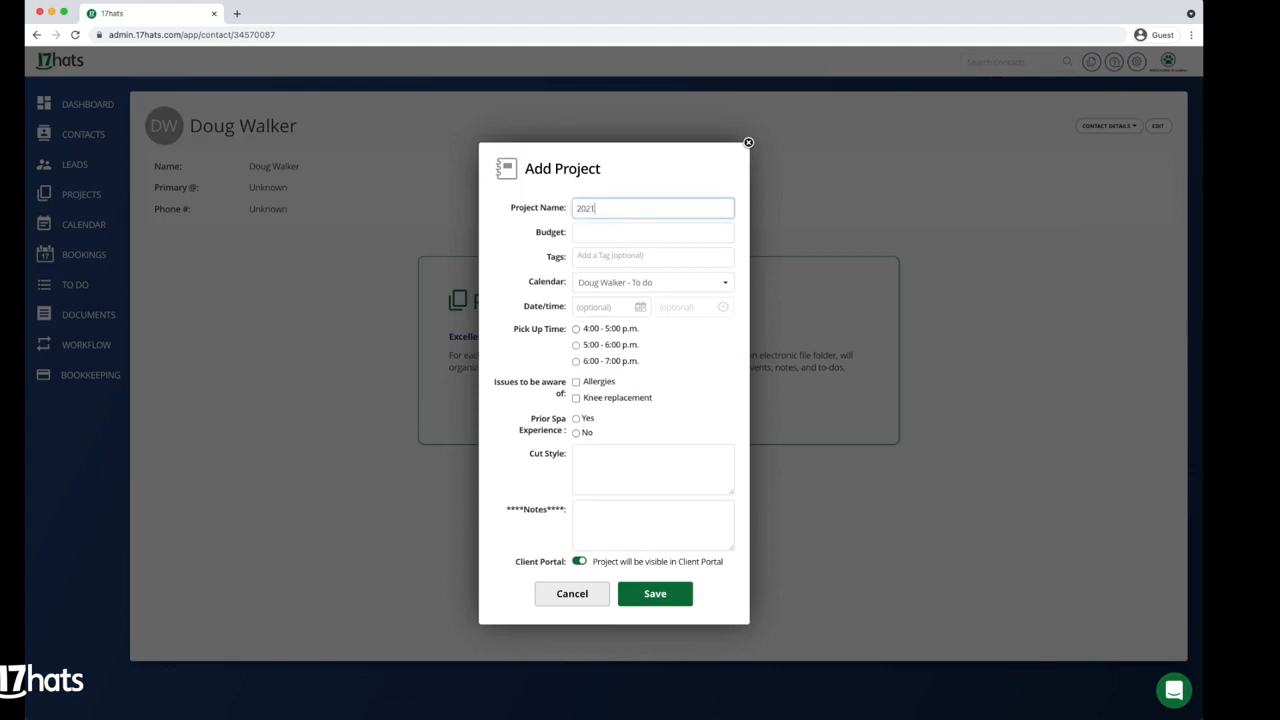
type("Thank You Gifts")
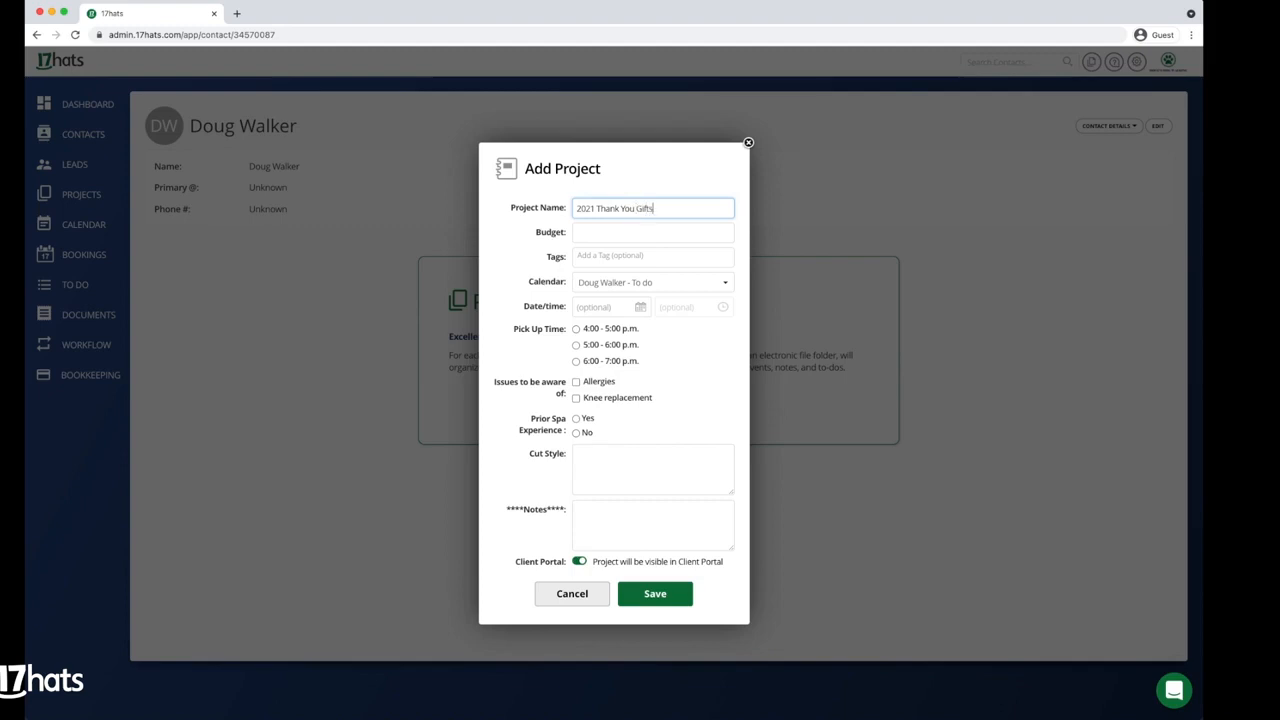
left_click(652, 232)
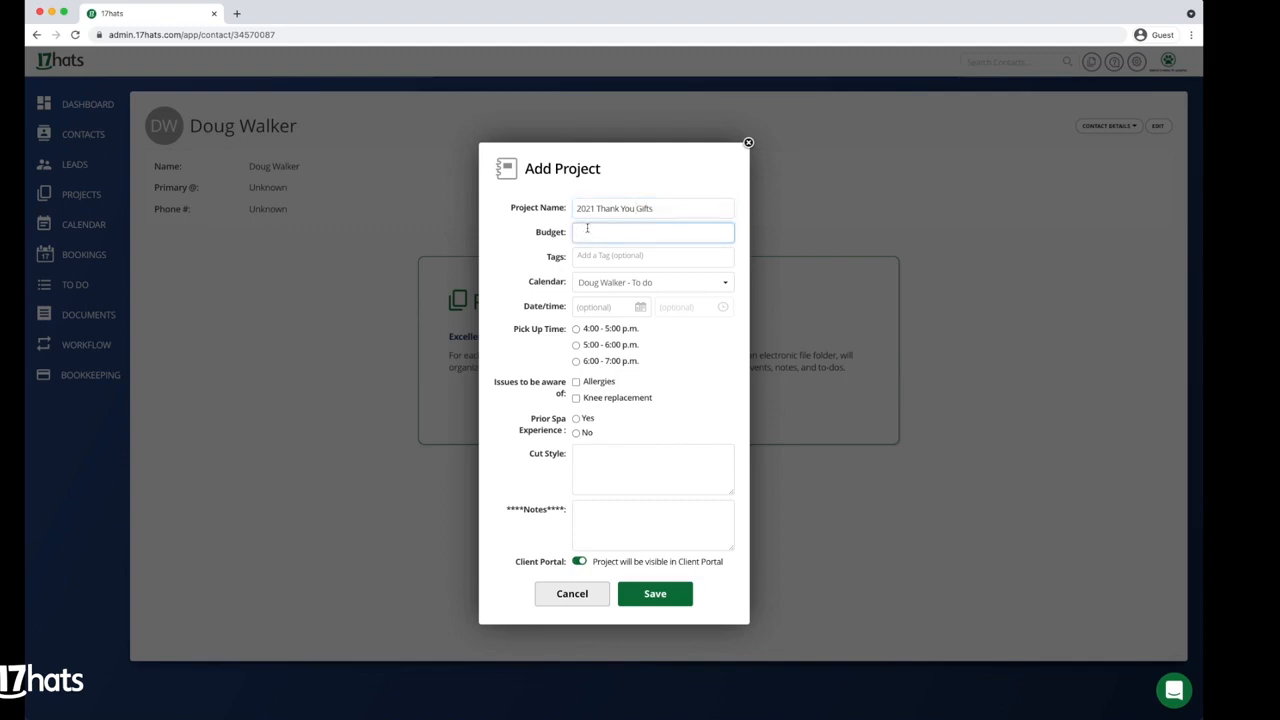
type("2500")
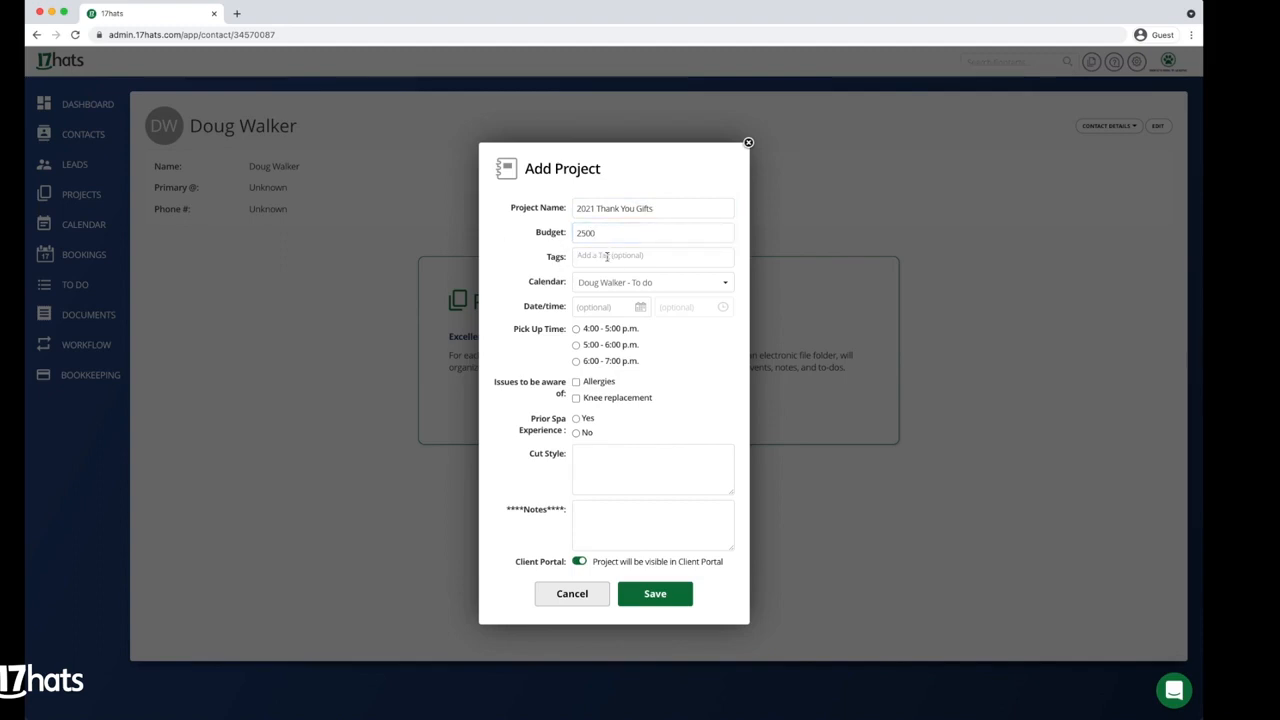
type("marketing")
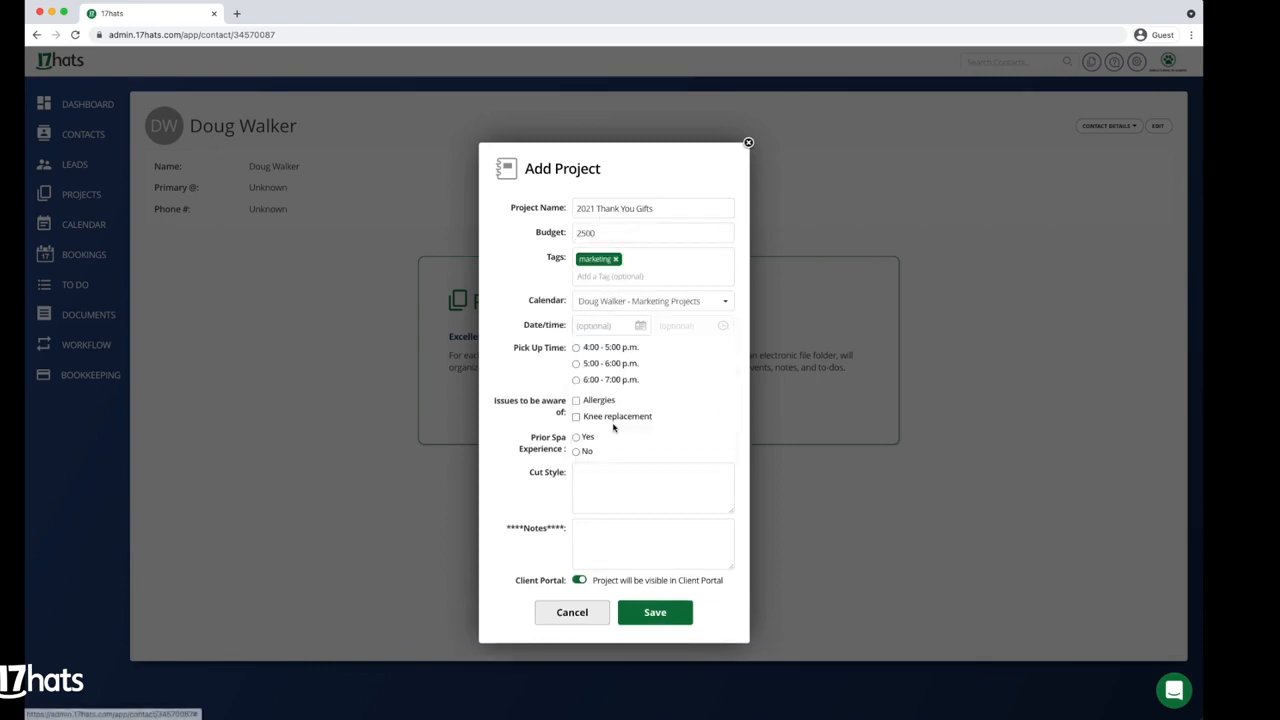
Set the project date to December 15, 2021 and save the project
left_click(604, 324)
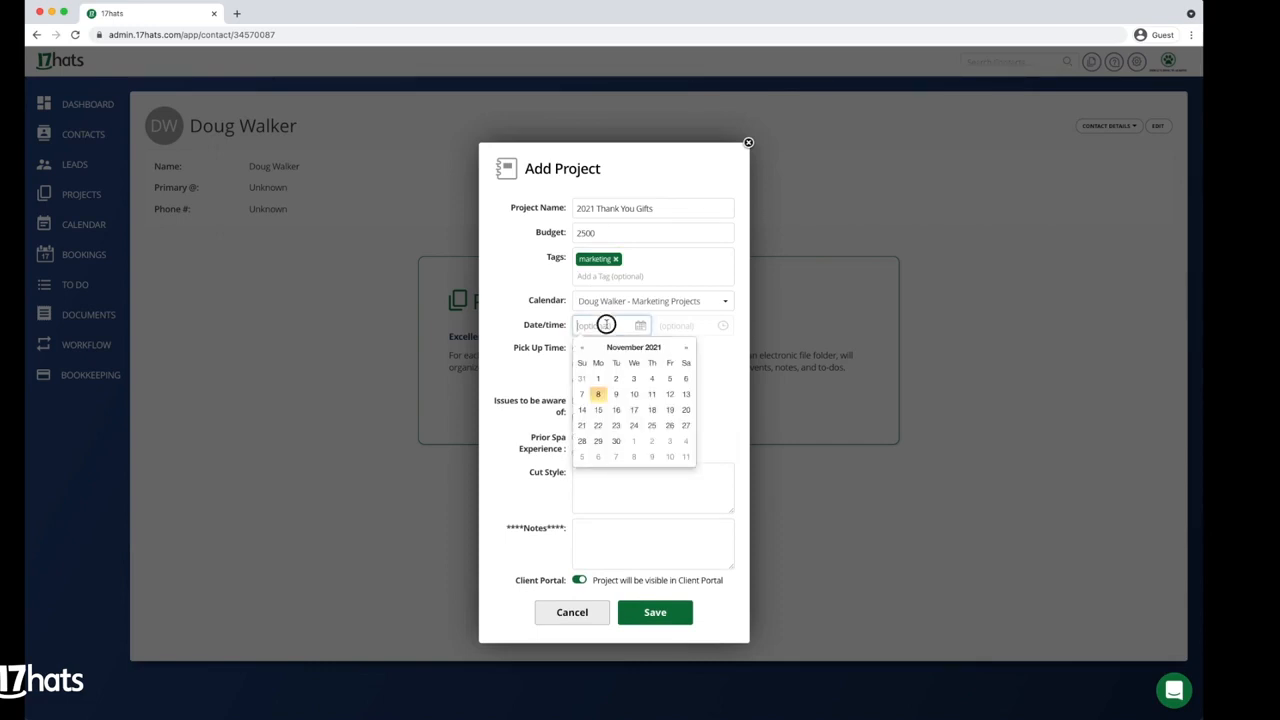
left_click(684, 348)
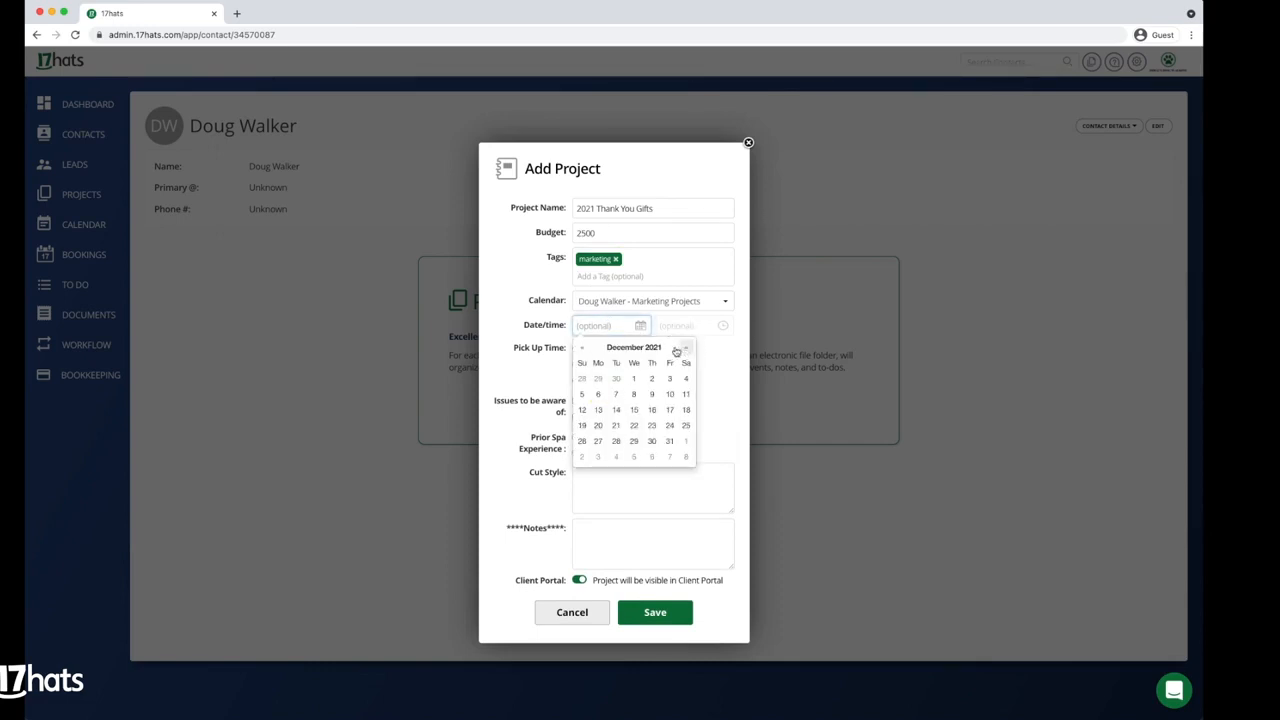
left_click(632, 408)
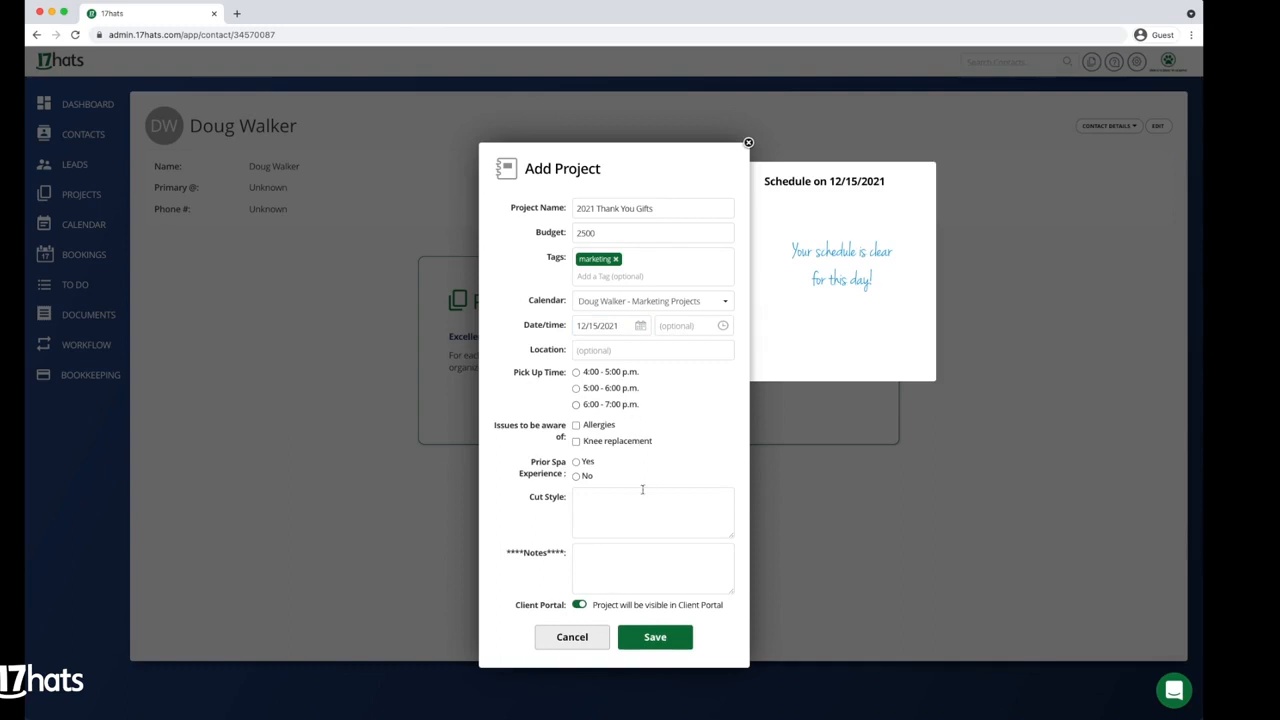
left_click(656, 636)
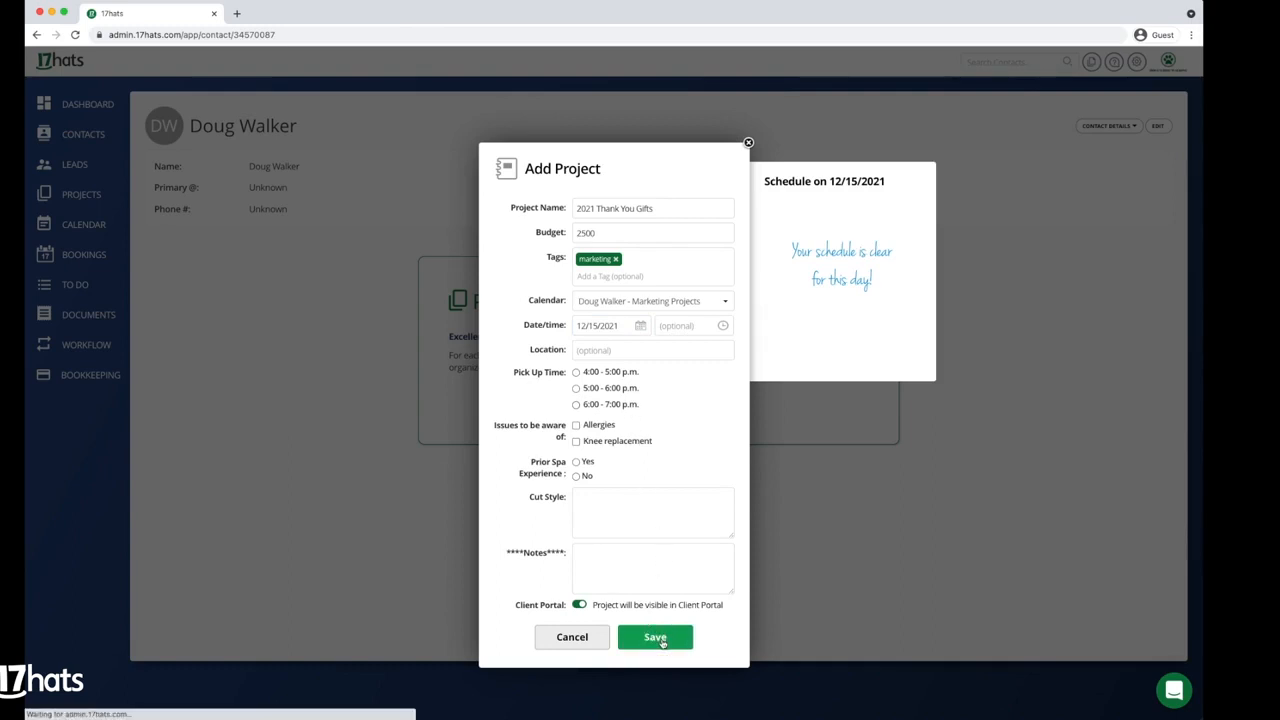
left_click(656, 636)
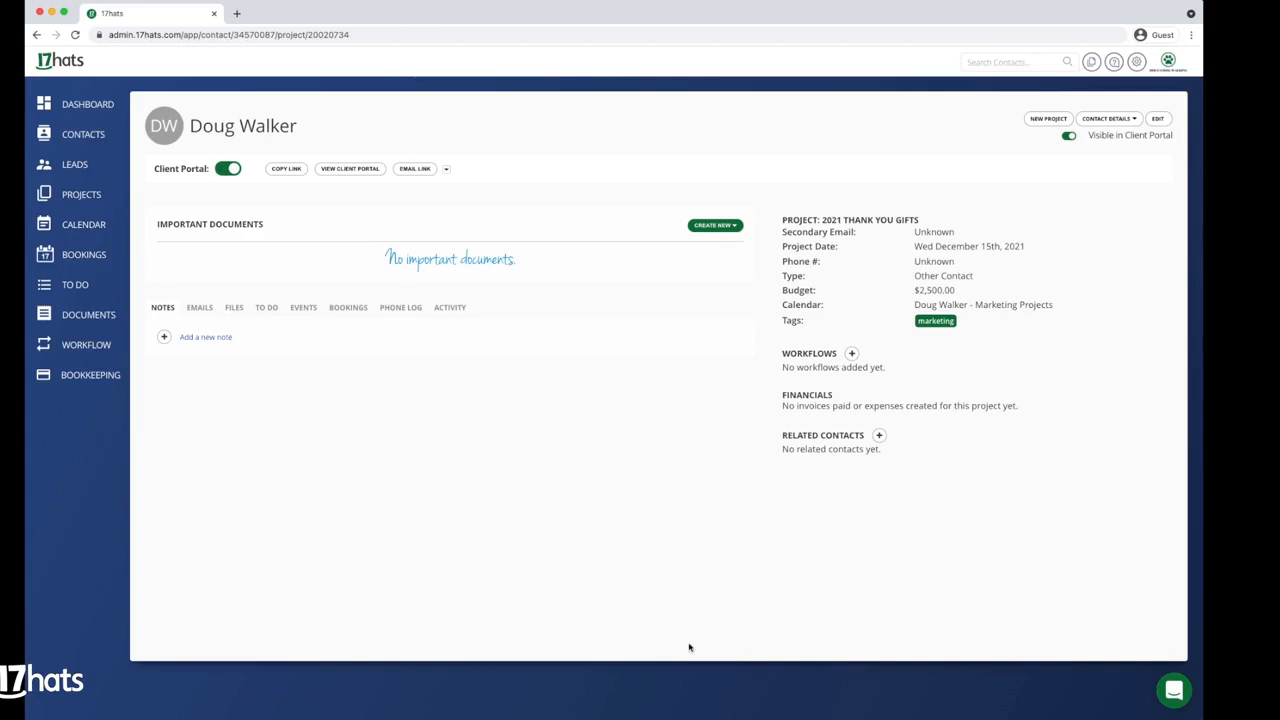
Begin a Policies note with the $5000 and $2500 annual-spend gift tiers
left_click(204, 336)
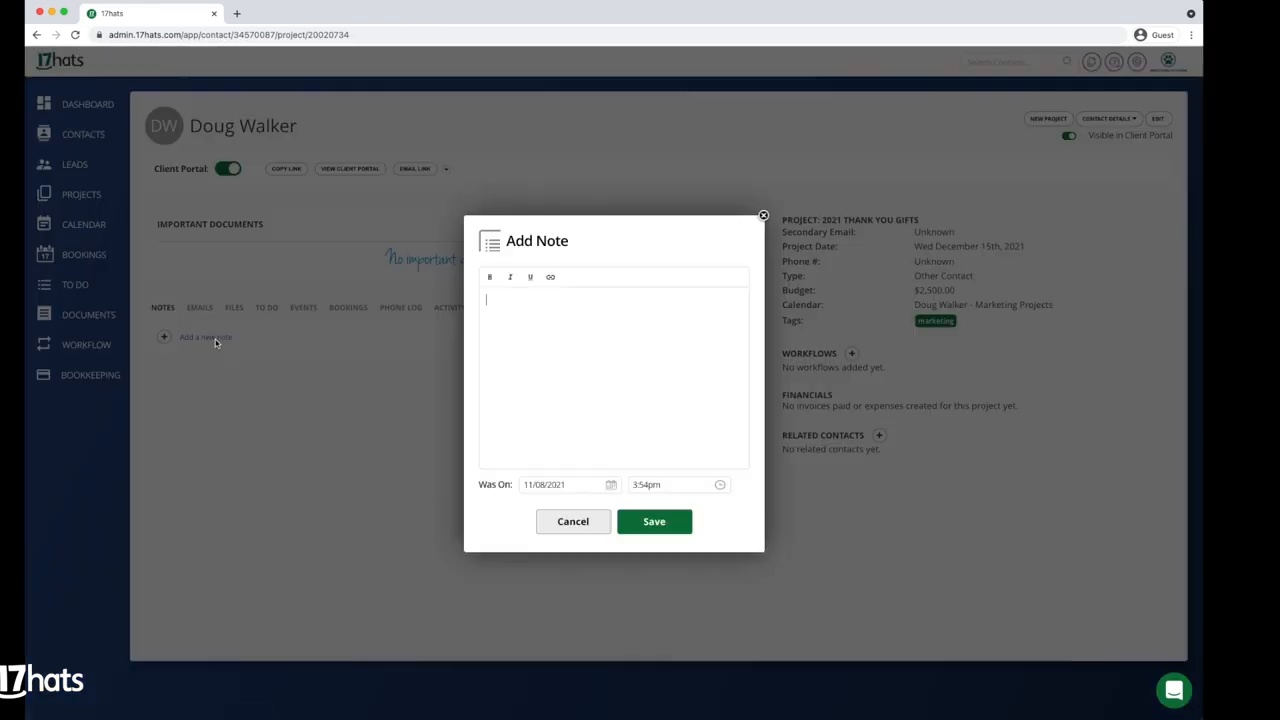
type("Policies")
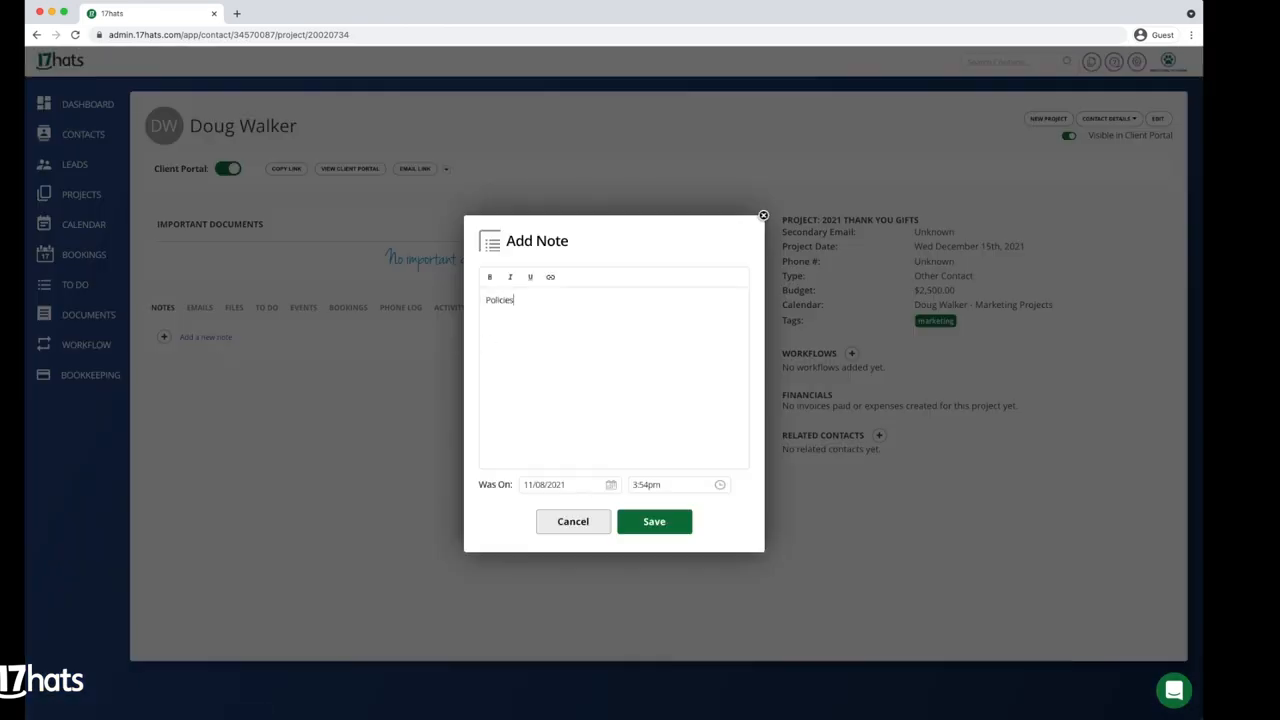
type("$5000")
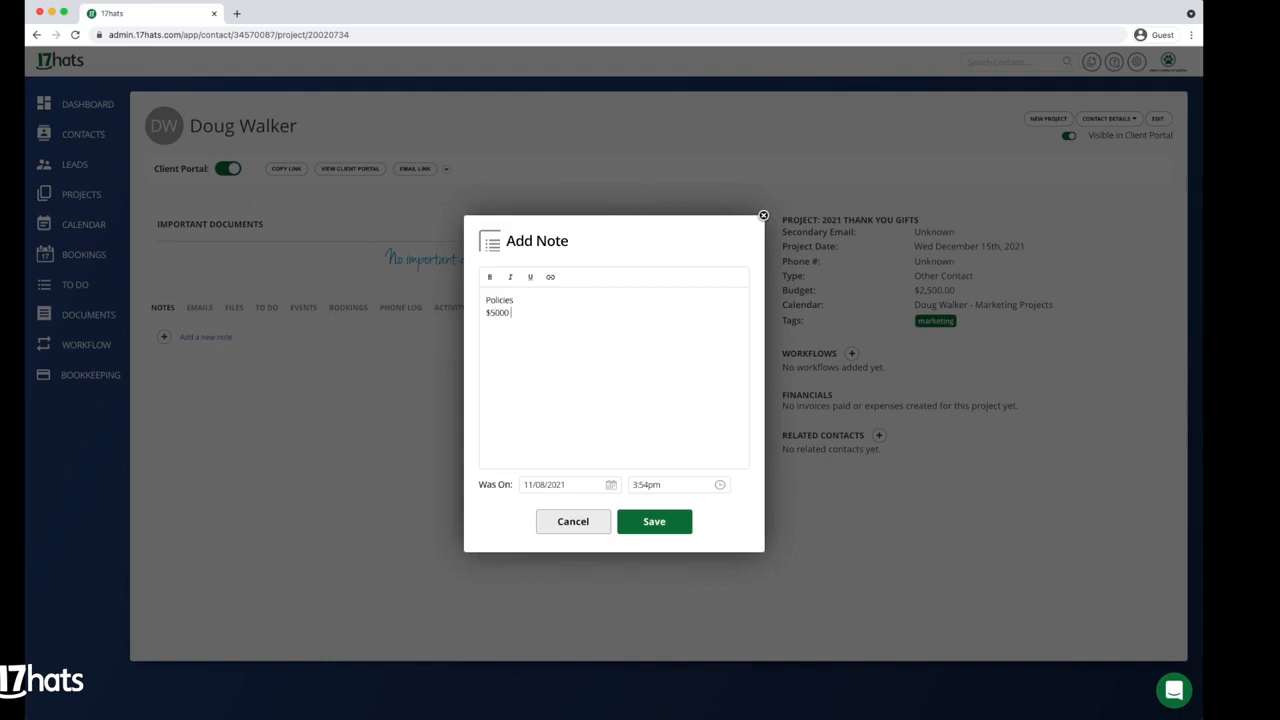
type("annual spend = $500 gift")
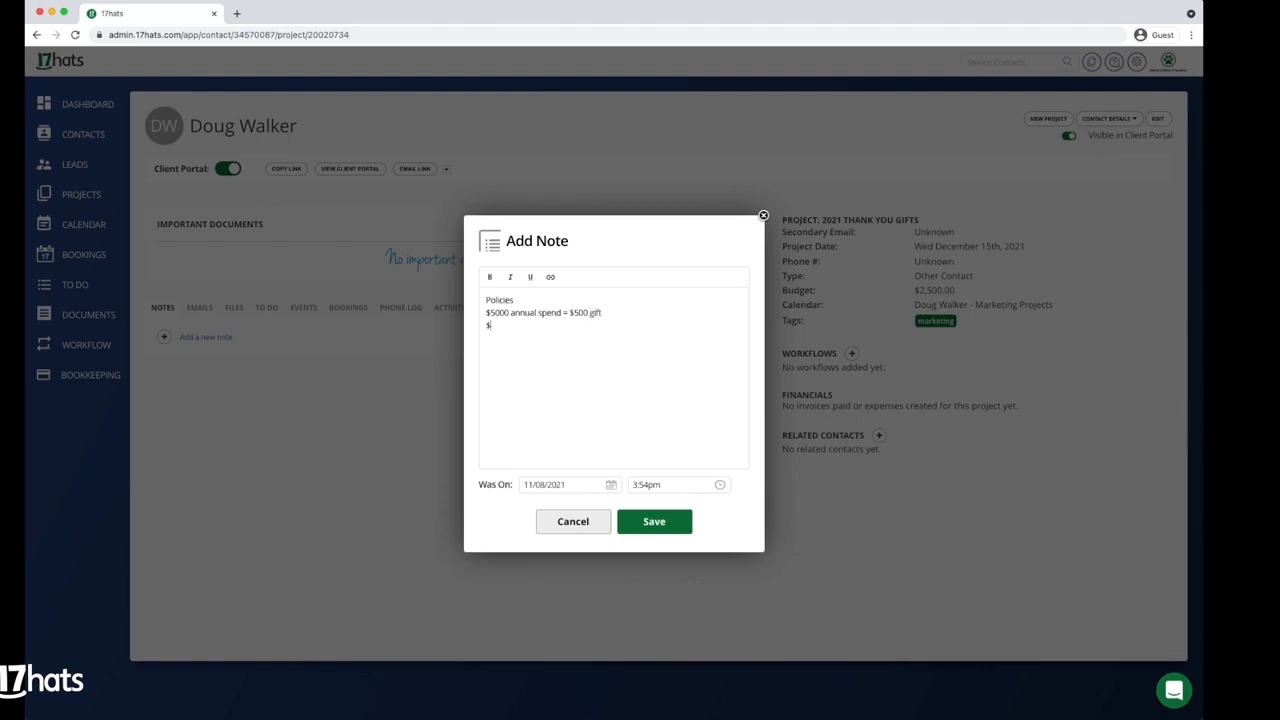
type("2500 annual spend")
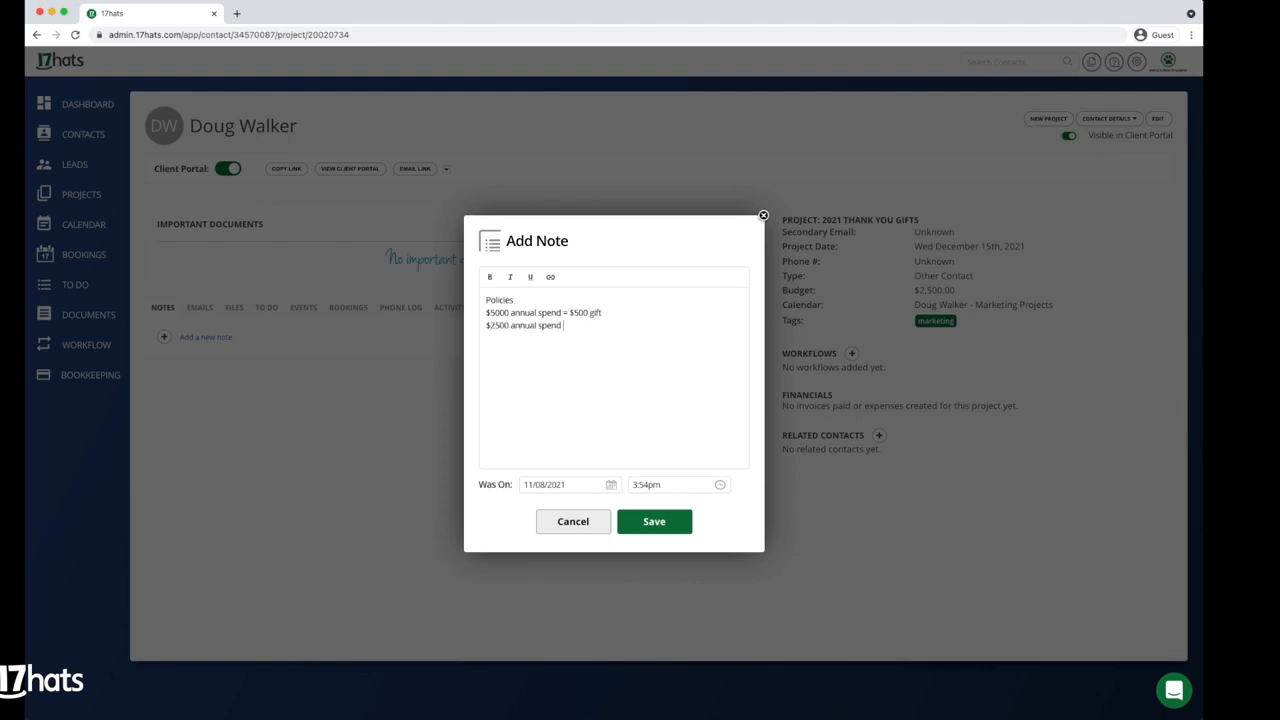
type("= $250 gift")
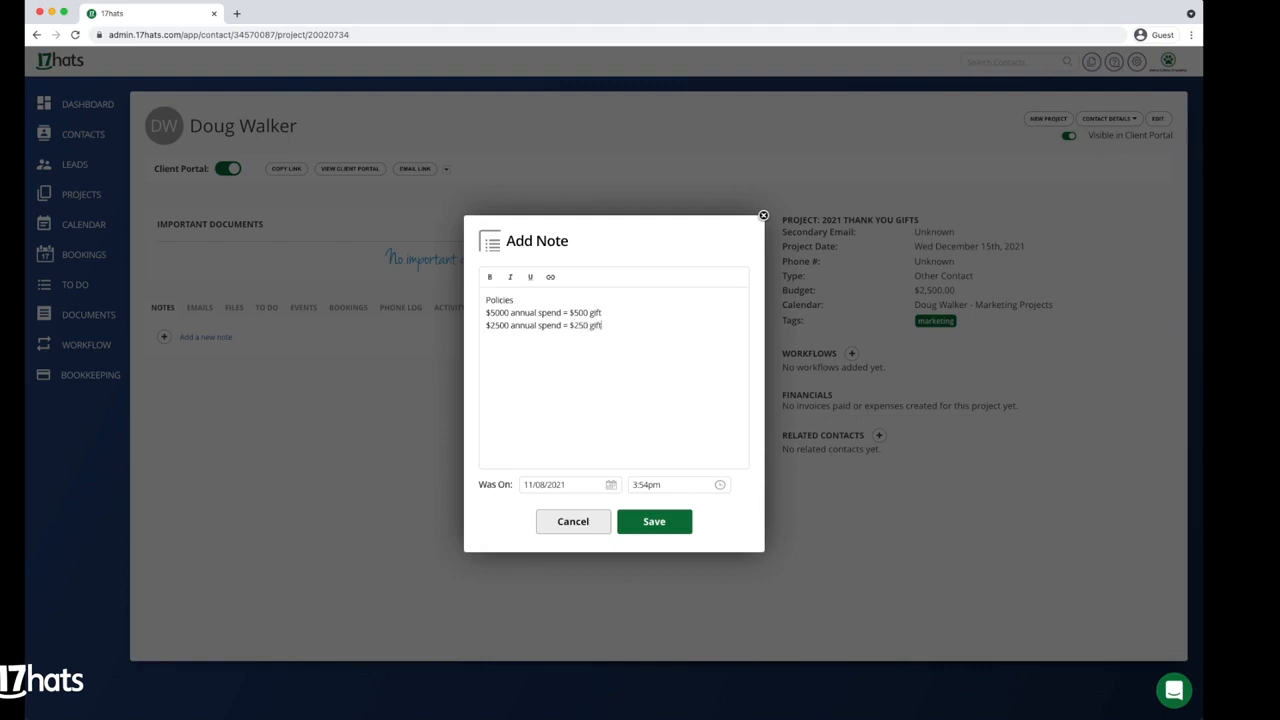
Add the $1000 tier and holiday-card line, emphasize the Policies heading, and save
type("$1000 annual spend =")
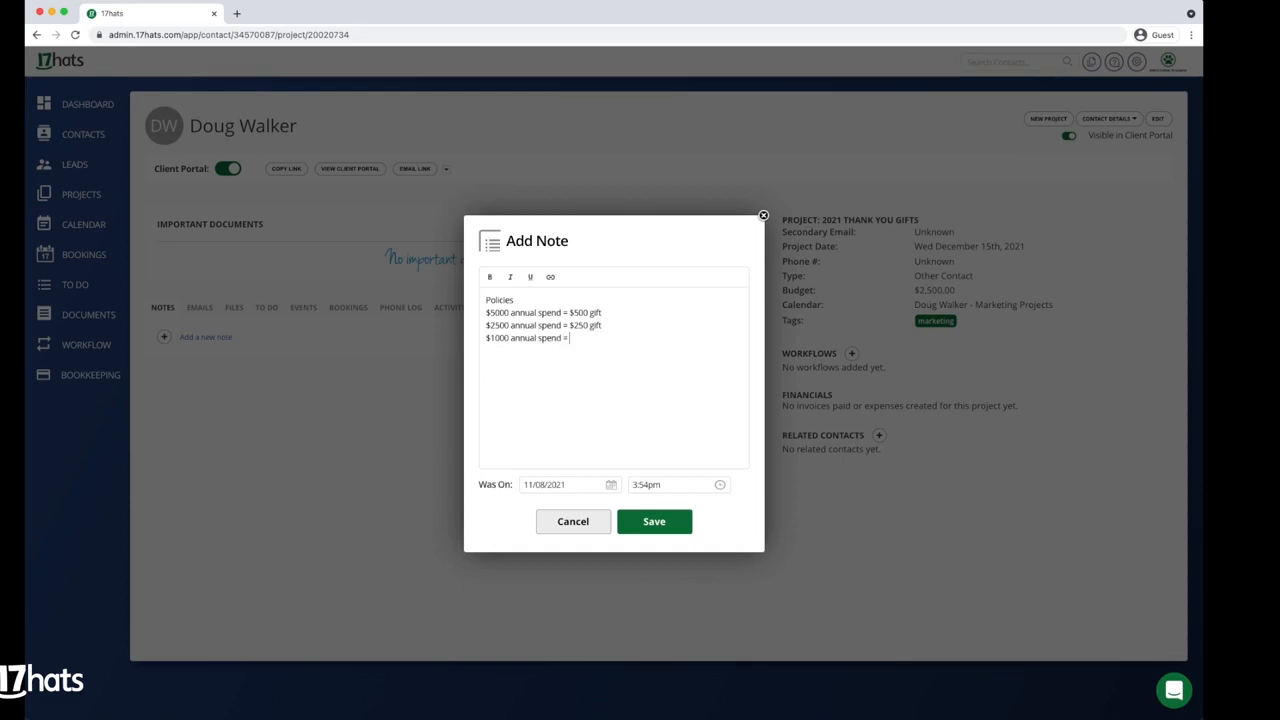
type("$100 gift")
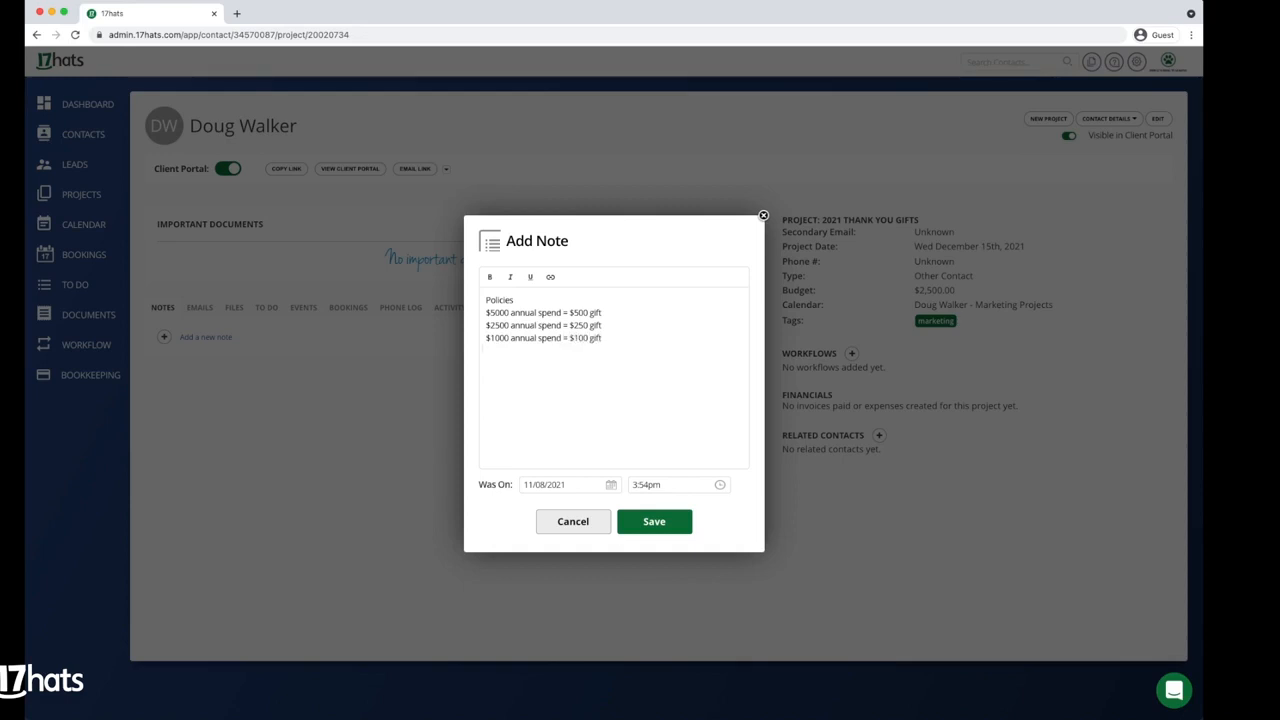
type("Anything less =")
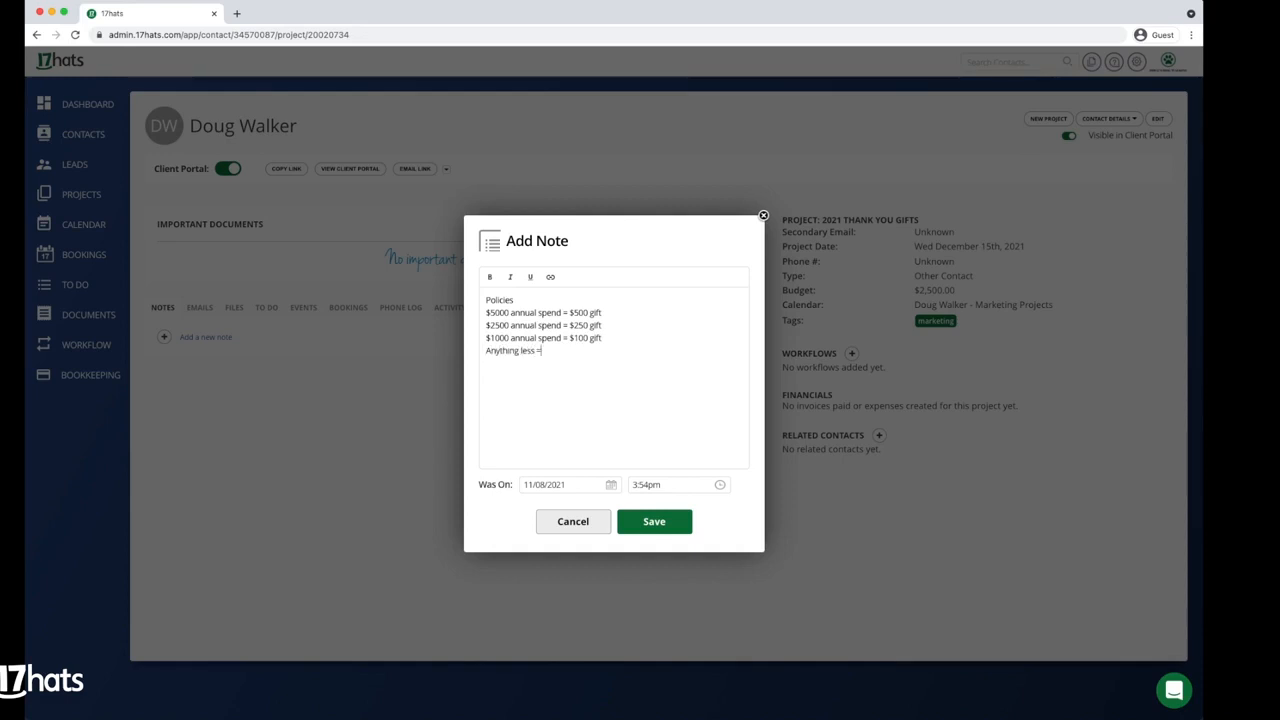
type("holiday card")
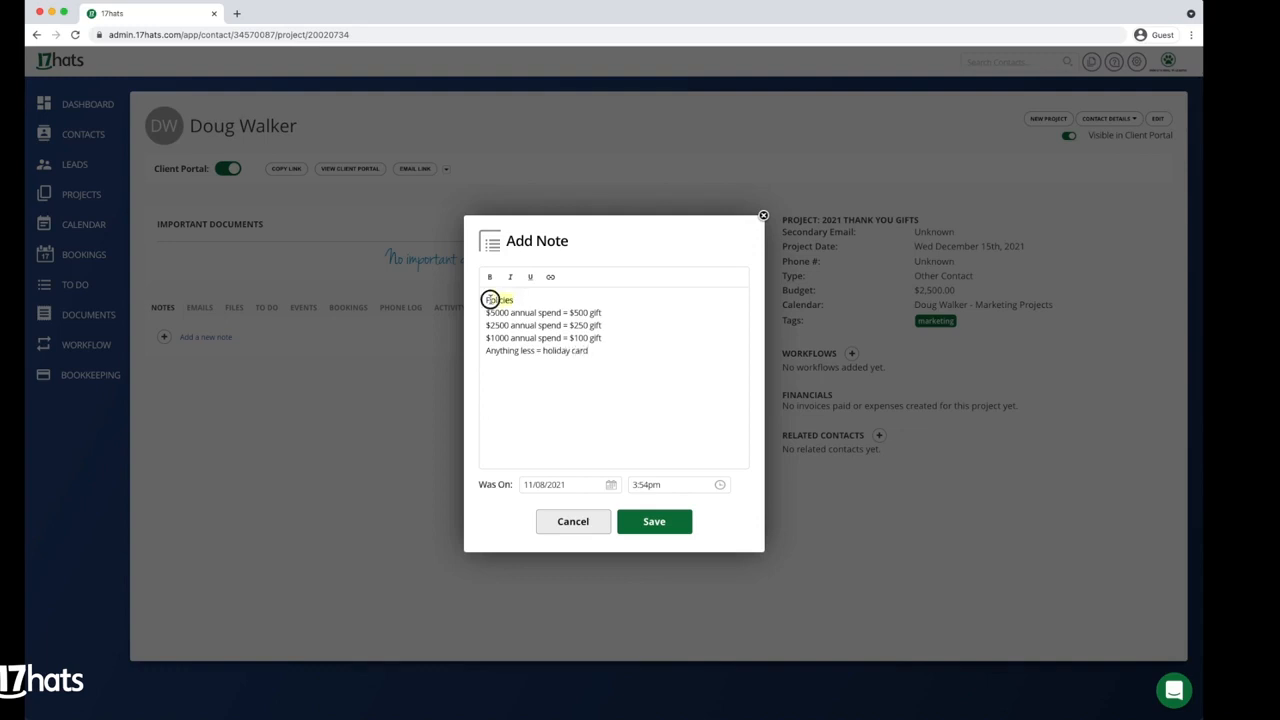
left_click(530, 276)
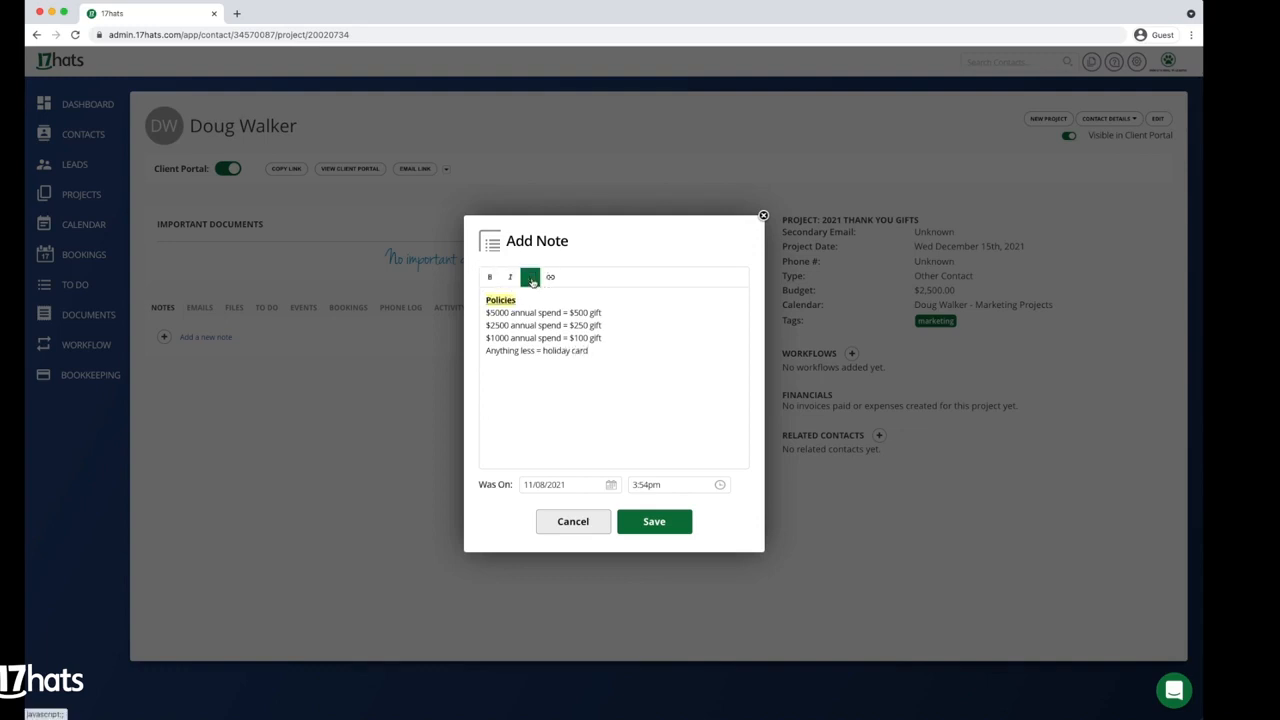
left_click(654, 520)
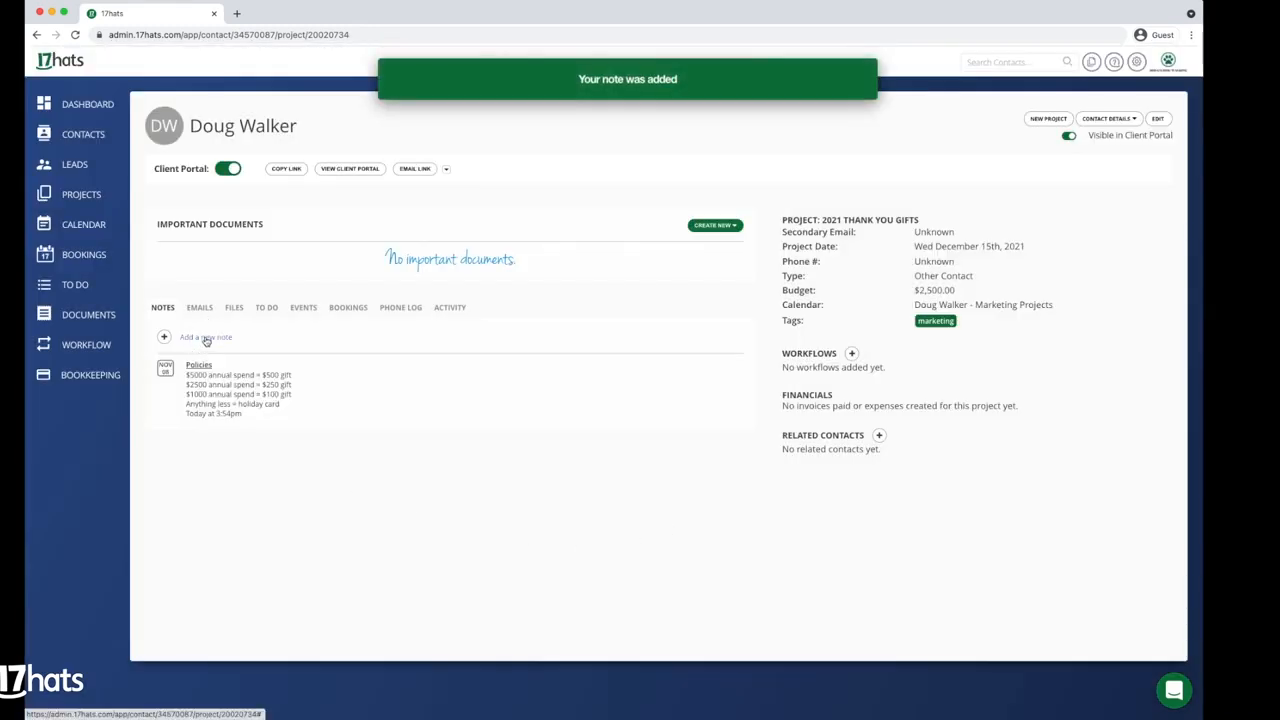
Begin a Gift Ideas note listing Bark Box
left_click(204, 336)
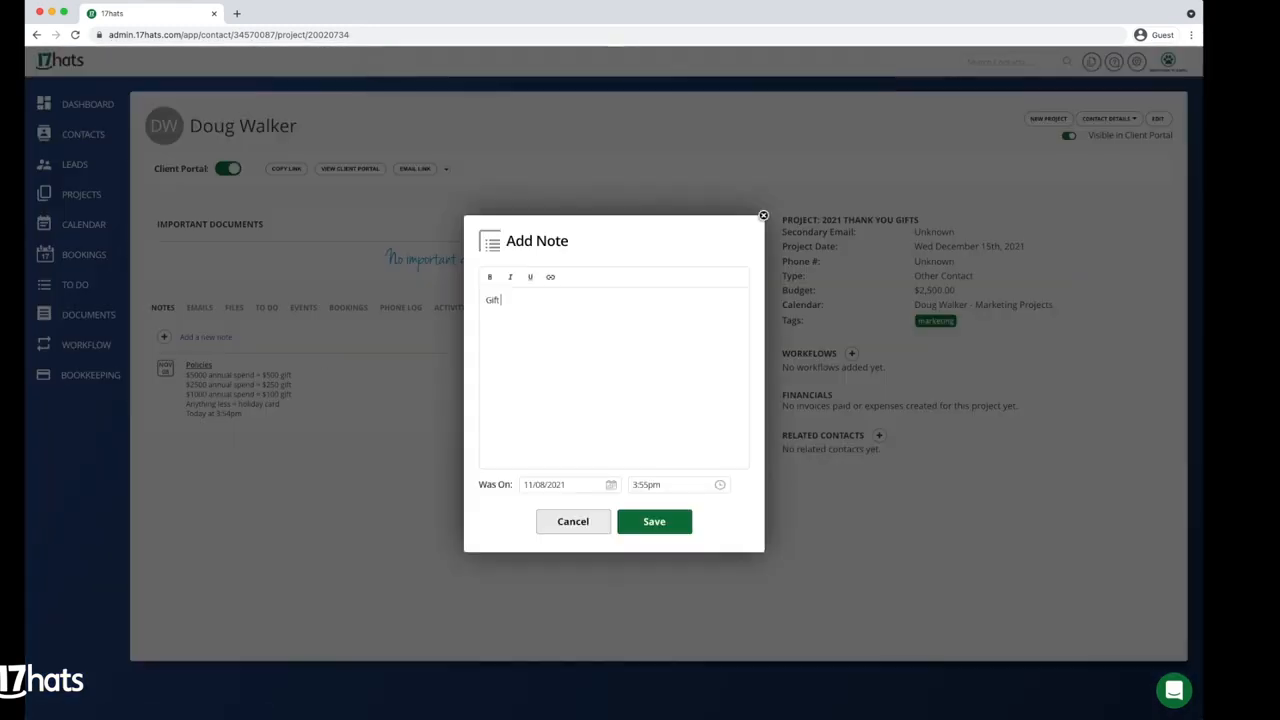
type("Ideas")
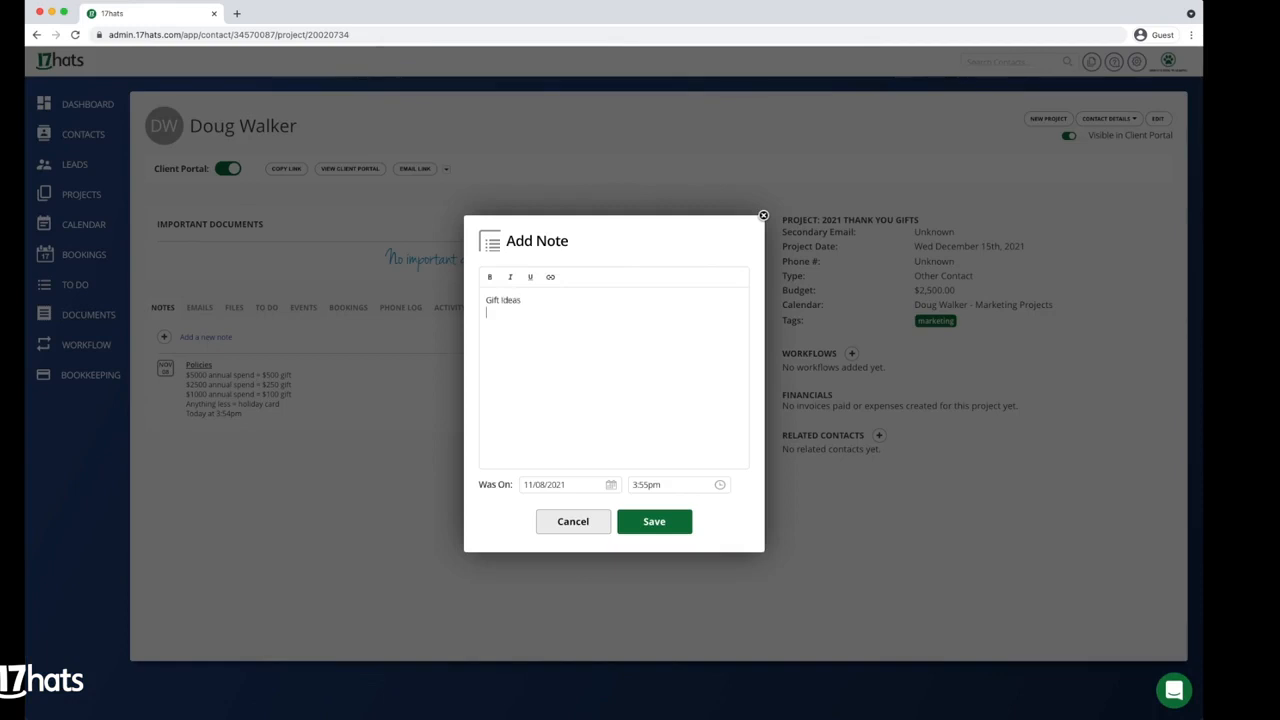
type("Bark")
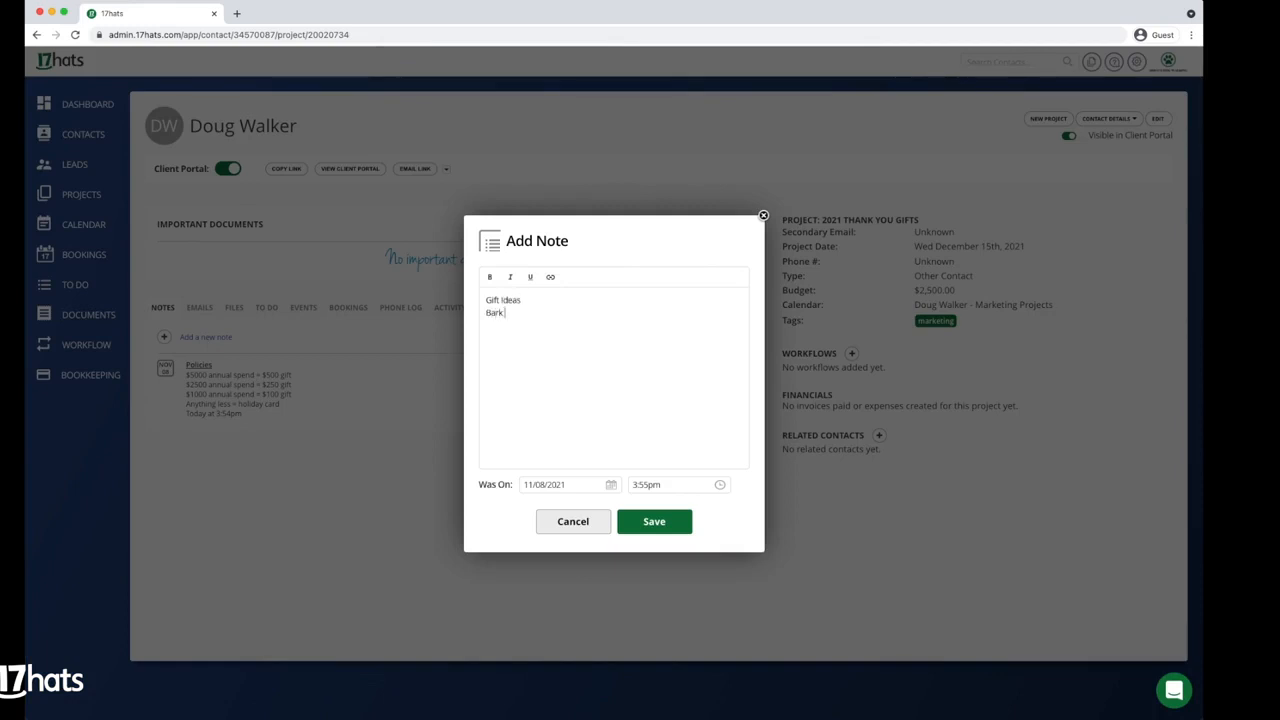
type("Box")
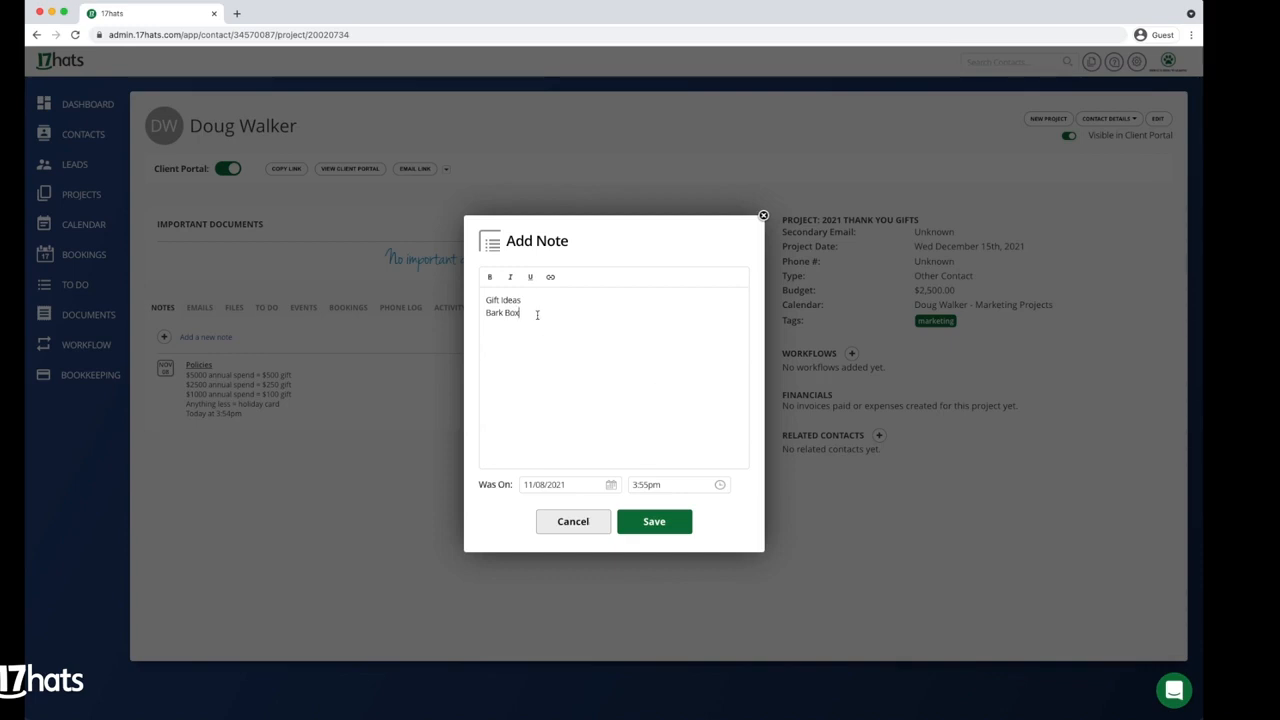
left_click(550, 276)
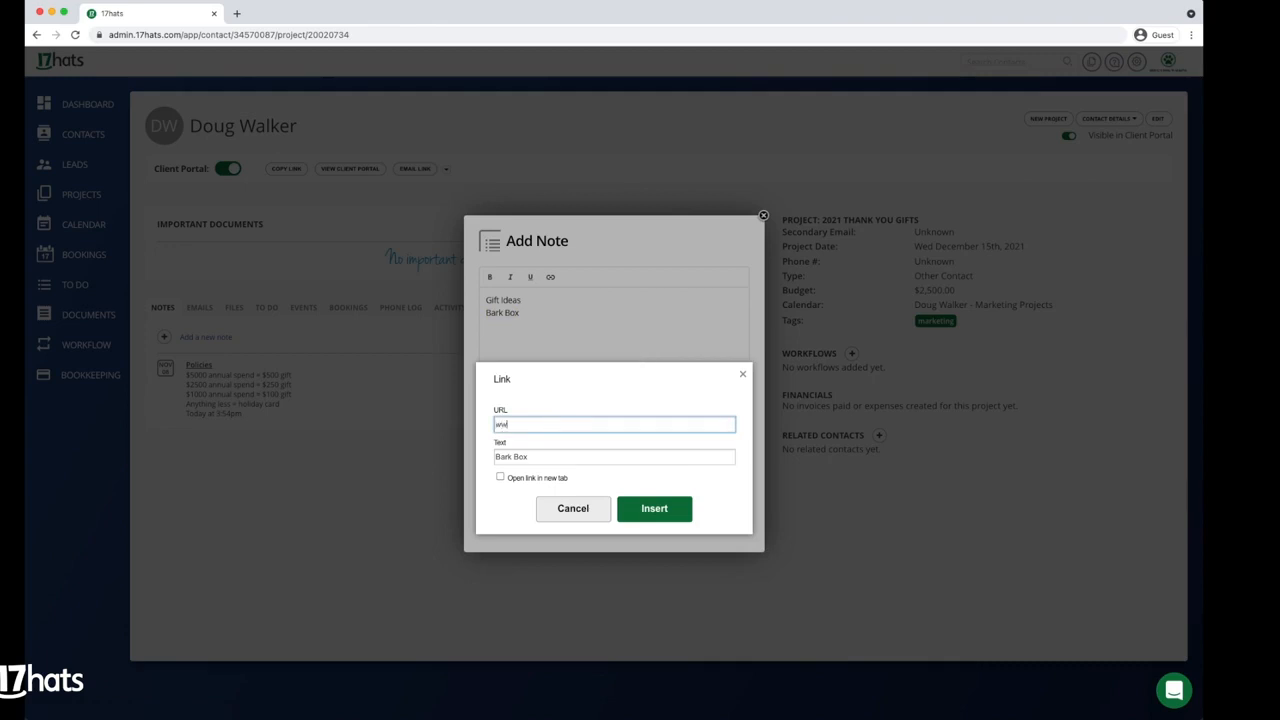
type("www.barkbox.")
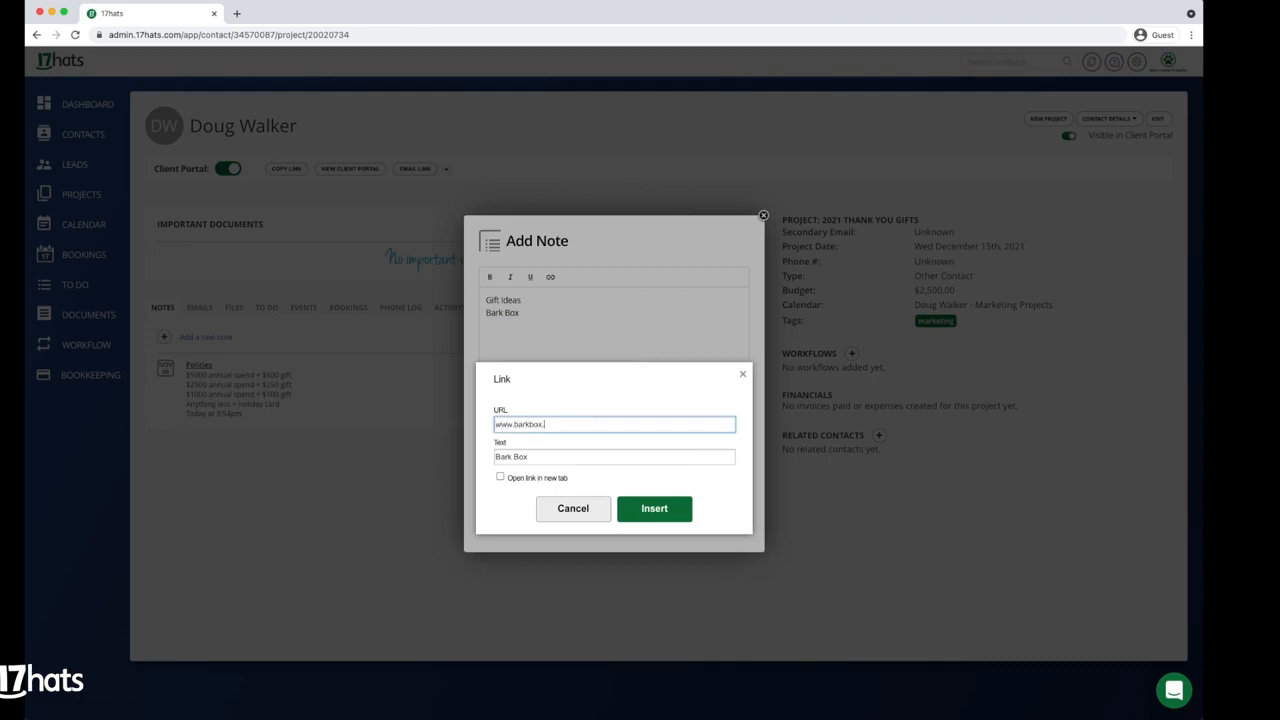
left_click(500, 476)
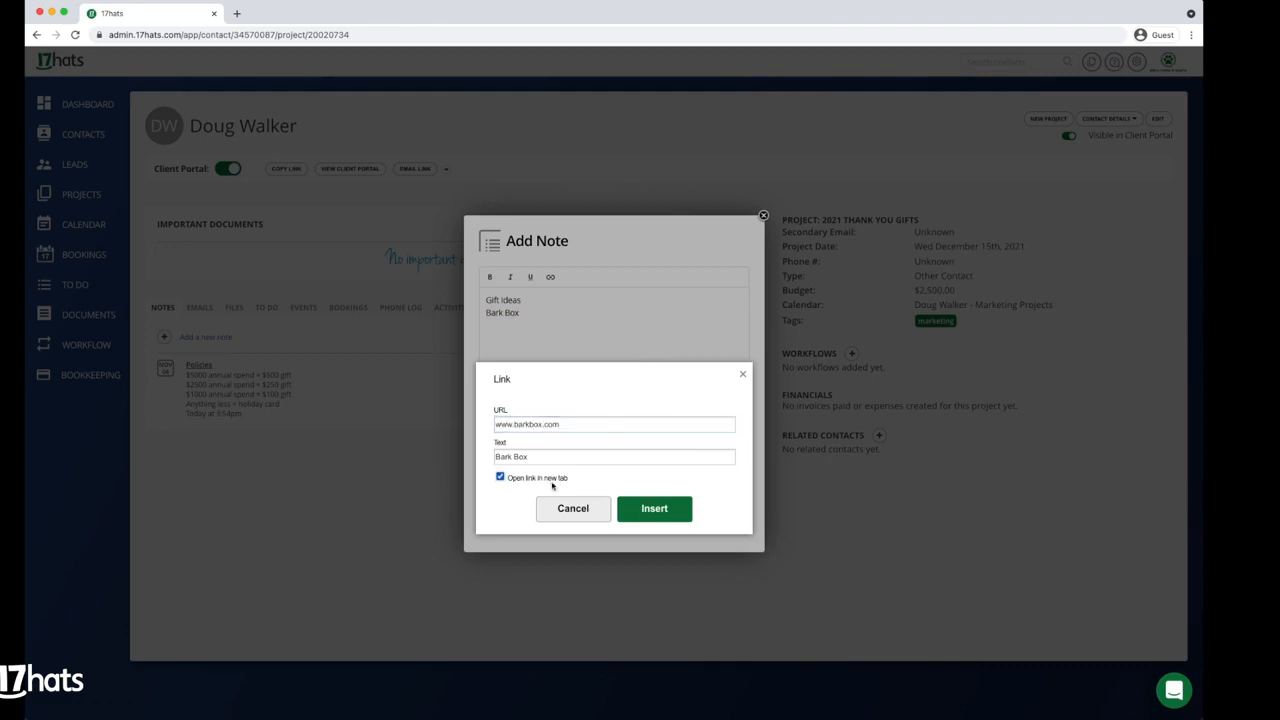
left_click(654, 508)
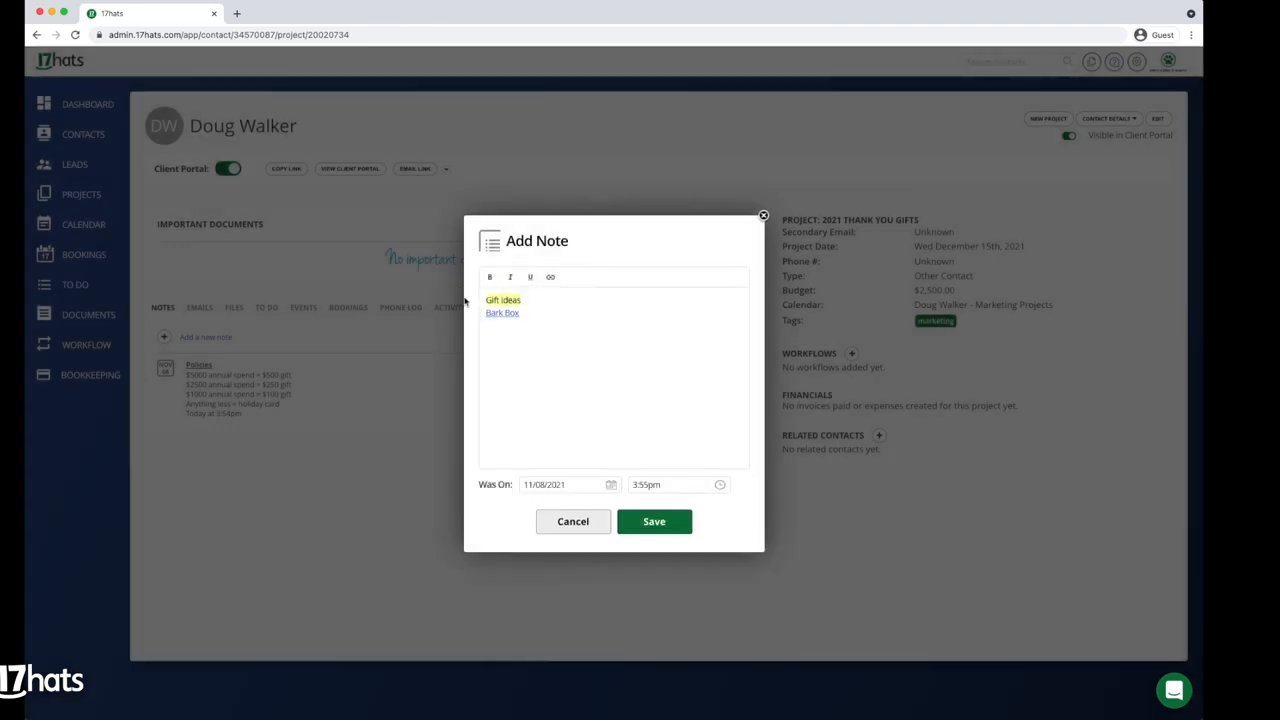
left_click(530, 276)
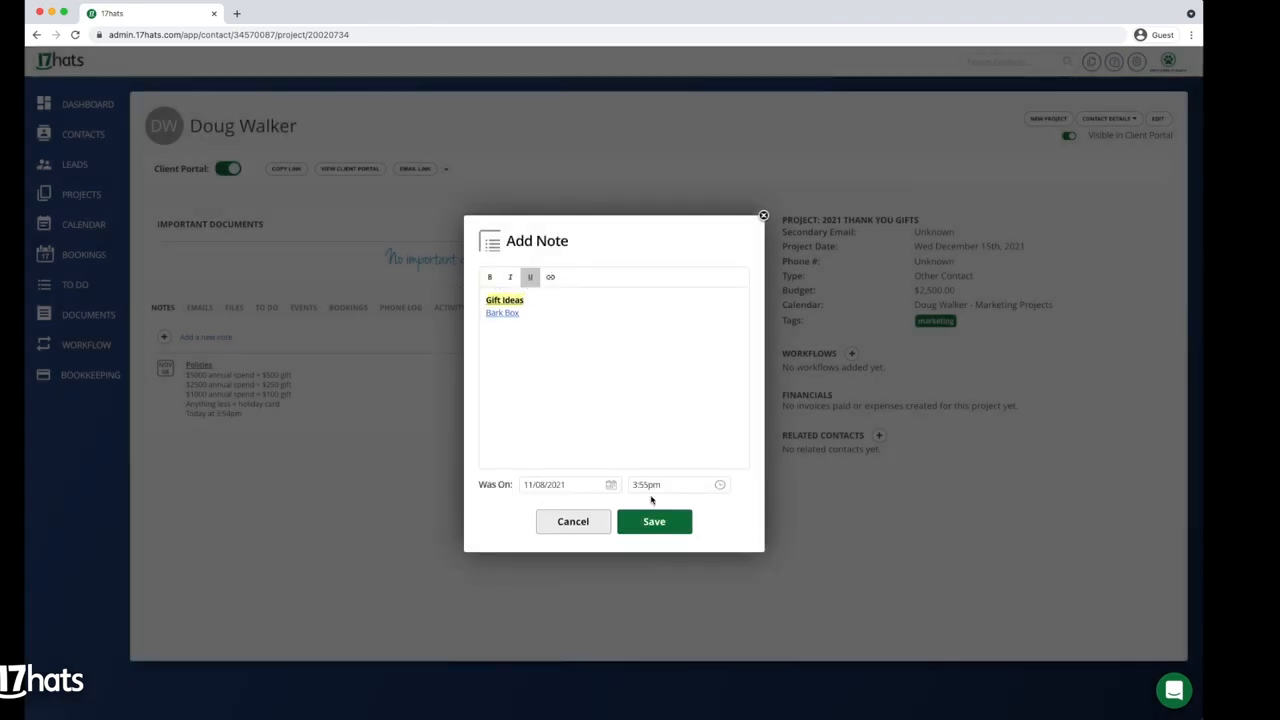
left_click(652, 520)
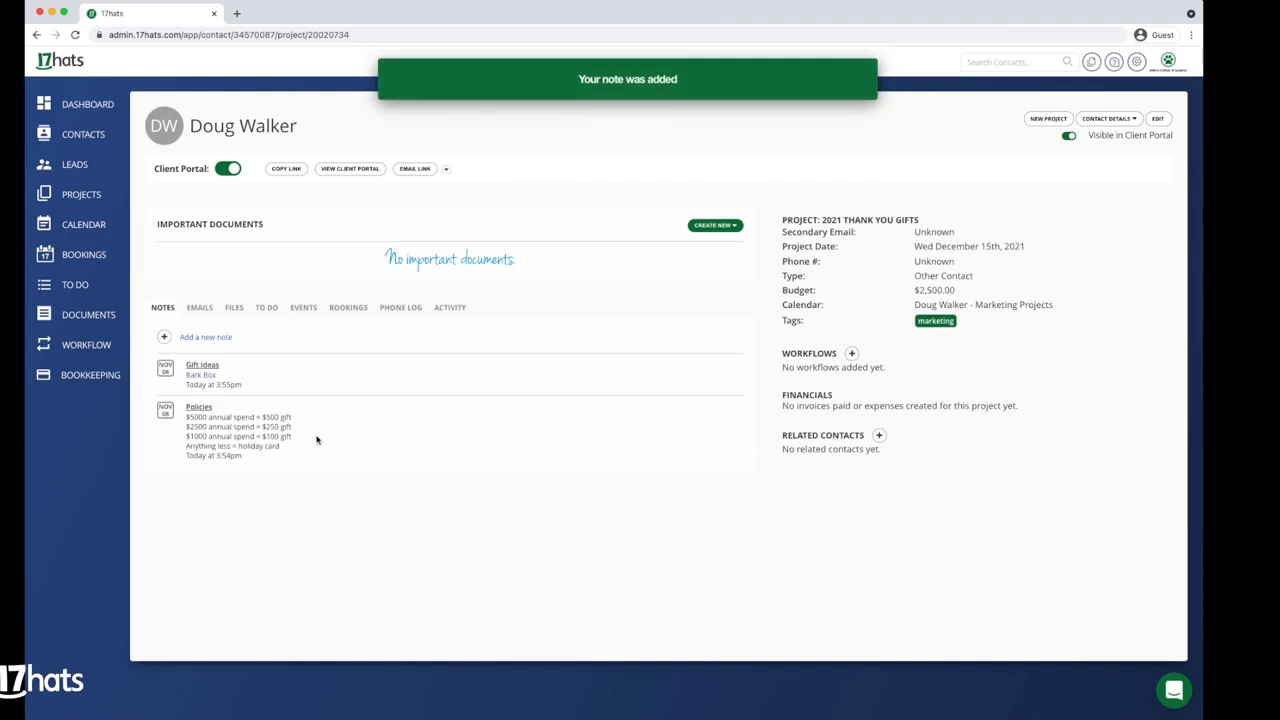
Upload the 2021 Gift Idea image from the computer to the project's Files
left_click(234, 308)
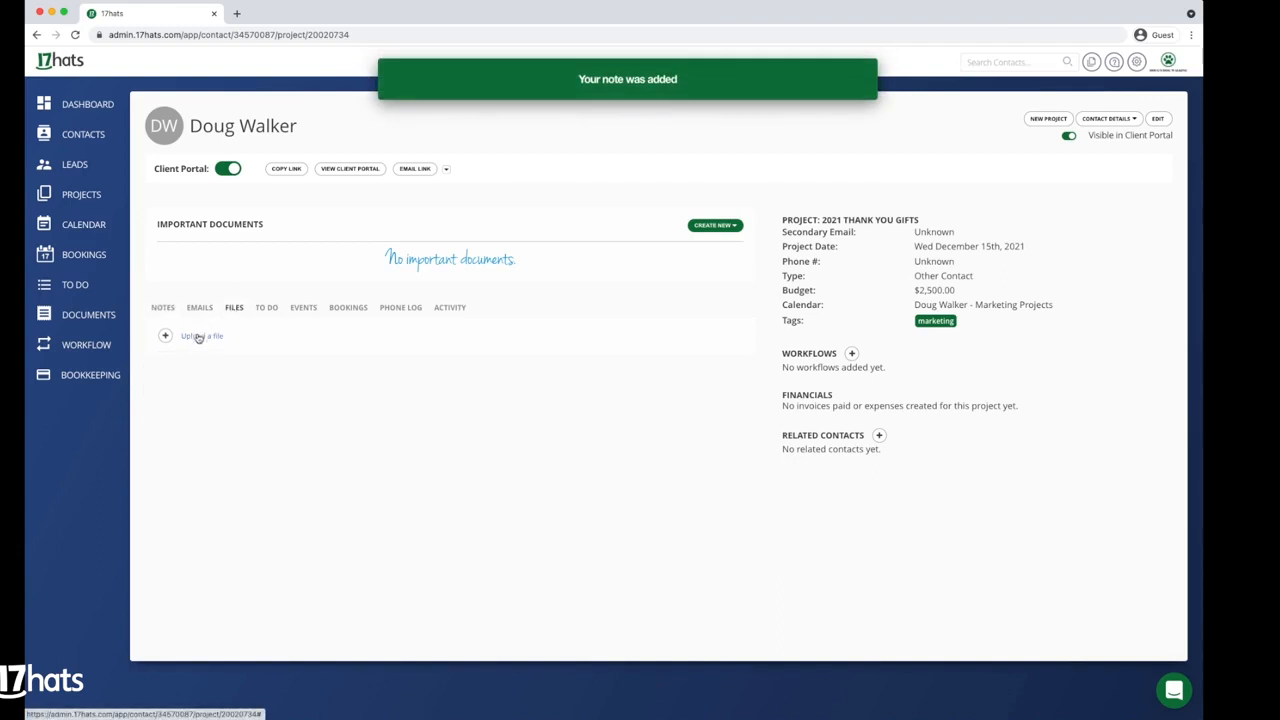
left_click(202, 336)
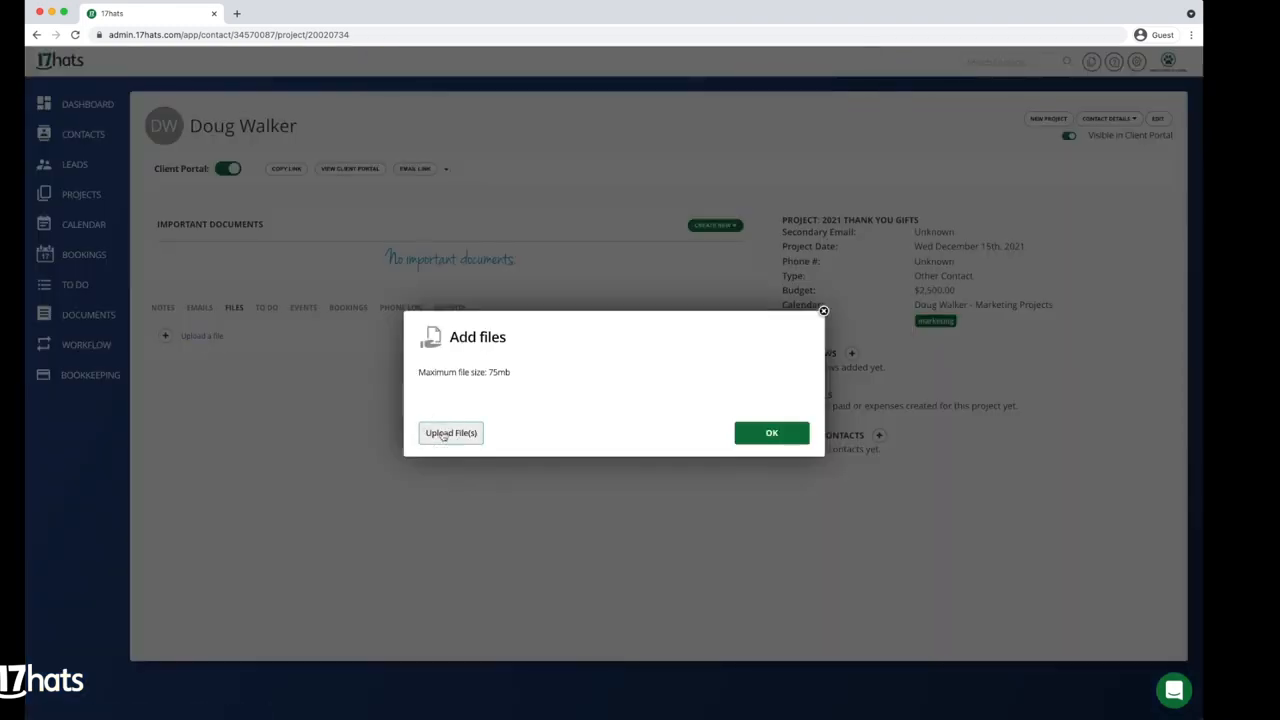
left_click(450, 432)
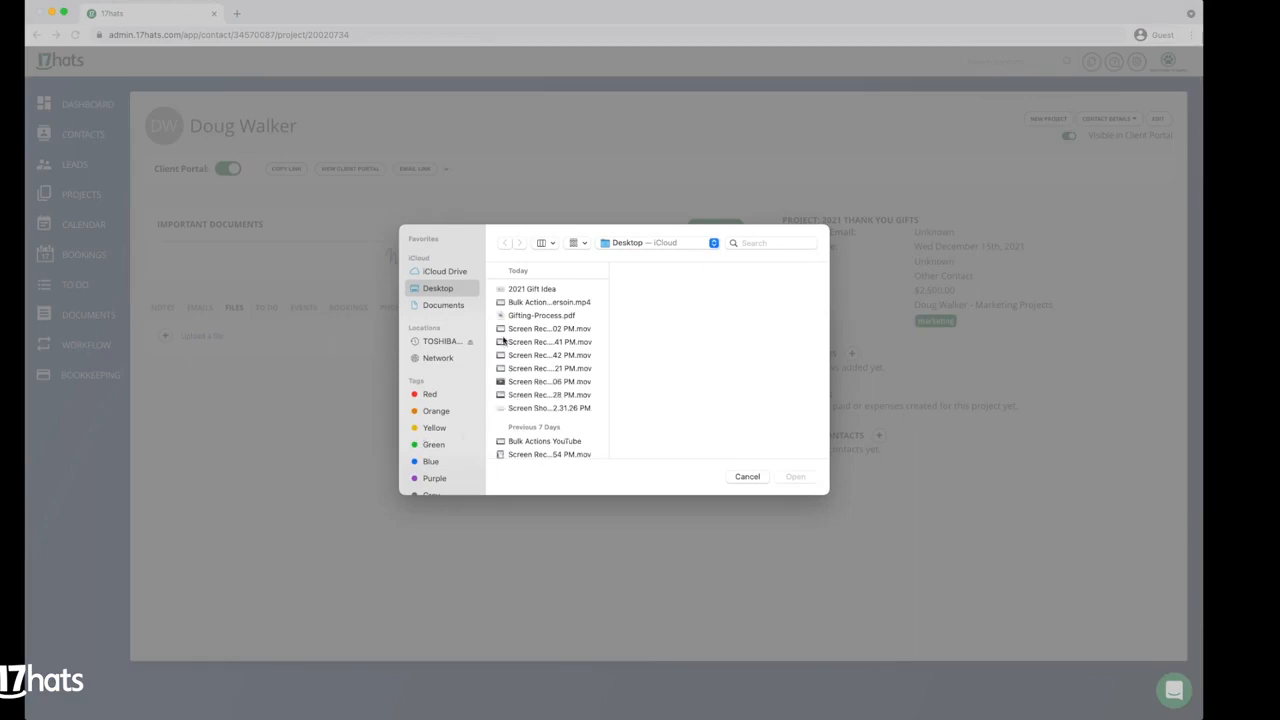
left_click(532, 288)
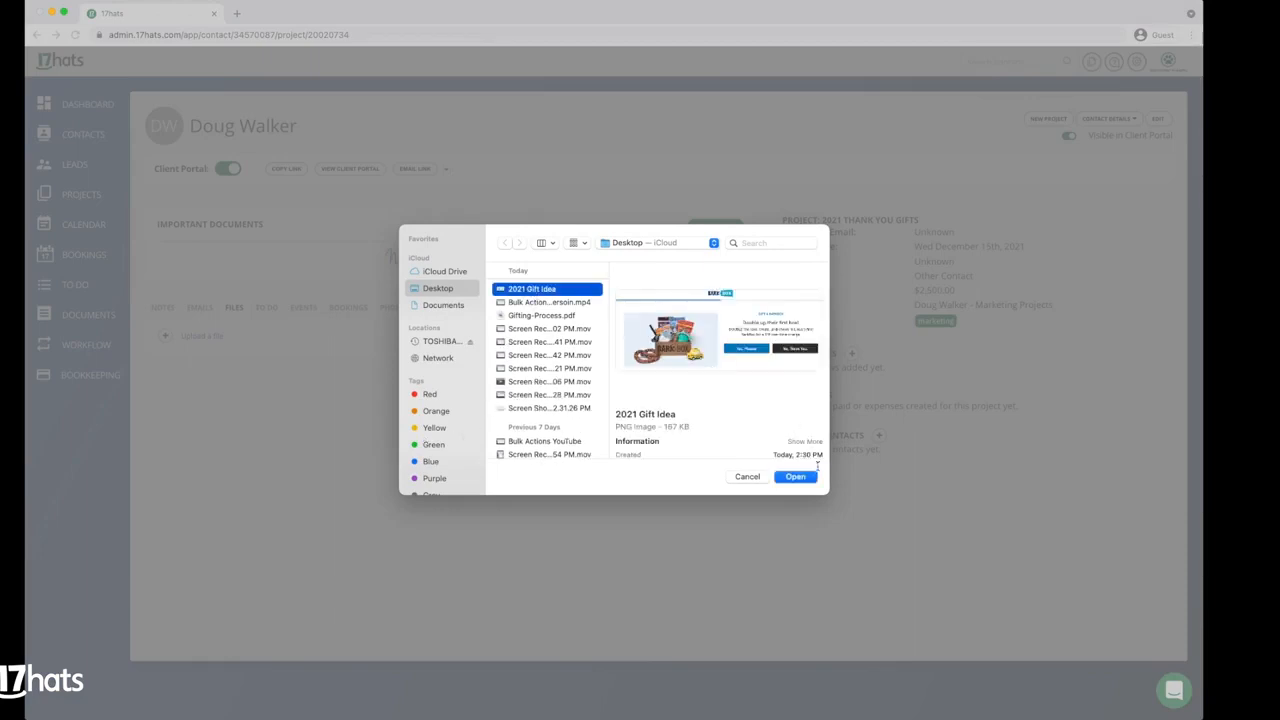
left_click(796, 476)
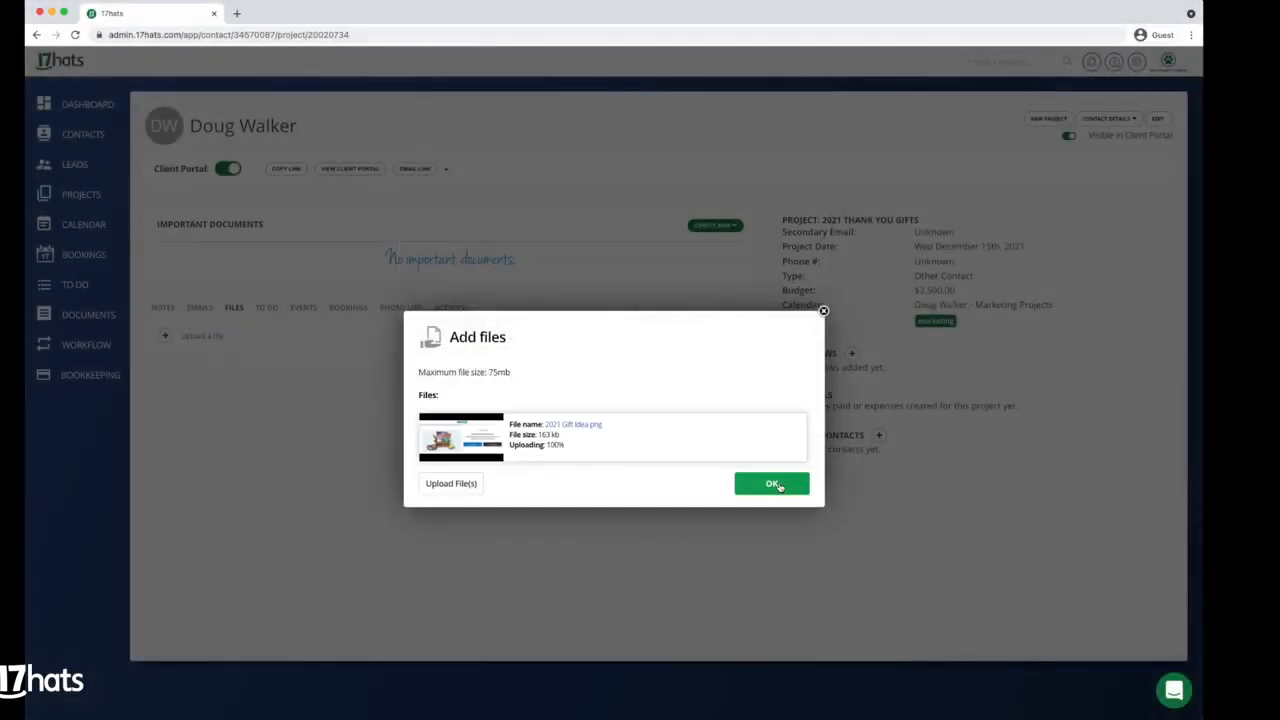
left_click(772, 482)
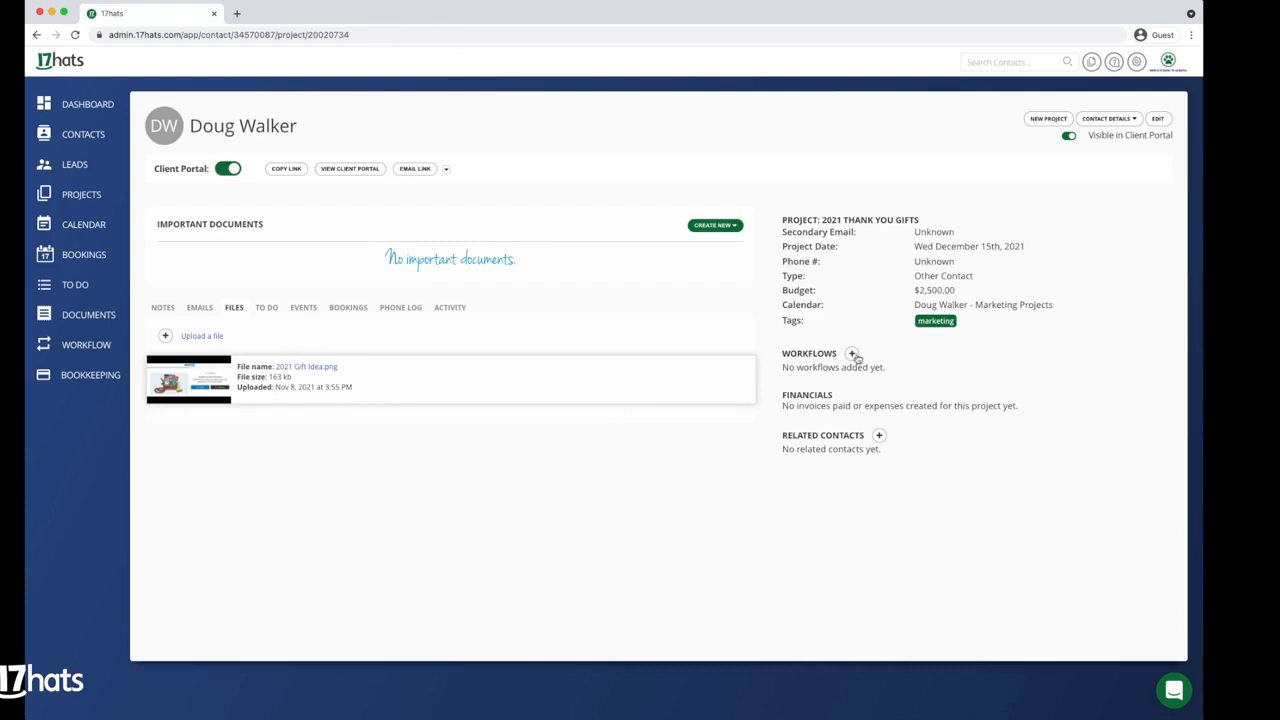
Activate the 2021 IMPORT - Marketing - VIP Gifts workflow on the project
left_click(852, 352)
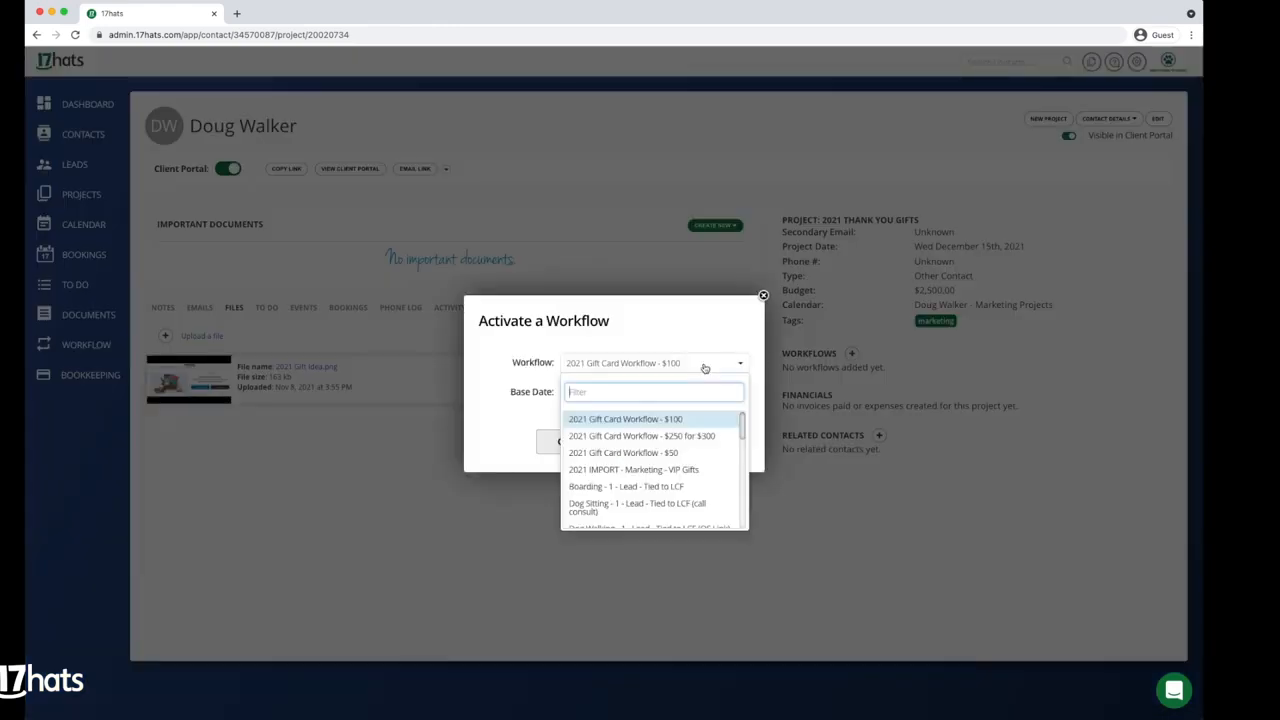
left_click(632, 468)
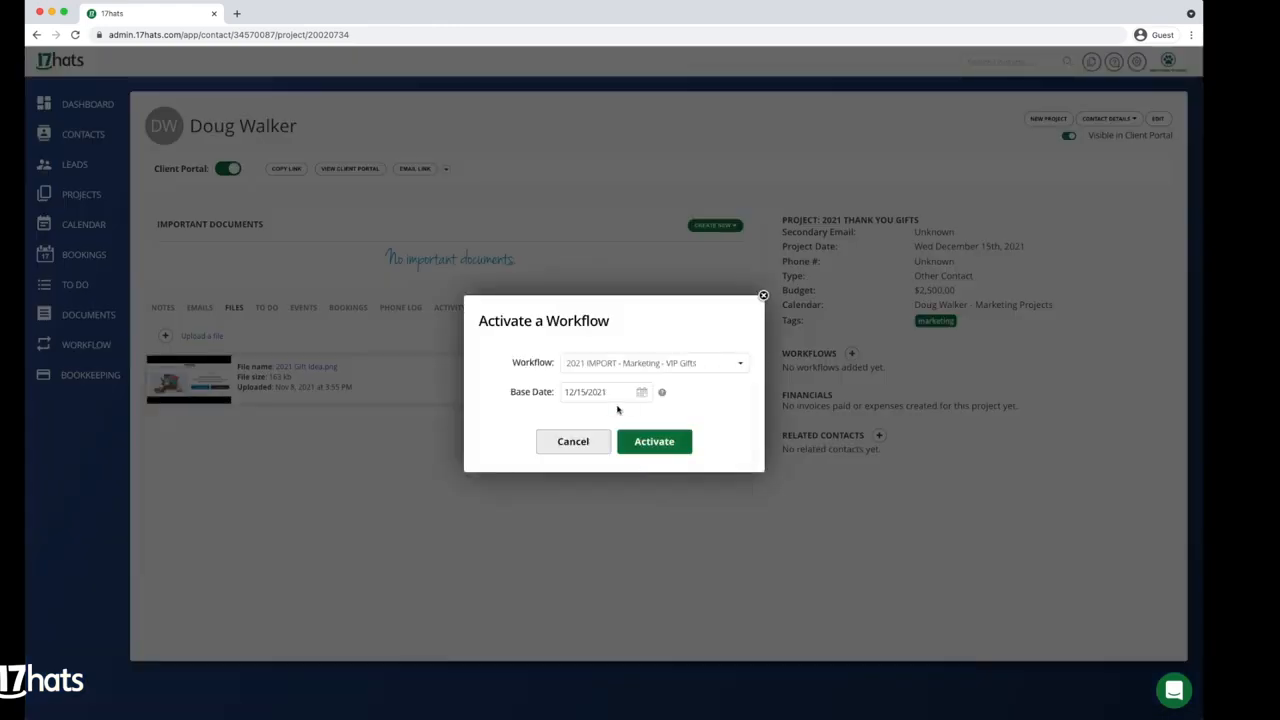
left_click(596, 390)
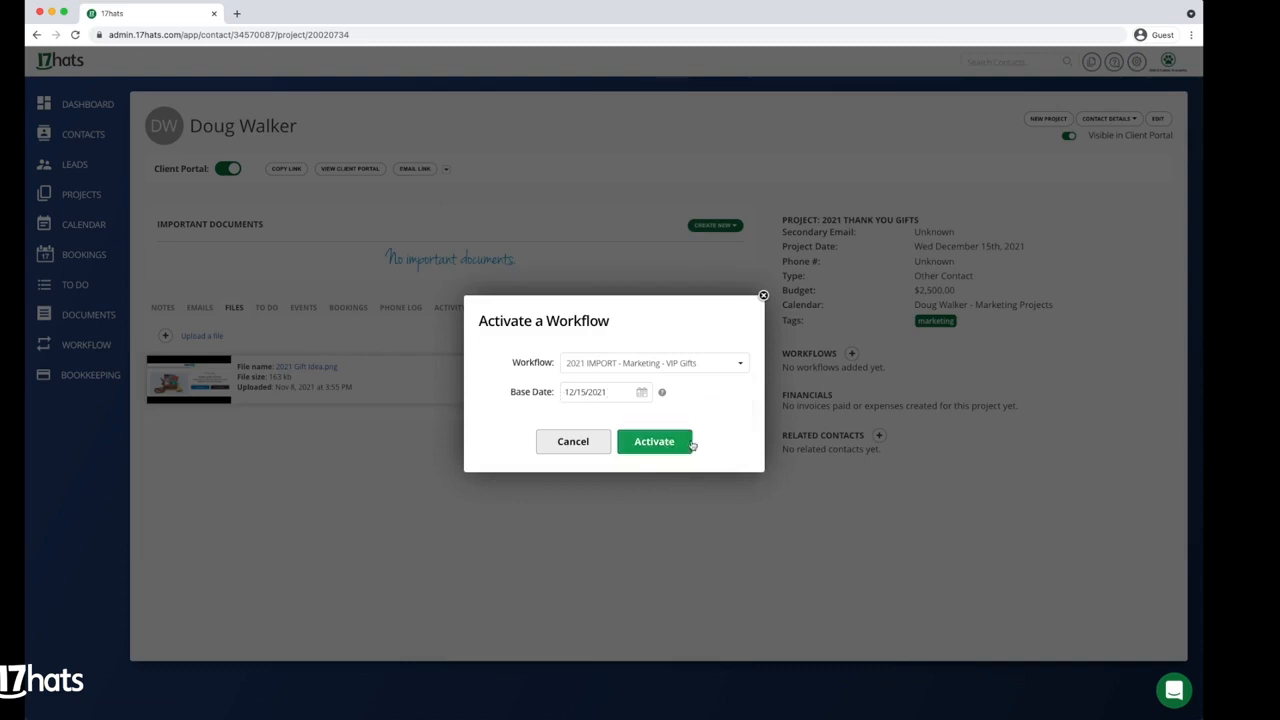
left_click(654, 442)
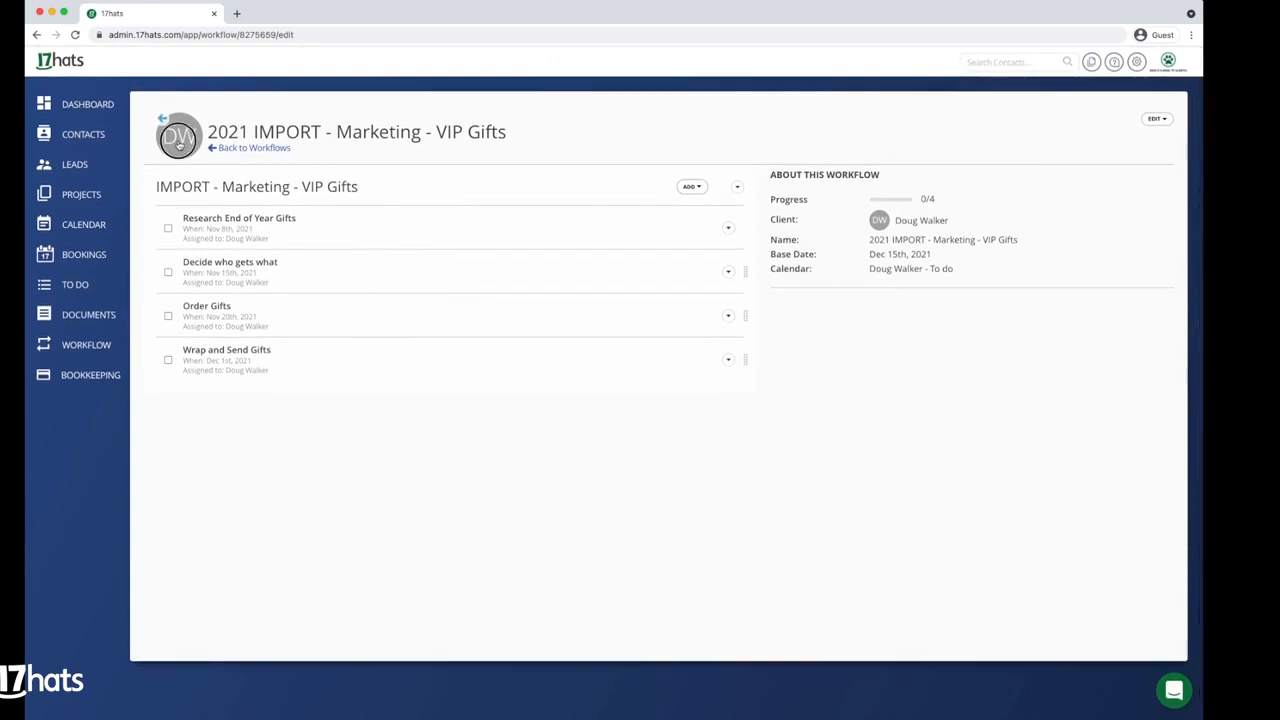
Return to the 2021 Thank You Gifts project and turn on its Client Portal
left_click(180, 136)
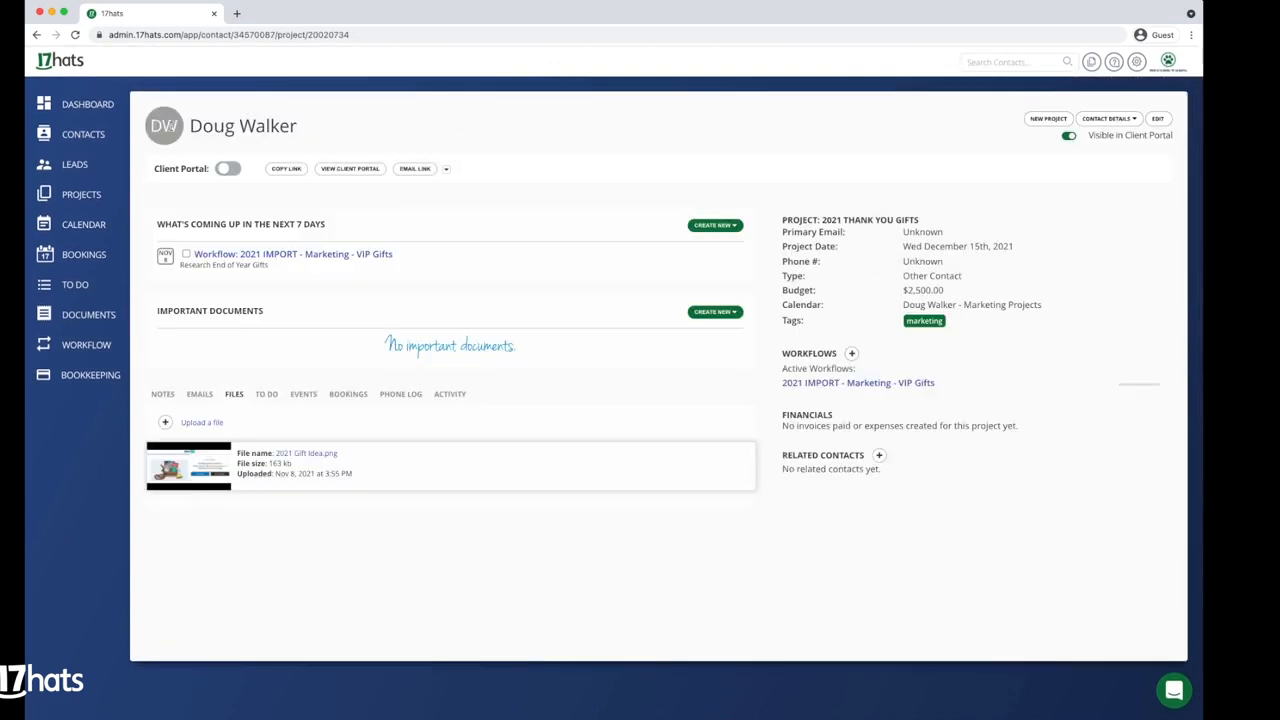
left_click(228, 168)
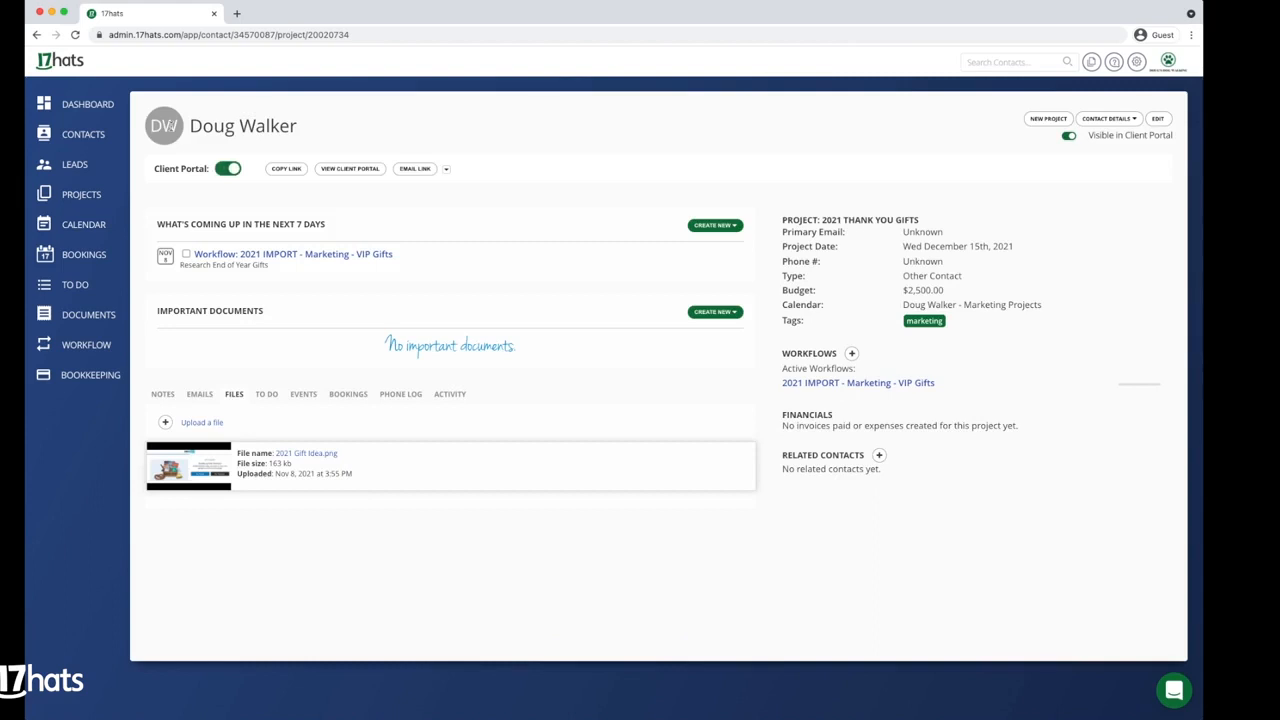
In the Calendar, move the Order Gifts to-do from November 20 to November 19
left_click(84, 224)
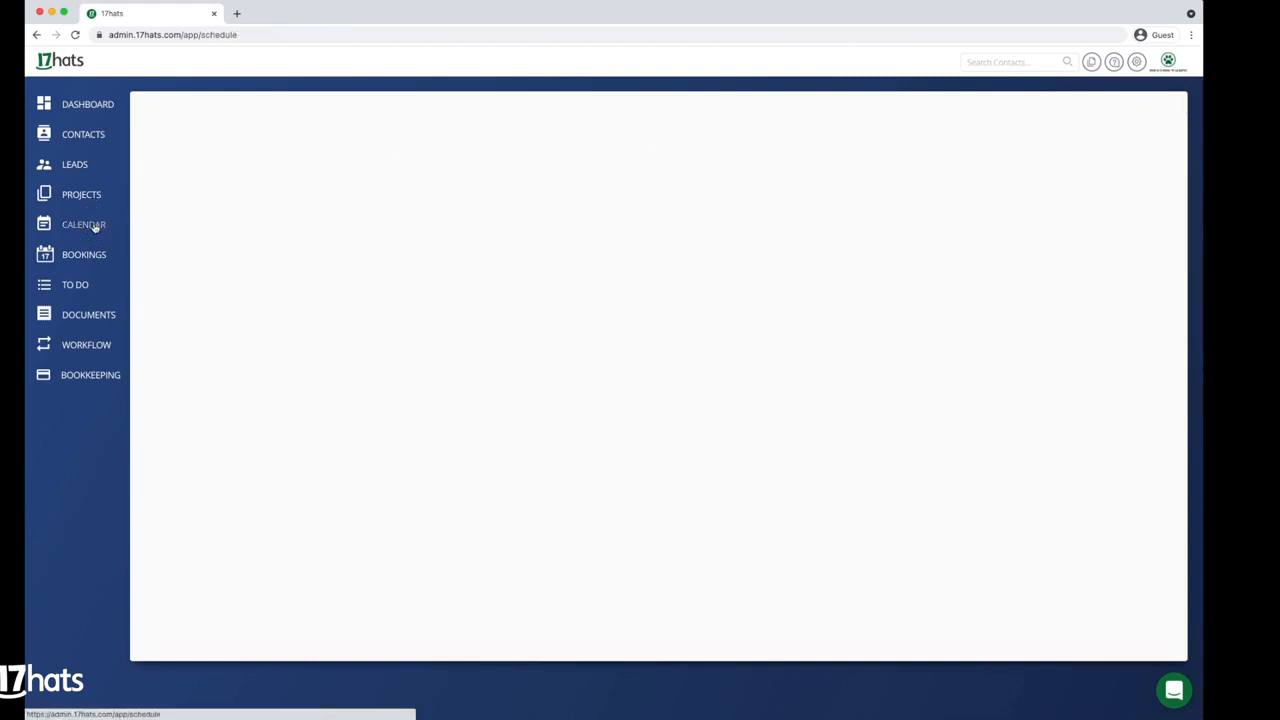
left_click(84, 224)
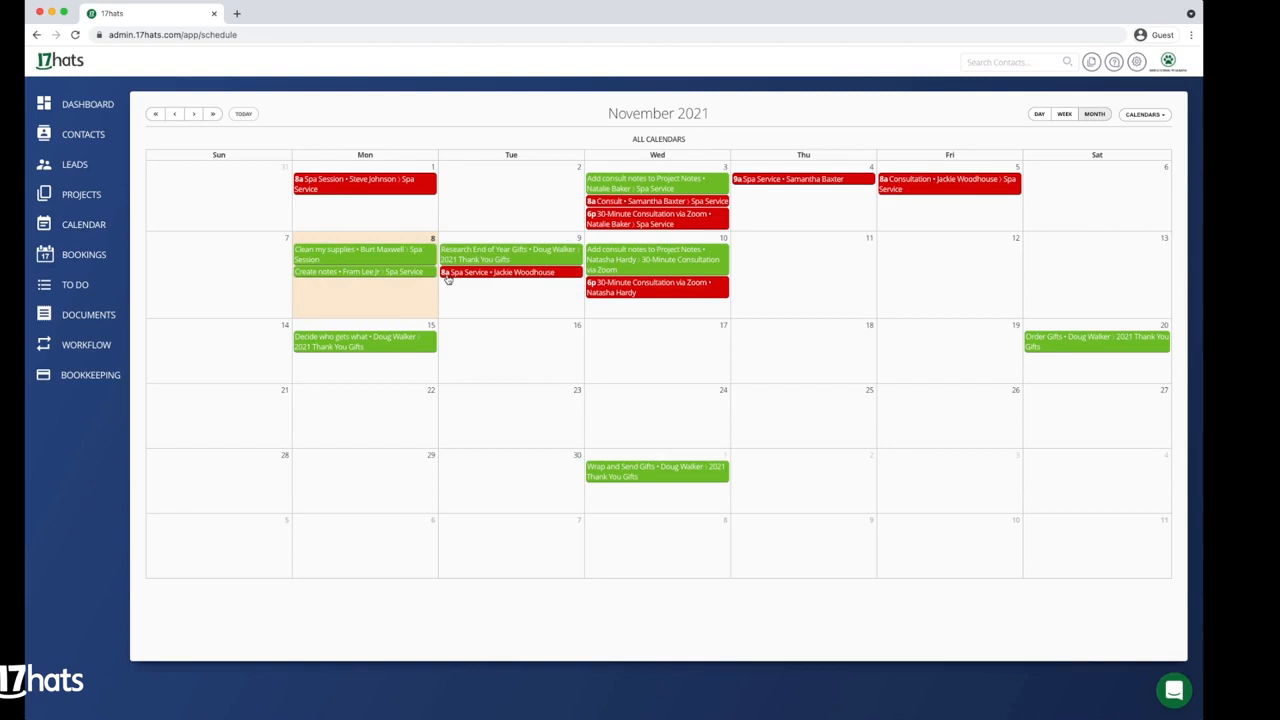
mouse_move(406, 350)
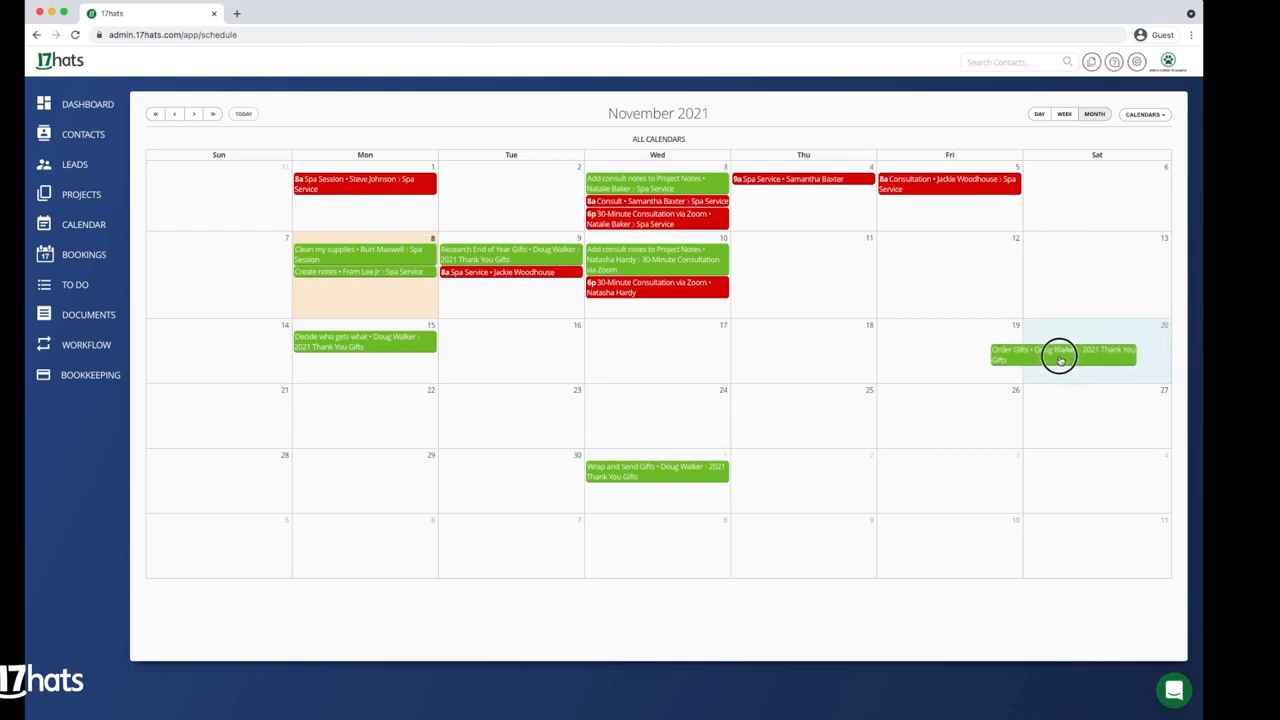
left_click_drag(1060, 356, 948, 352)
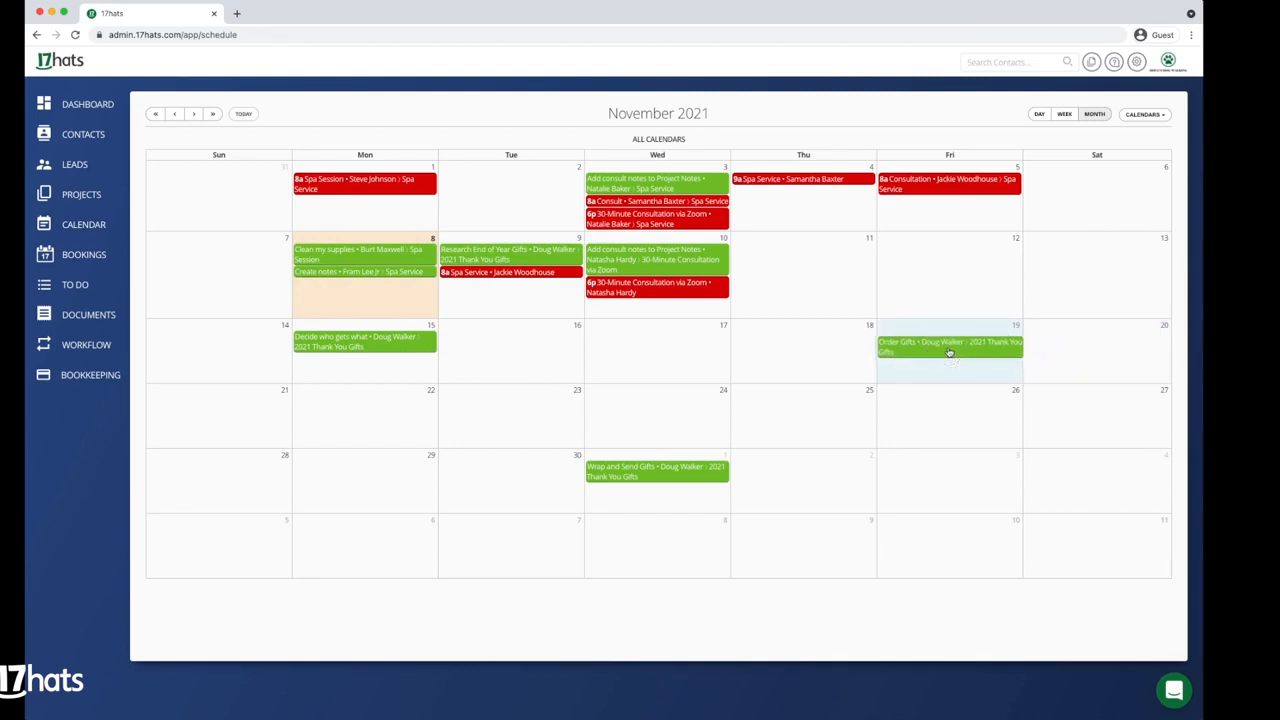
Add the note 'Double check shipping times for on-time arrivals' to Order Gifts and save
left_click(948, 348)
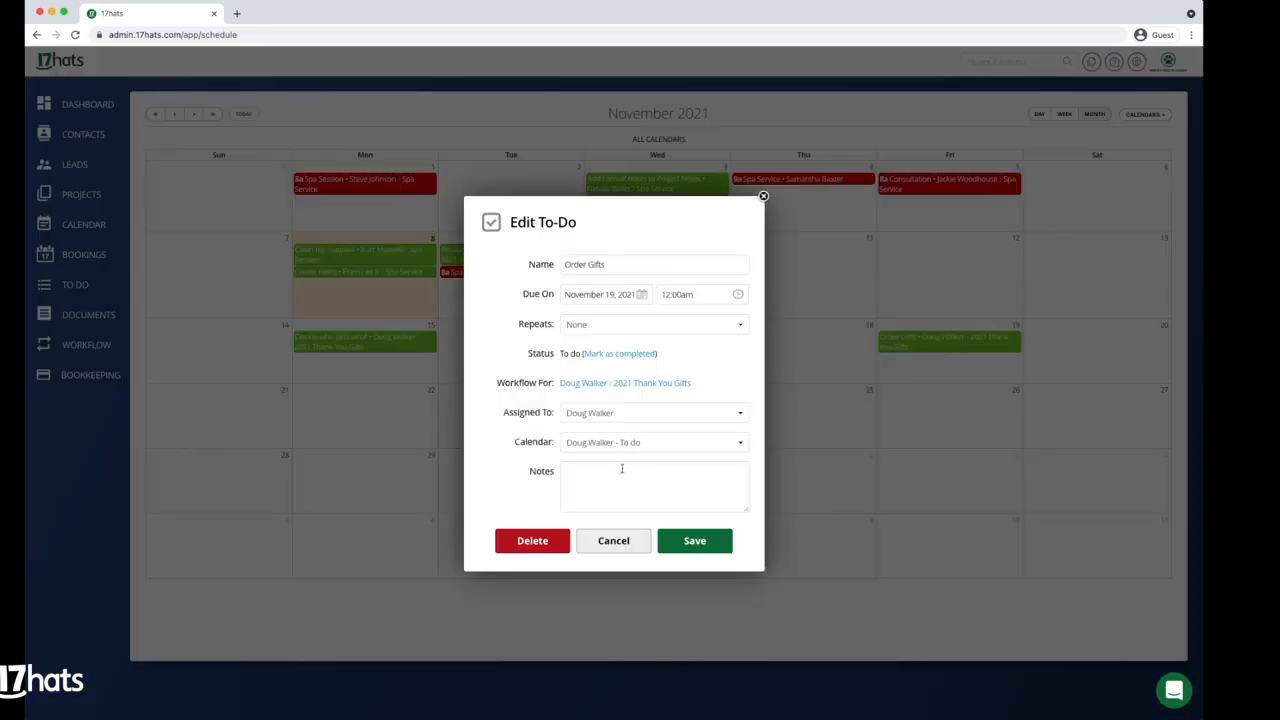
type("Double check shipping tim")
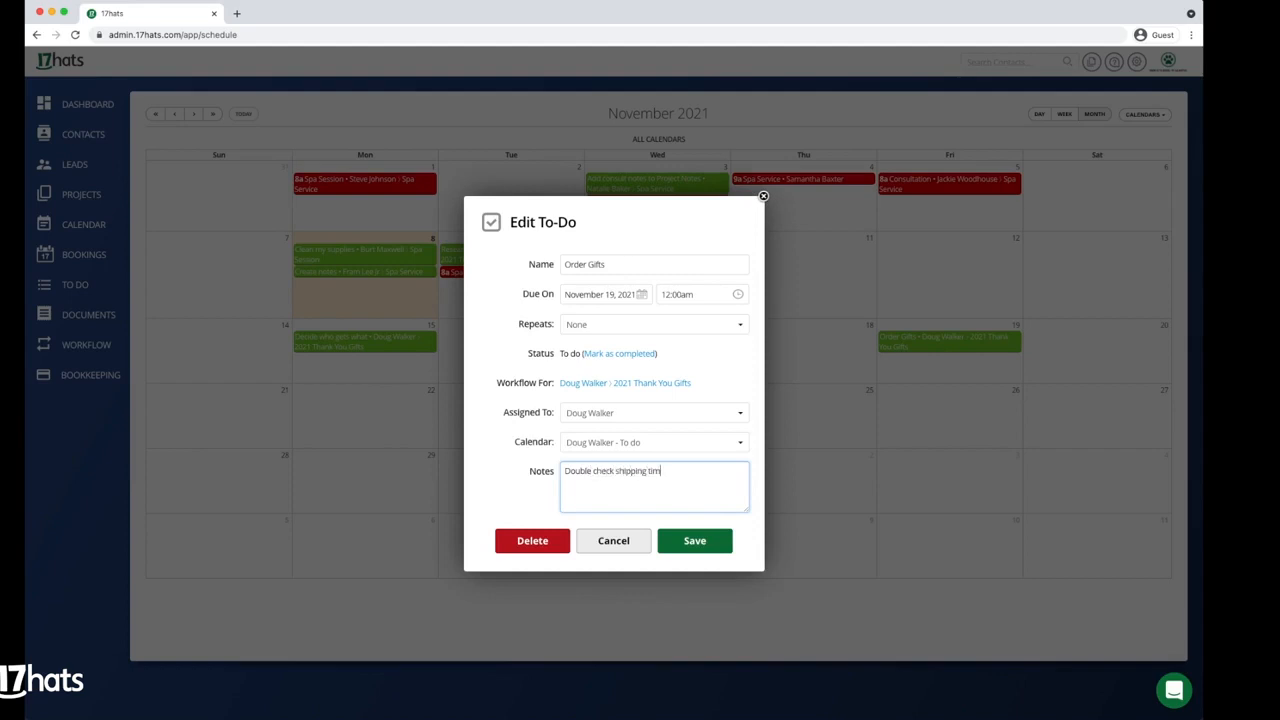
type("es for on")
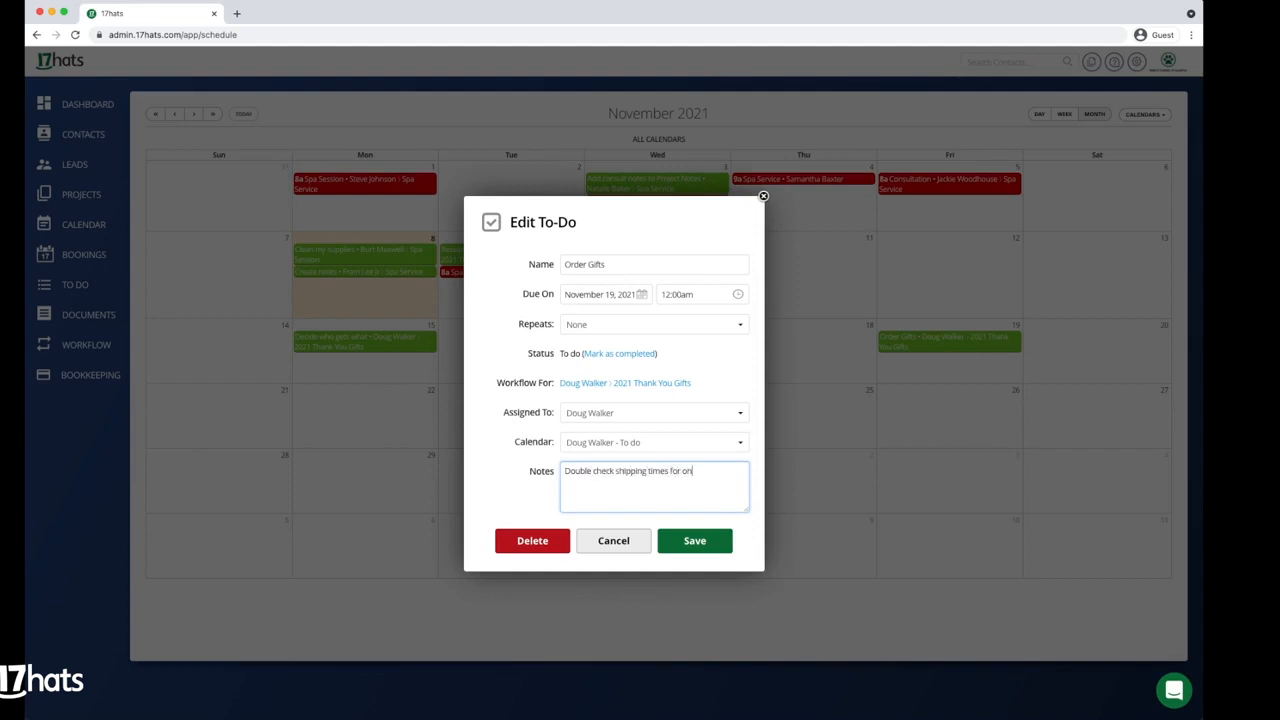
type("-time a")
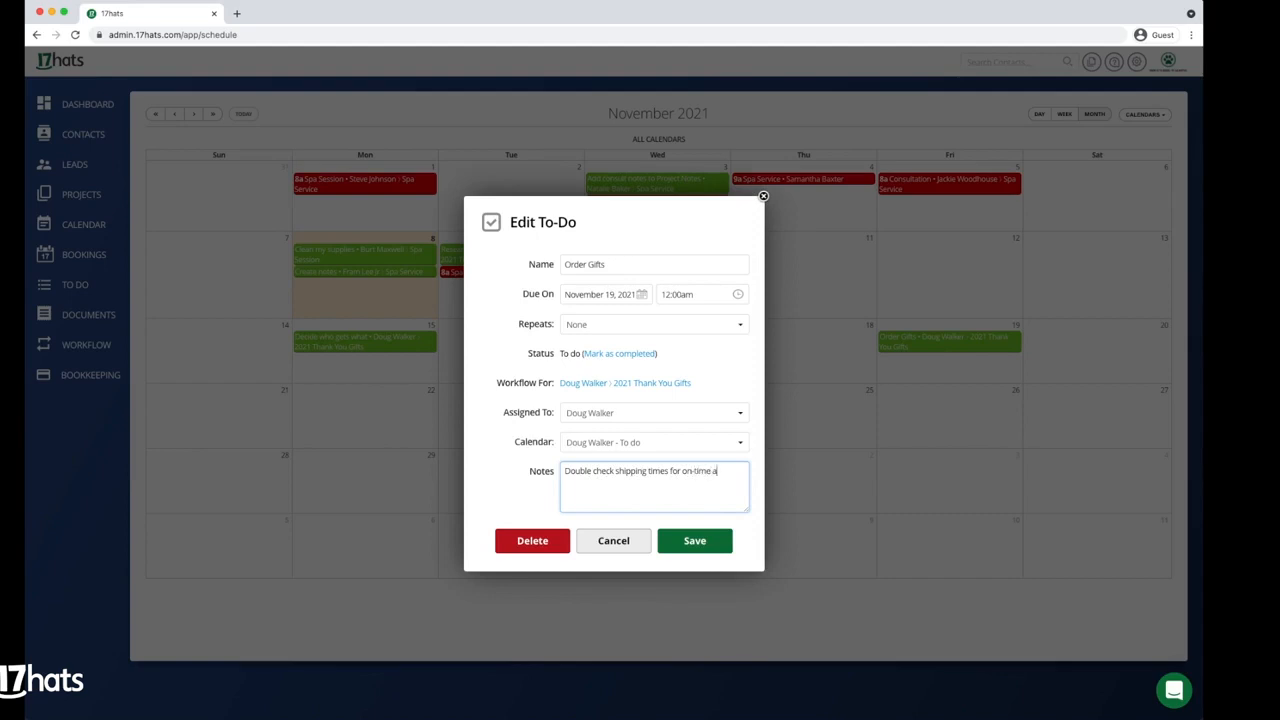
type("rrivals")
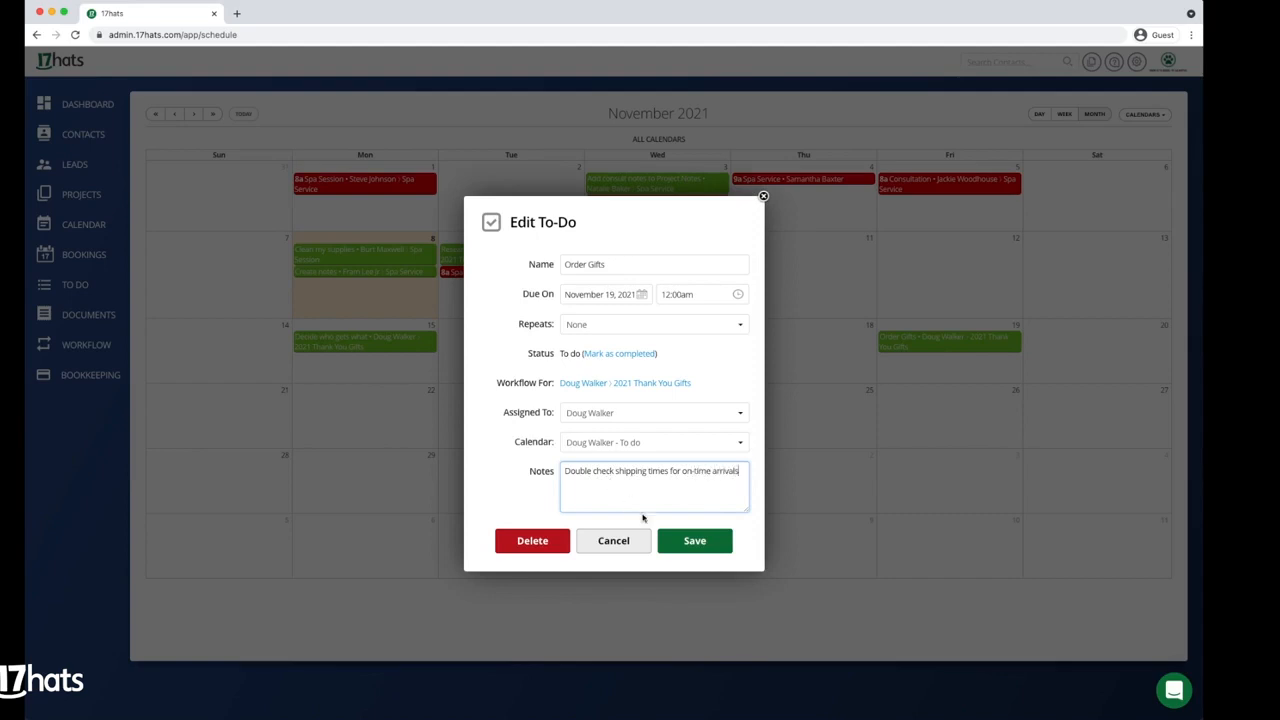
left_click(694, 540)
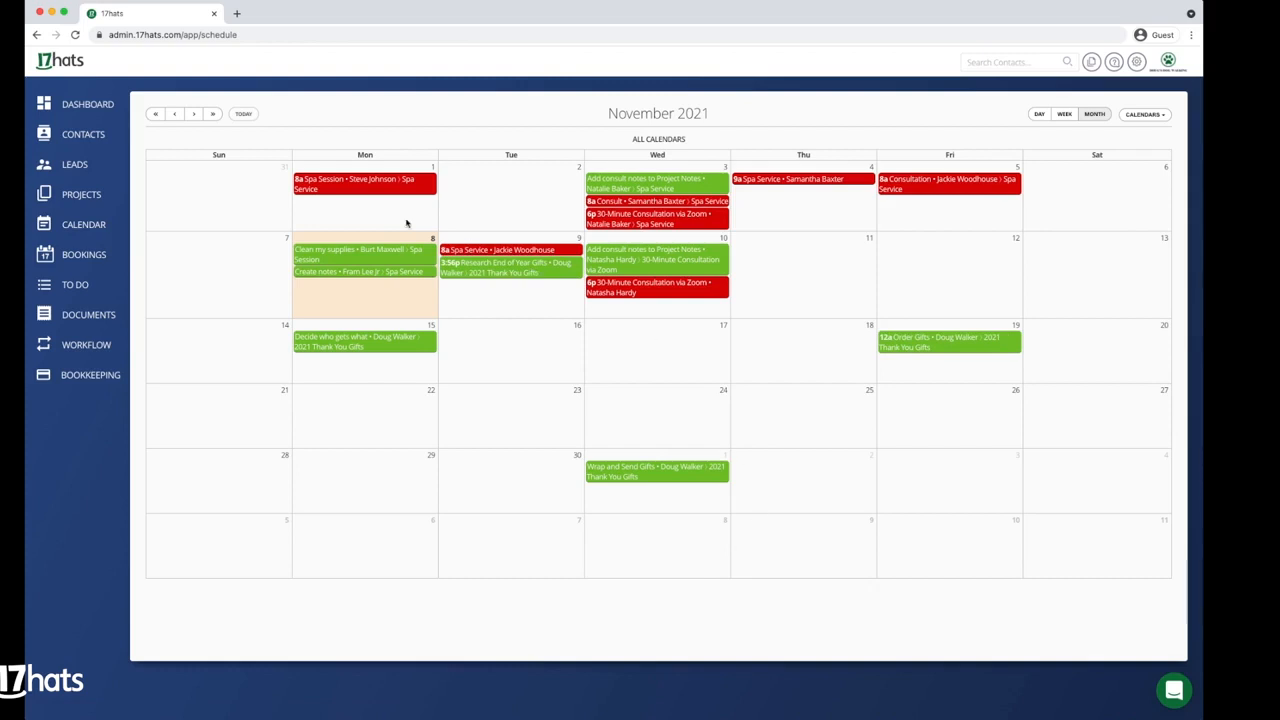
Go to the Dashboard and show the list of all projects
left_click(88, 104)
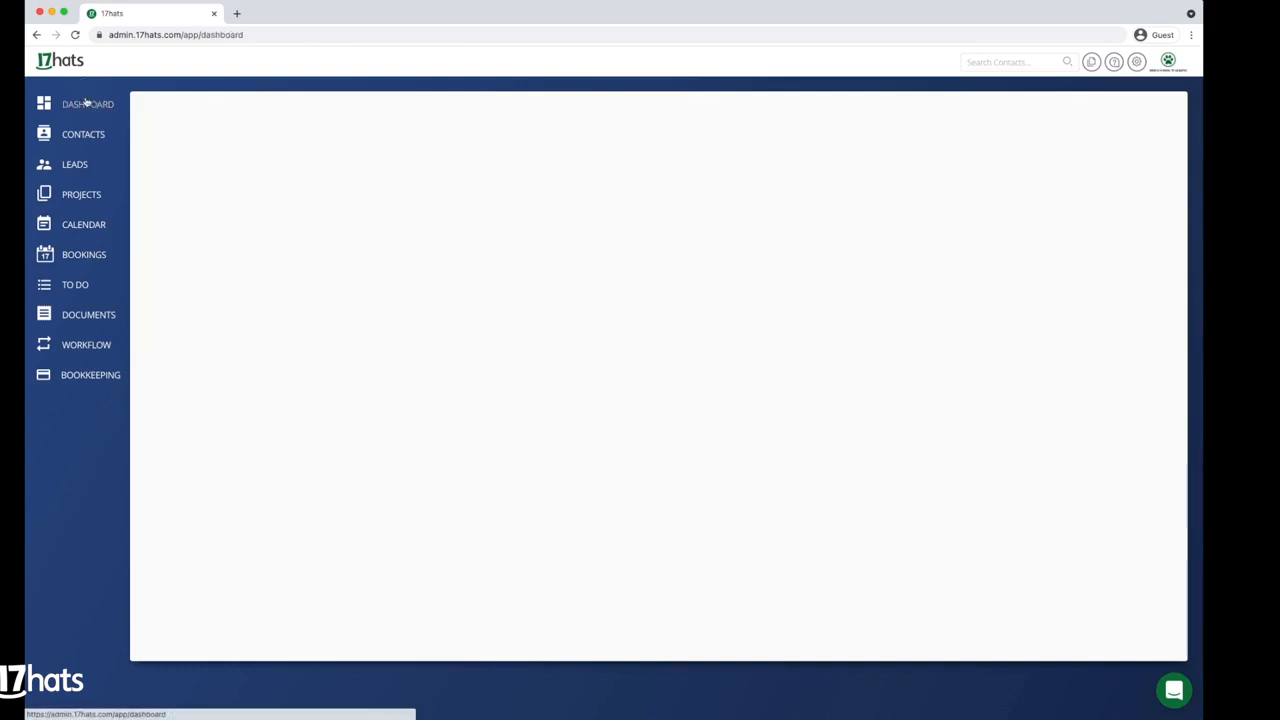
left_click(88, 104)
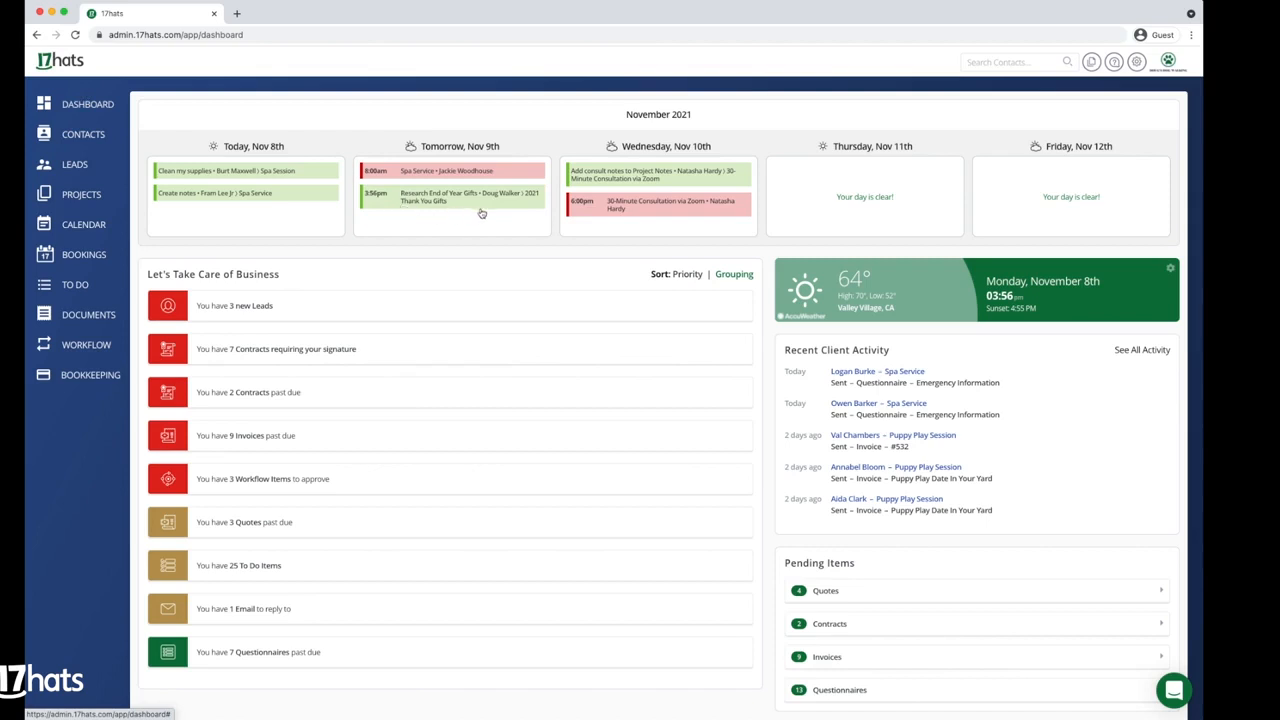
mouse_move(468, 212)
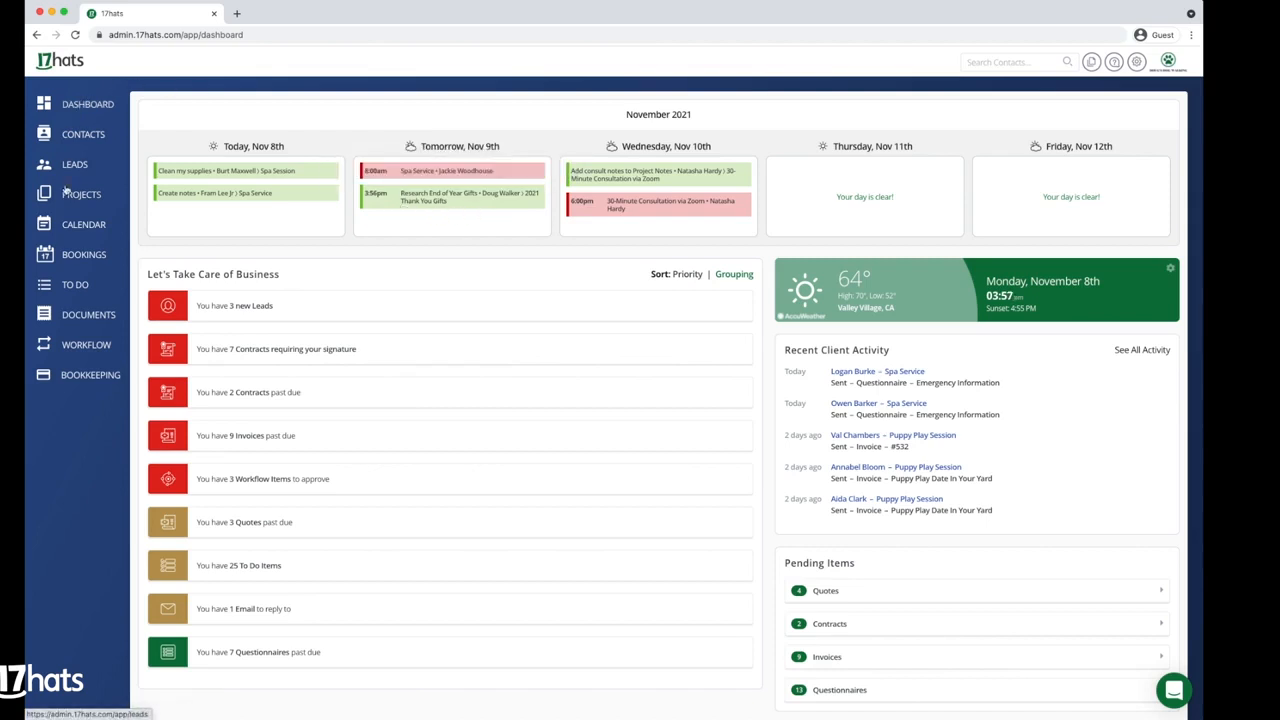
left_click(82, 194)
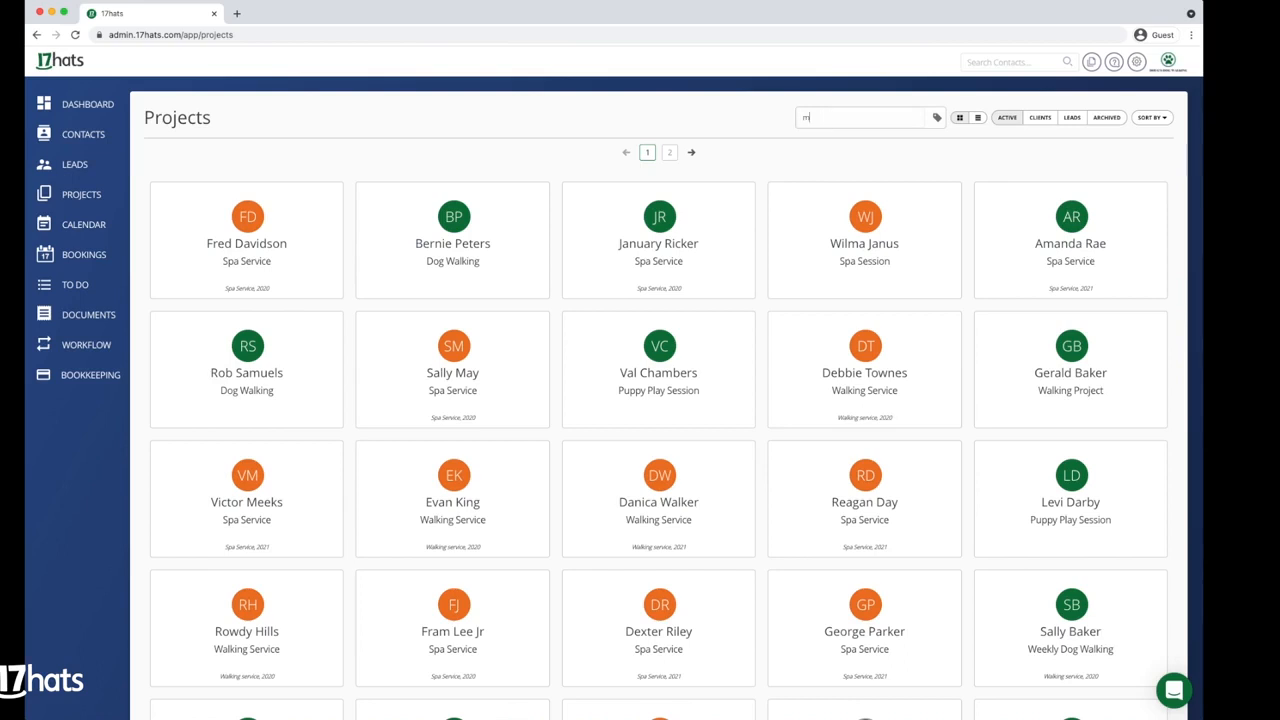
Filter projects by the marketing tag, then clear the filter
type("arketing")
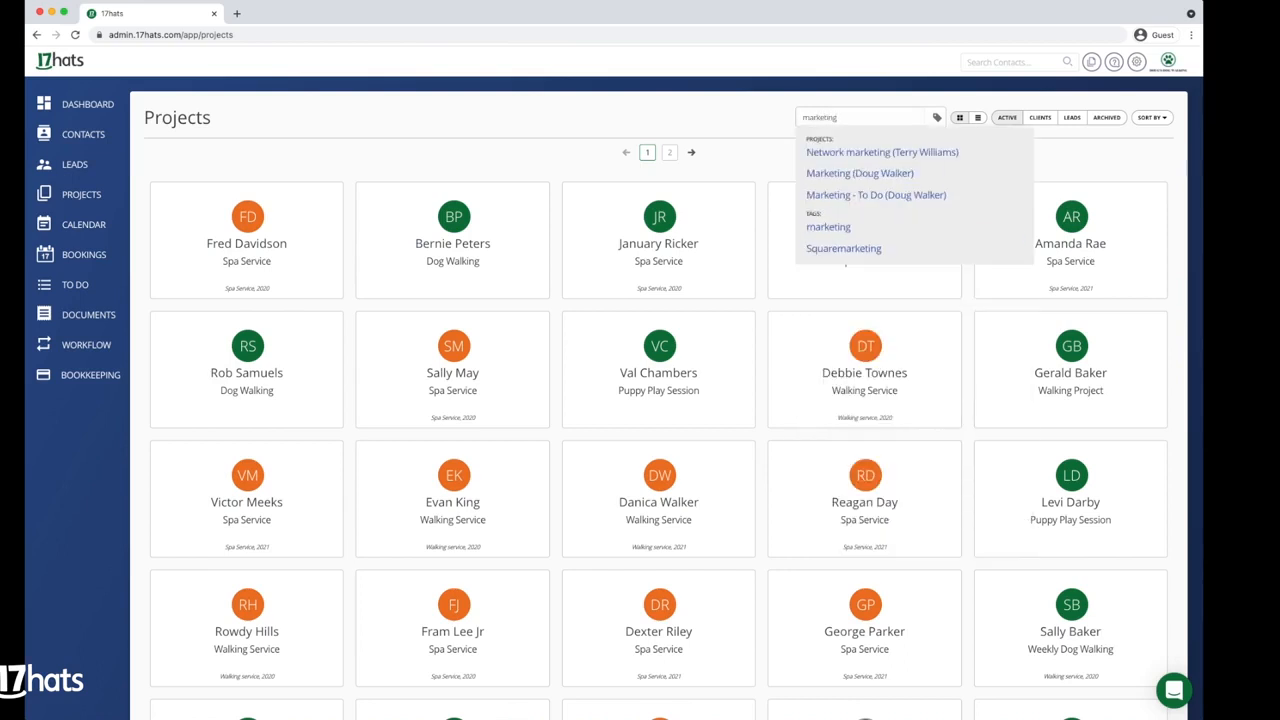
left_click(828, 228)
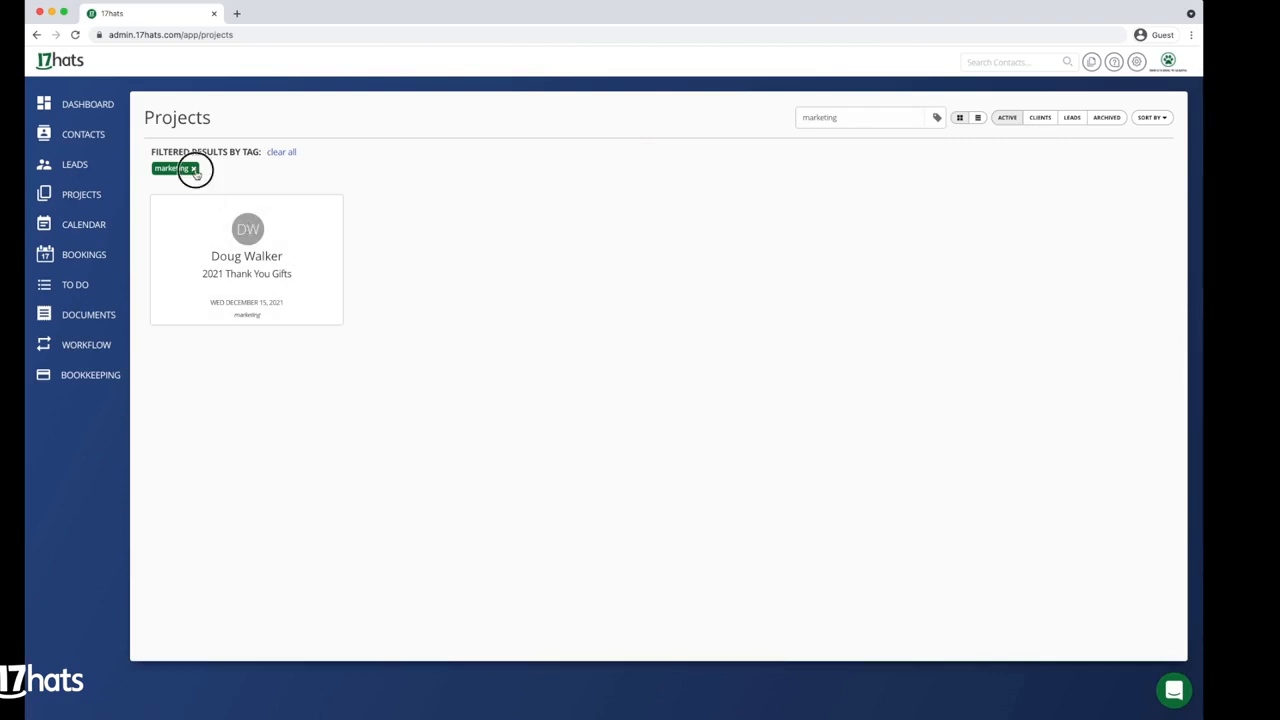
left_click(192, 168)
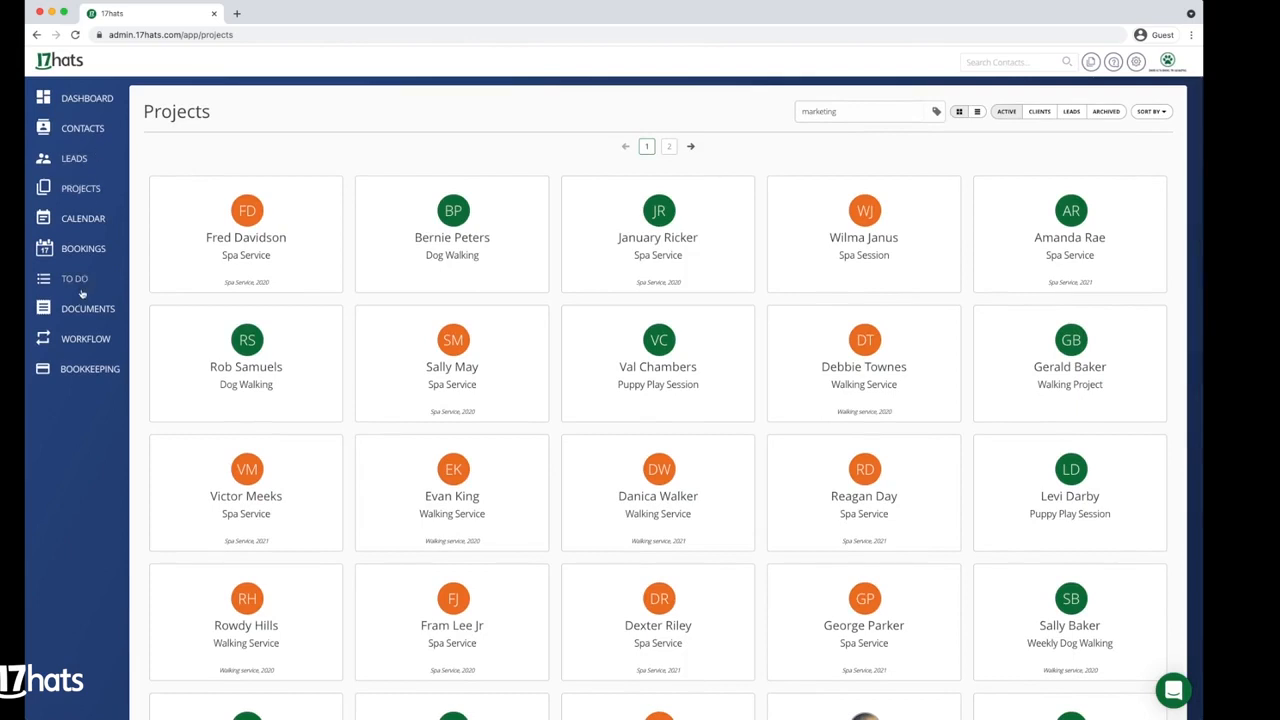
mouse_move(88, 368)
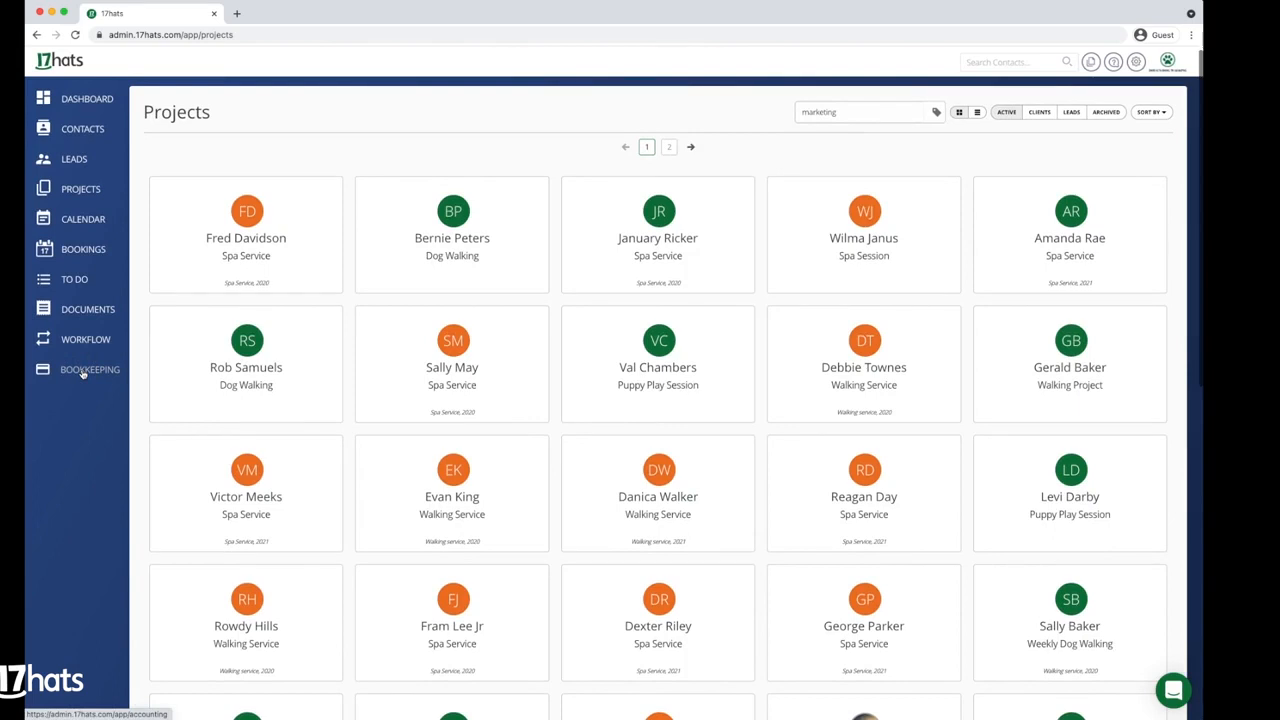
Display the Client Sales Report under Bookkeeping with the Year to Date range, January 1 to November 8, 2021
left_click(88, 368)
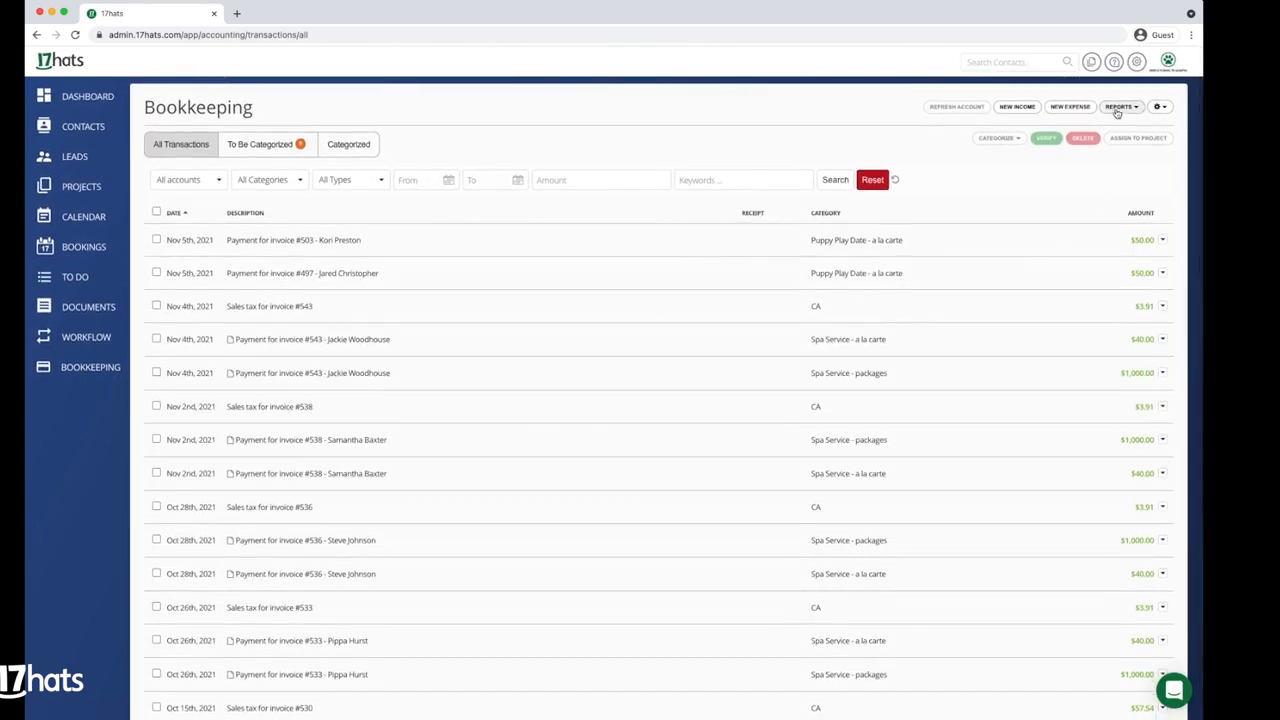
left_click(1120, 108)
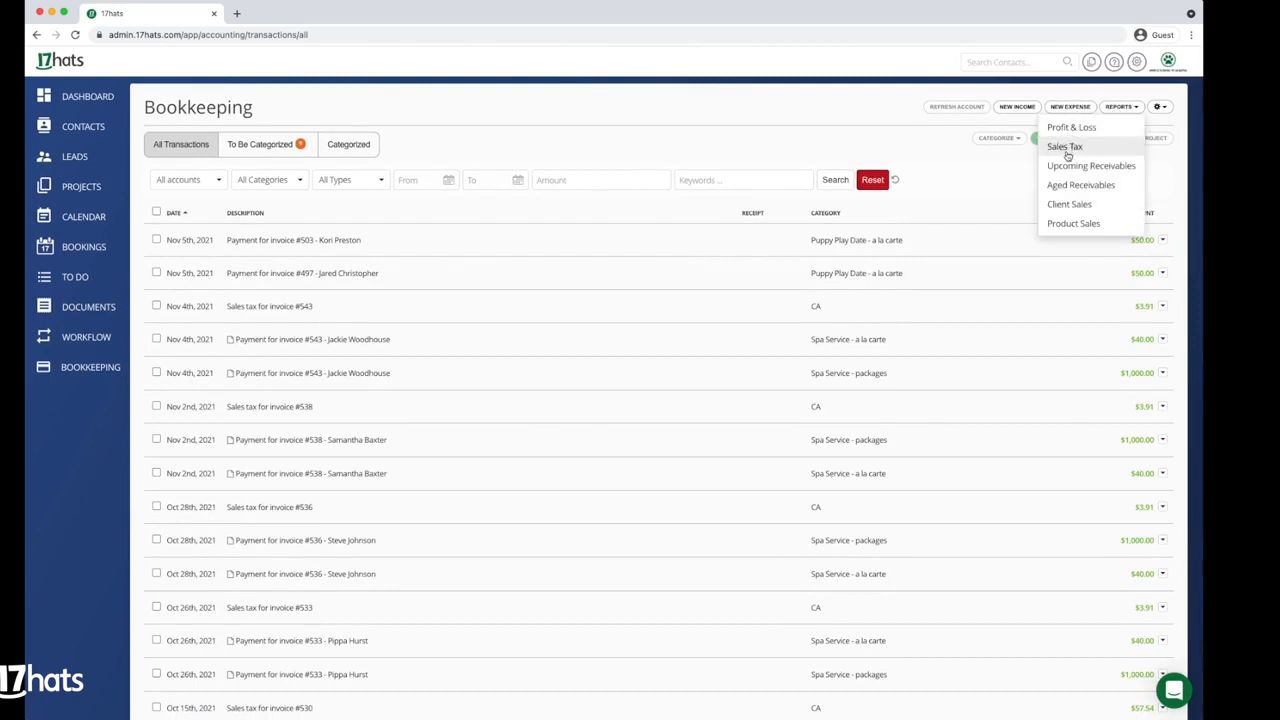
left_click(1068, 204)
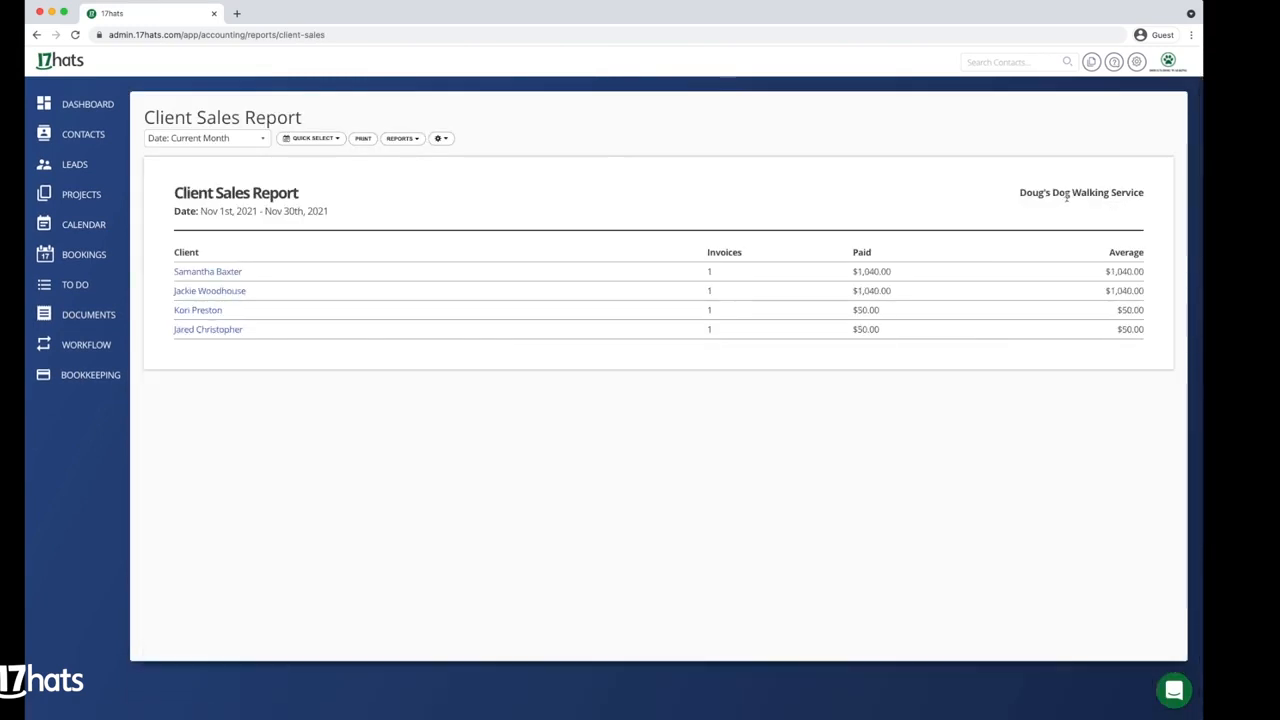
left_click(310, 138)
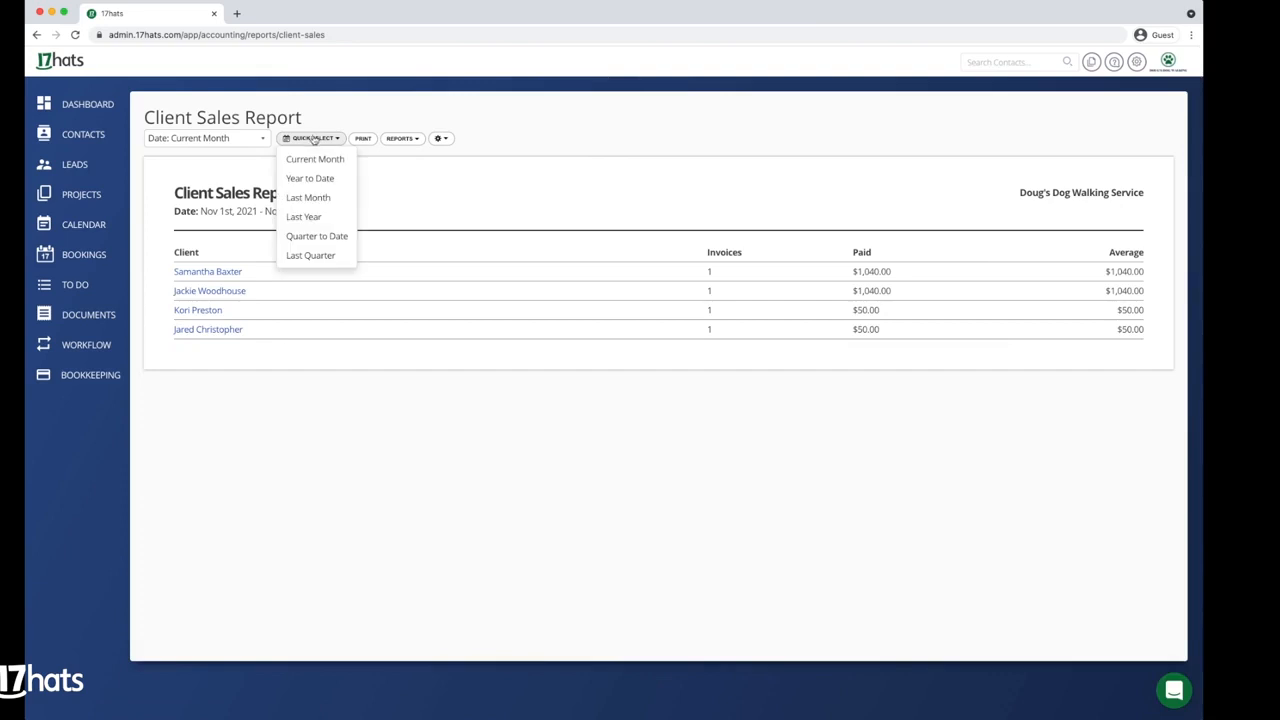
left_click(310, 178)
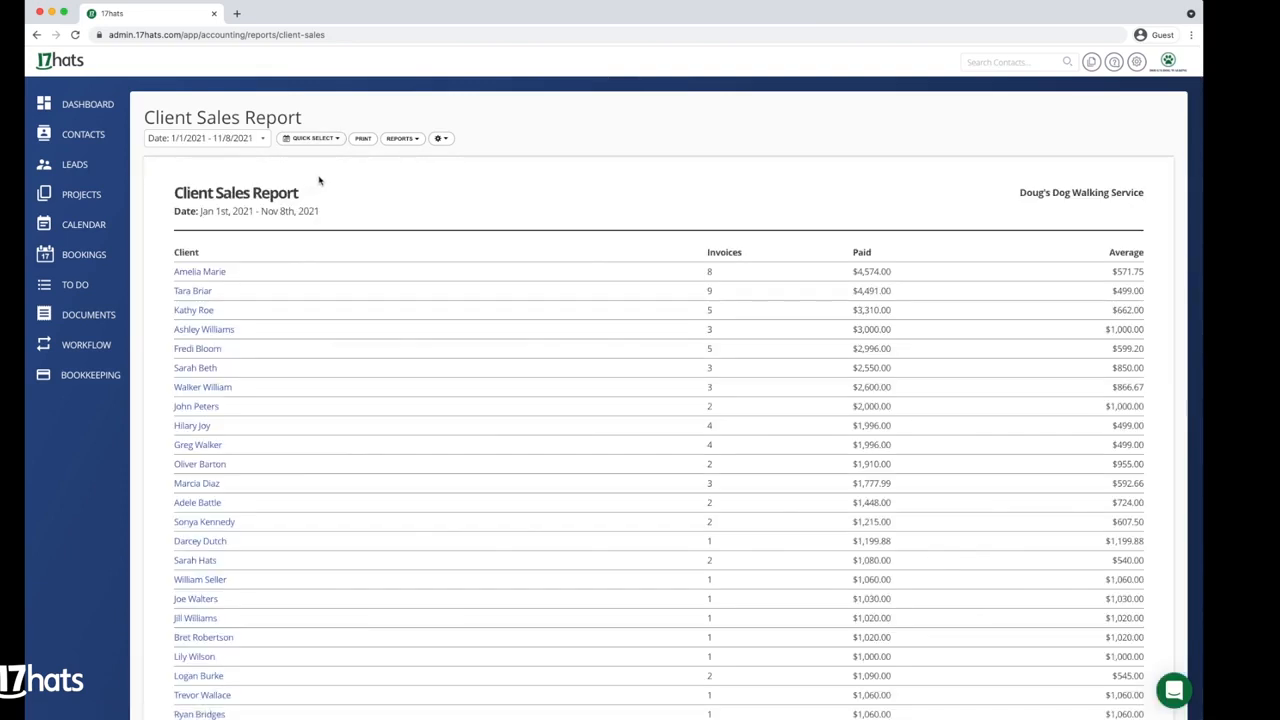
mouse_move(908, 506)
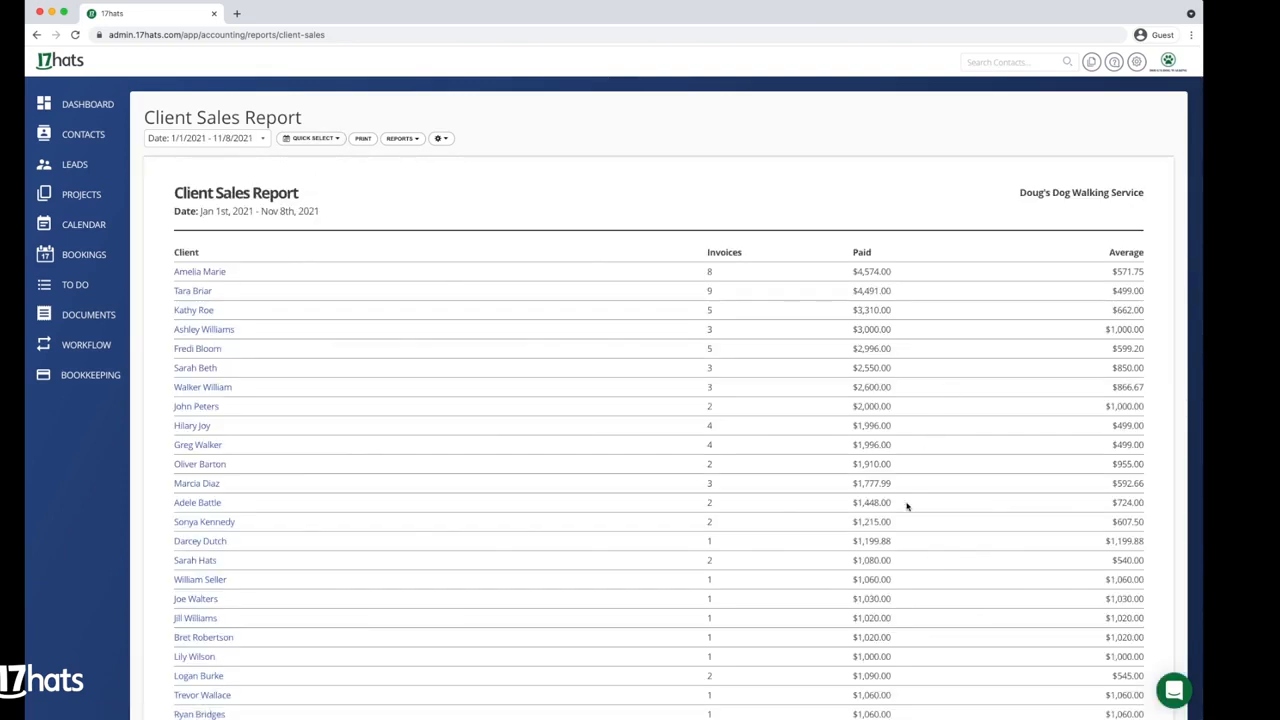